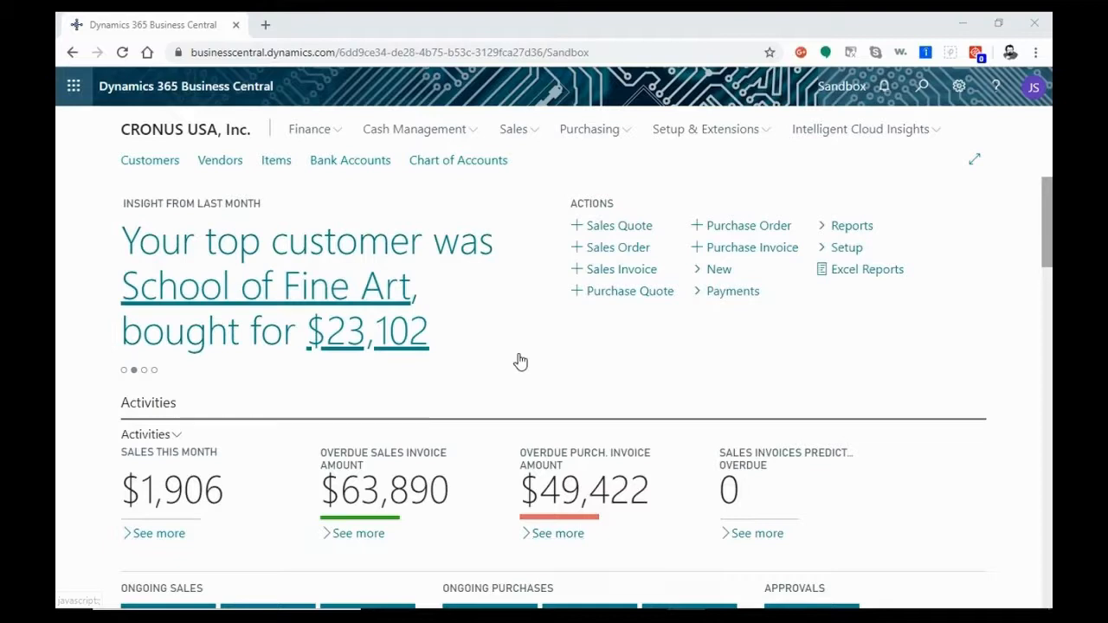
mouse_move(831, 350)
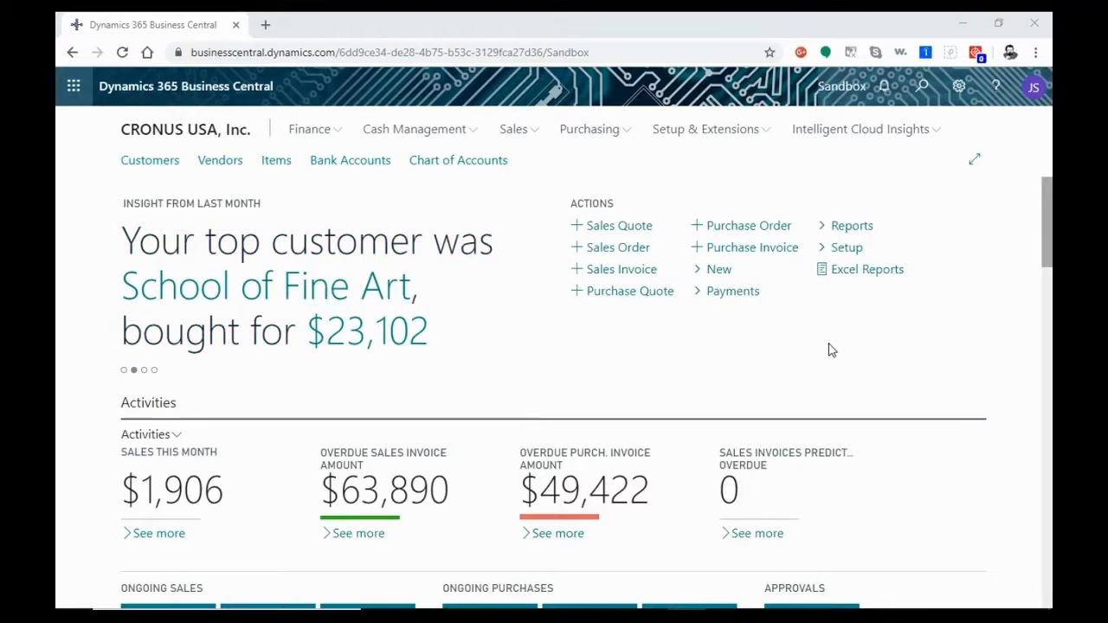
mouse_move(921, 335)
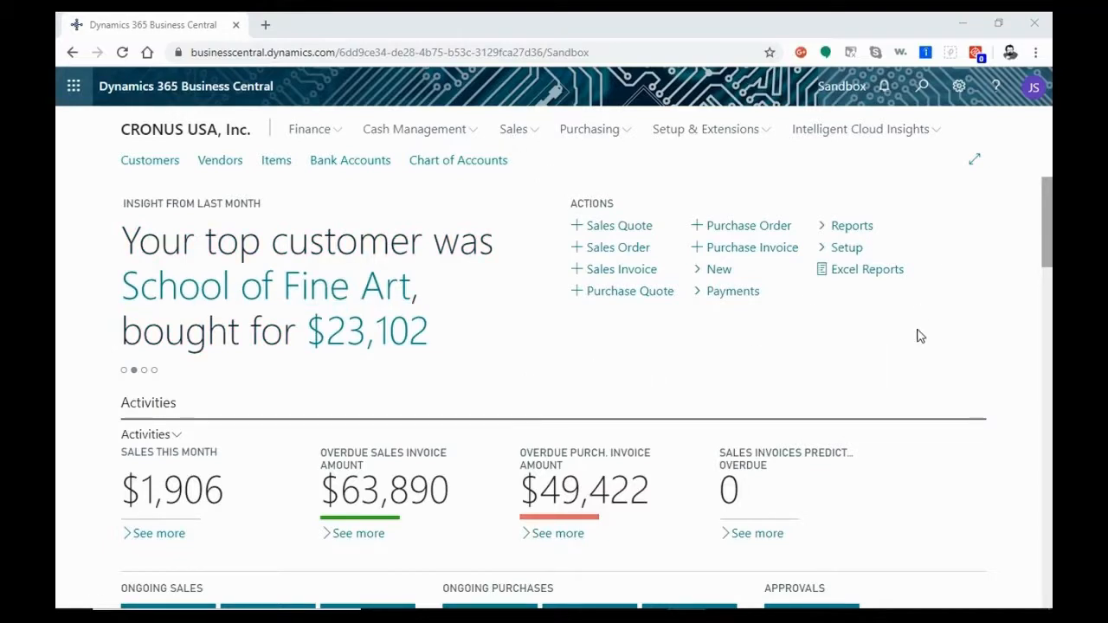
mouse_move(800, 377)
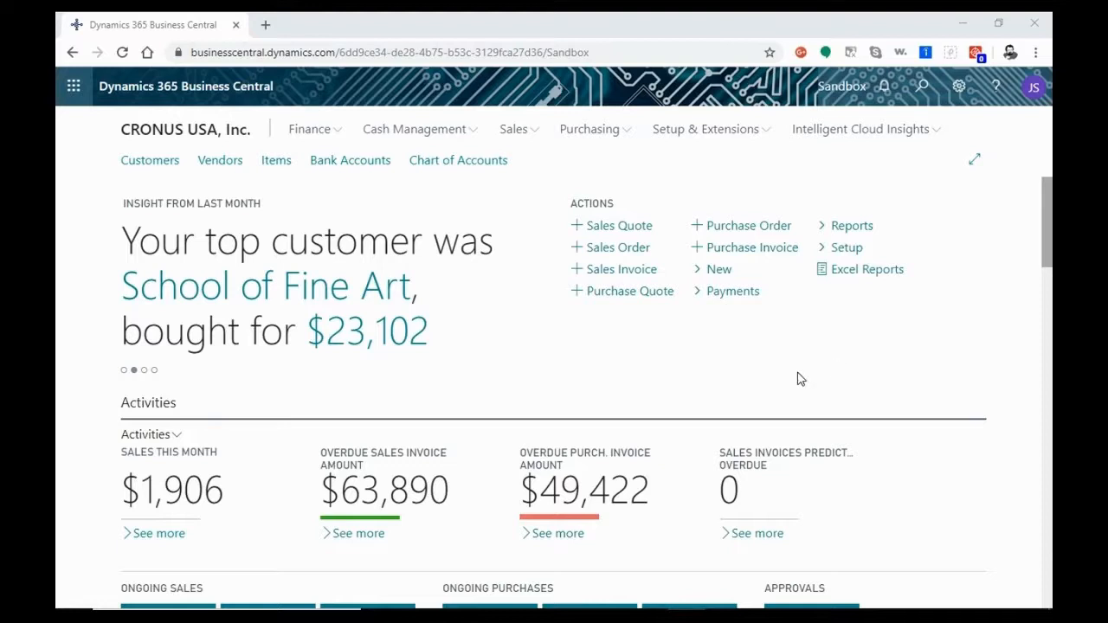
mouse_move(949, 367)
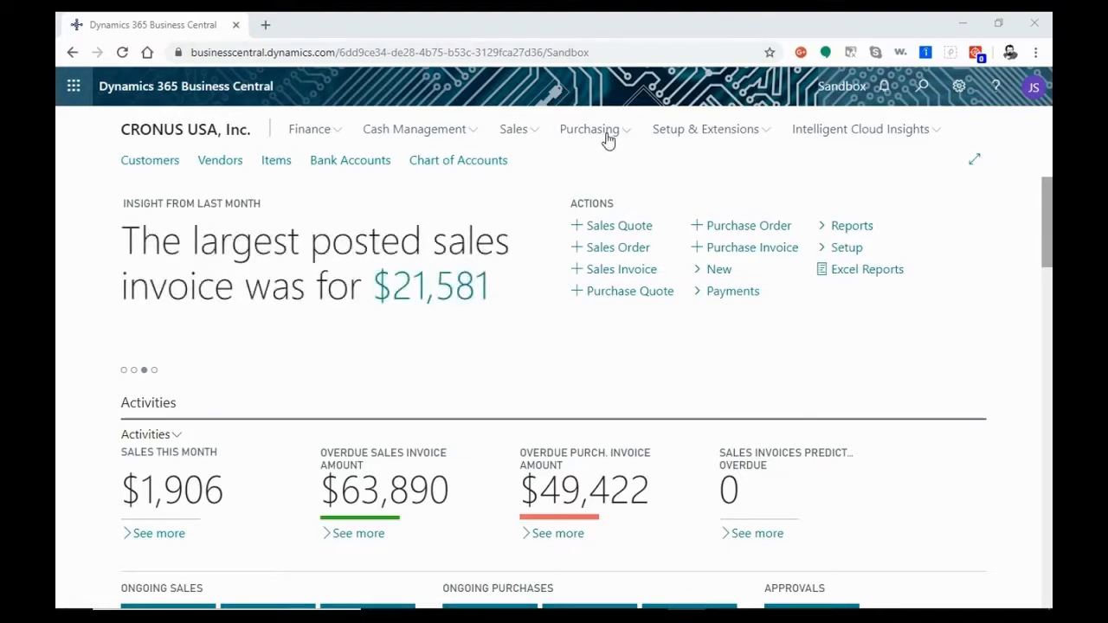
- Search Tell Me for 'purchase order' and choose the Create a new purchase order result
click(592, 128)
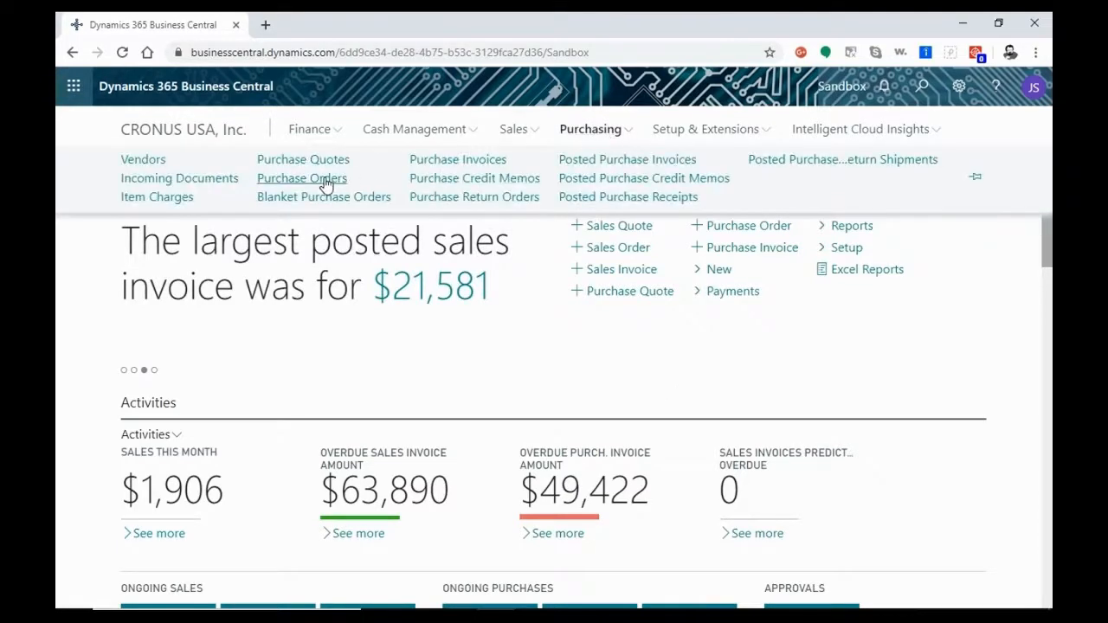
mouse_move(938, 93)
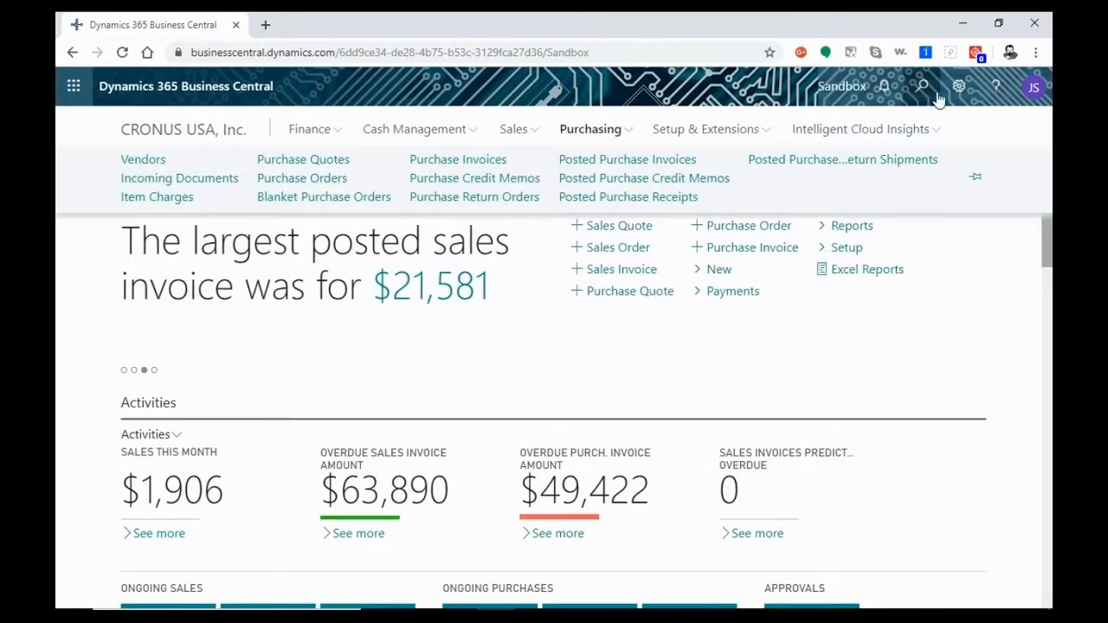
click(921, 86)
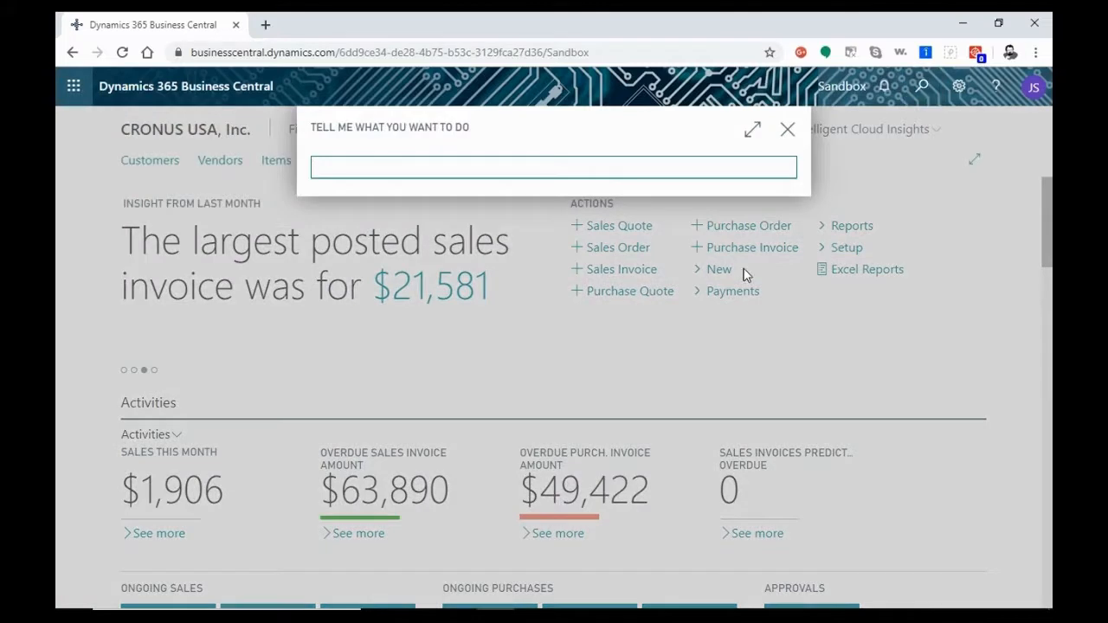
text(purchase)
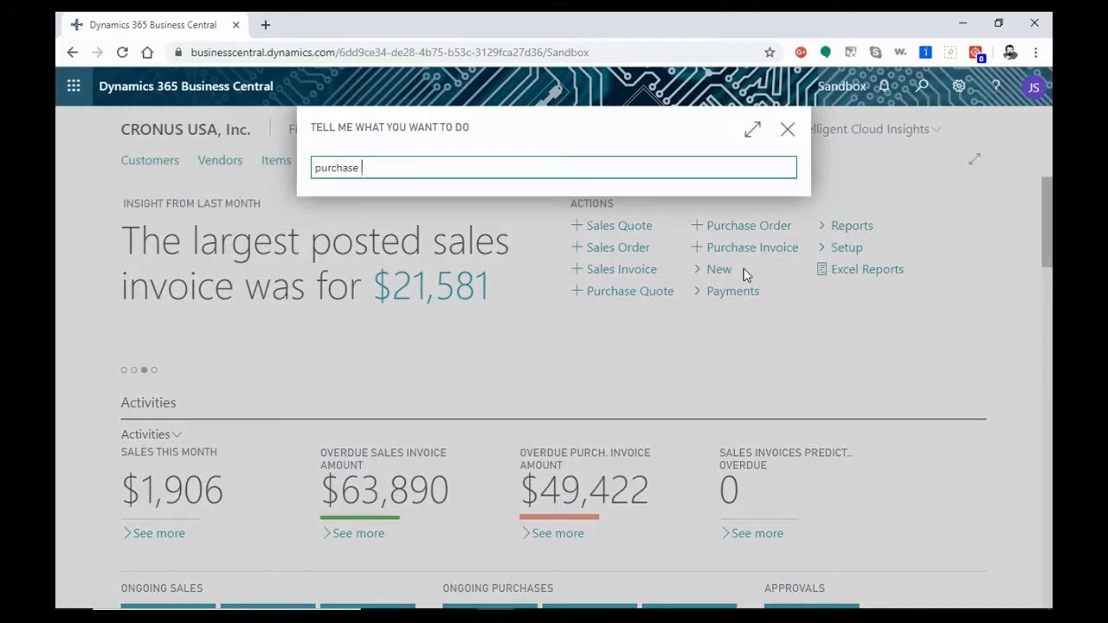
text(order)
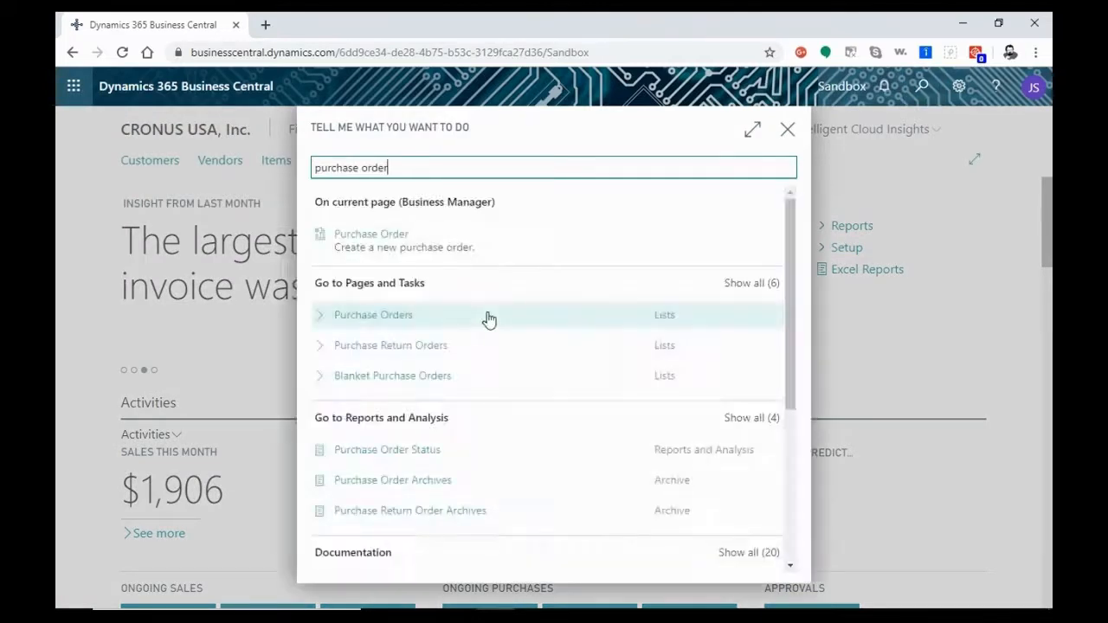
click(786, 128)
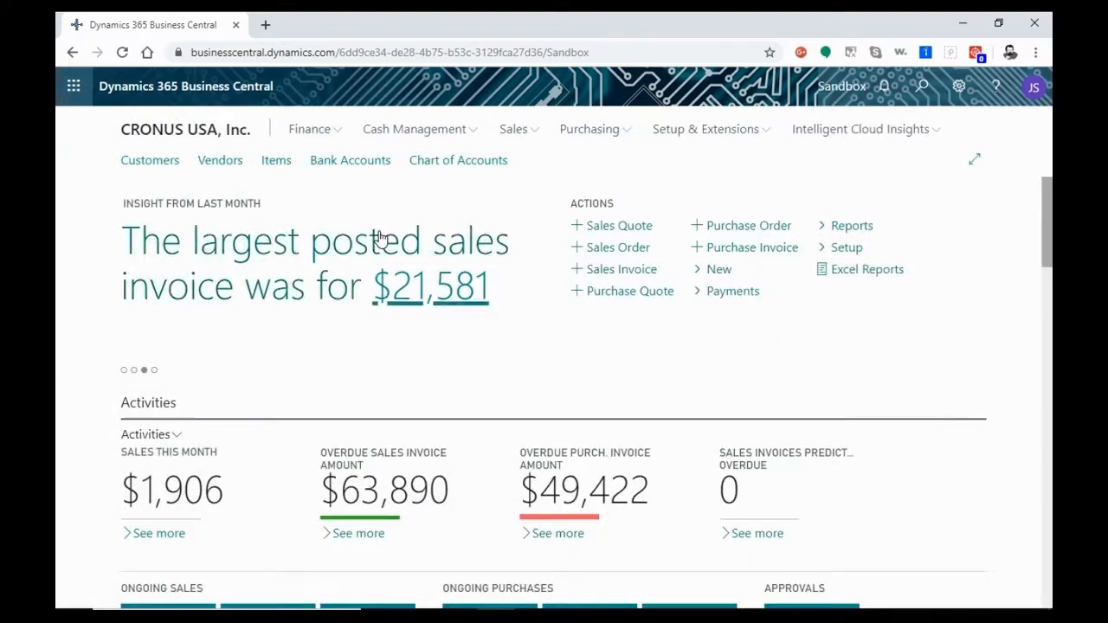
click(748, 225)
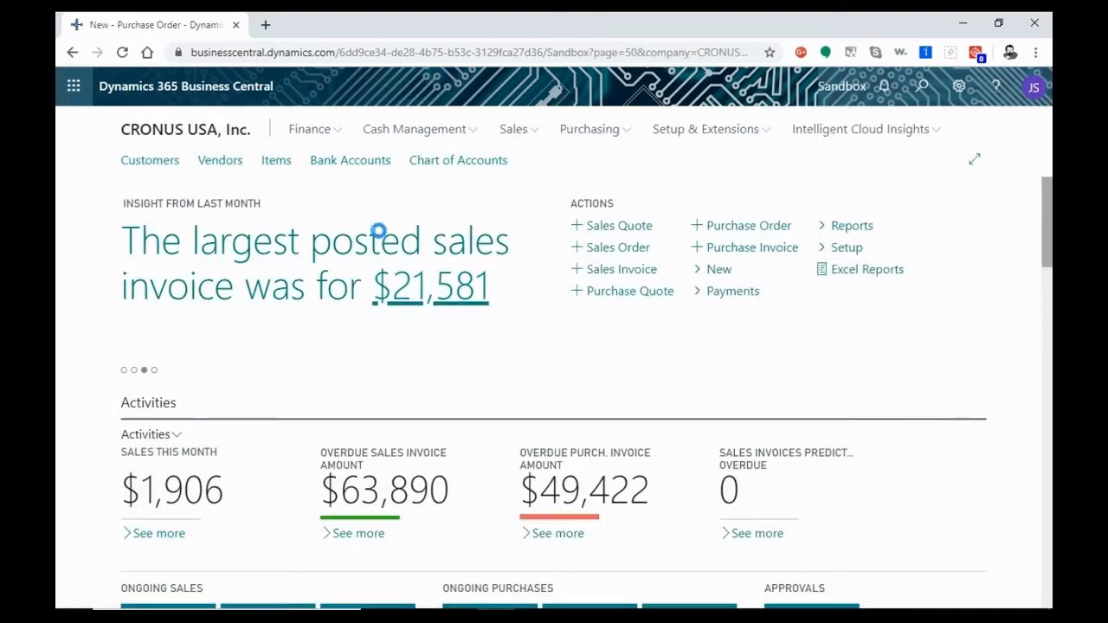
- Set vendor 10000 Fabrikam, Inc. on purchase order 106014, filling its address and dates
click(748, 225)
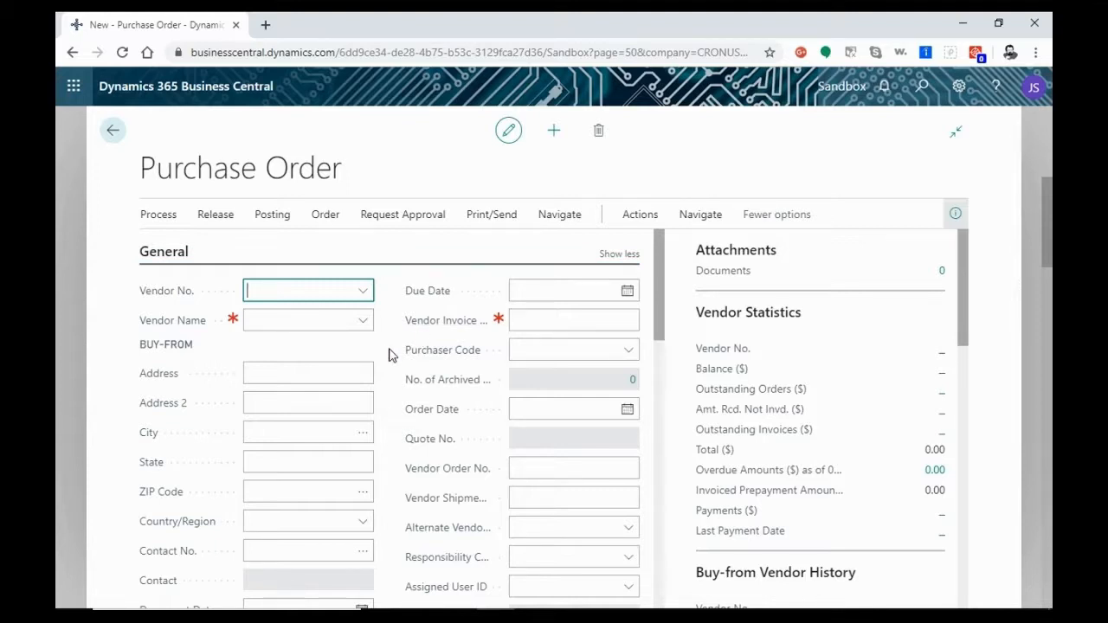
text(1000)
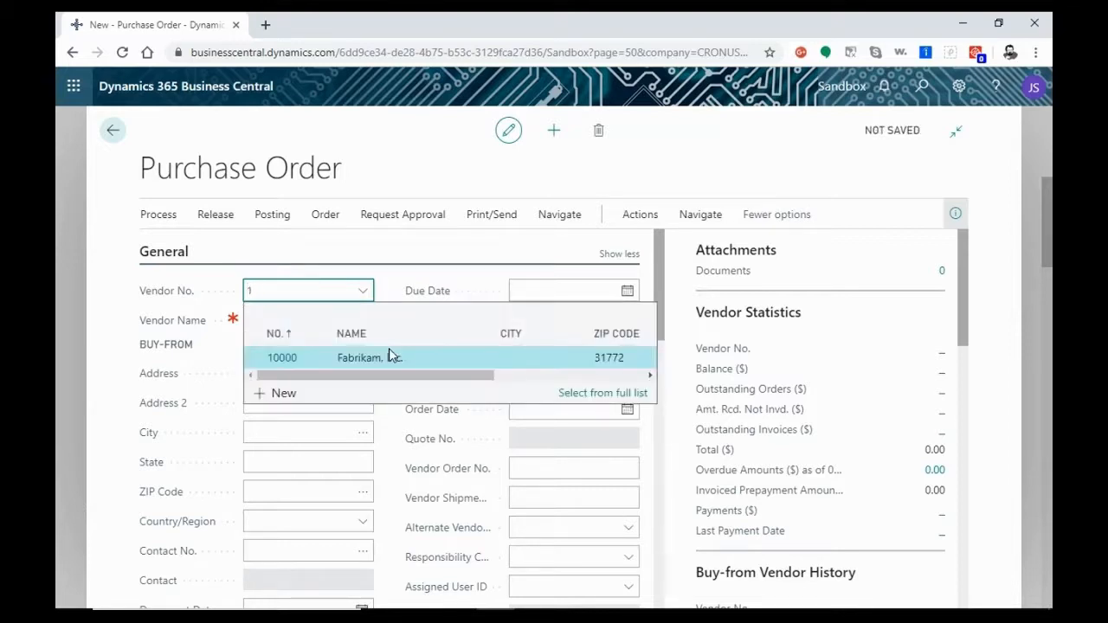
text(fabri)
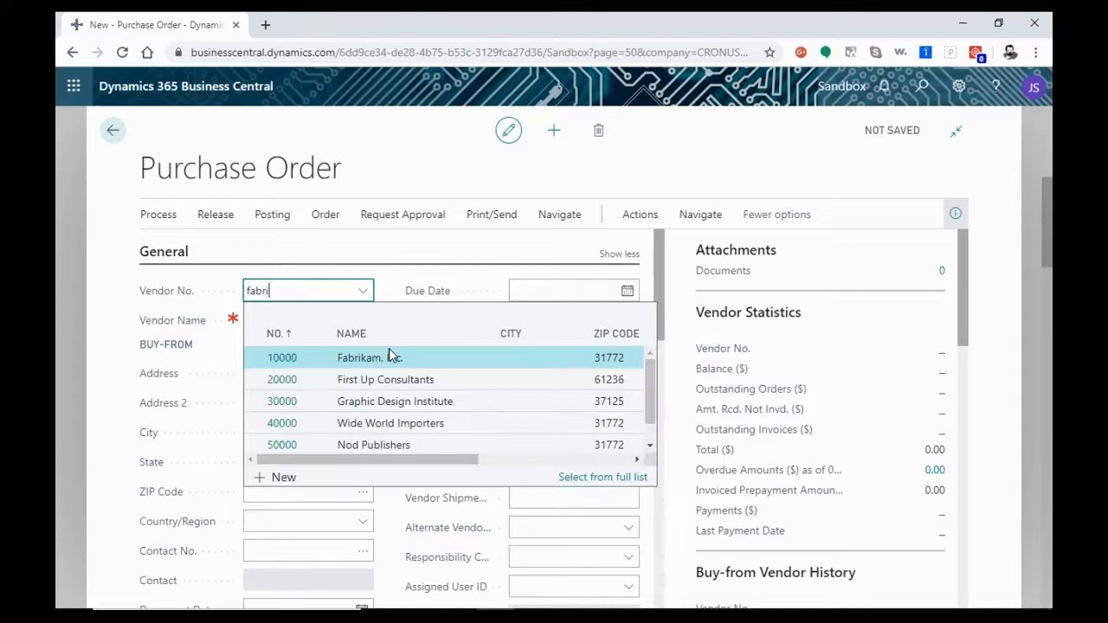
text(k)
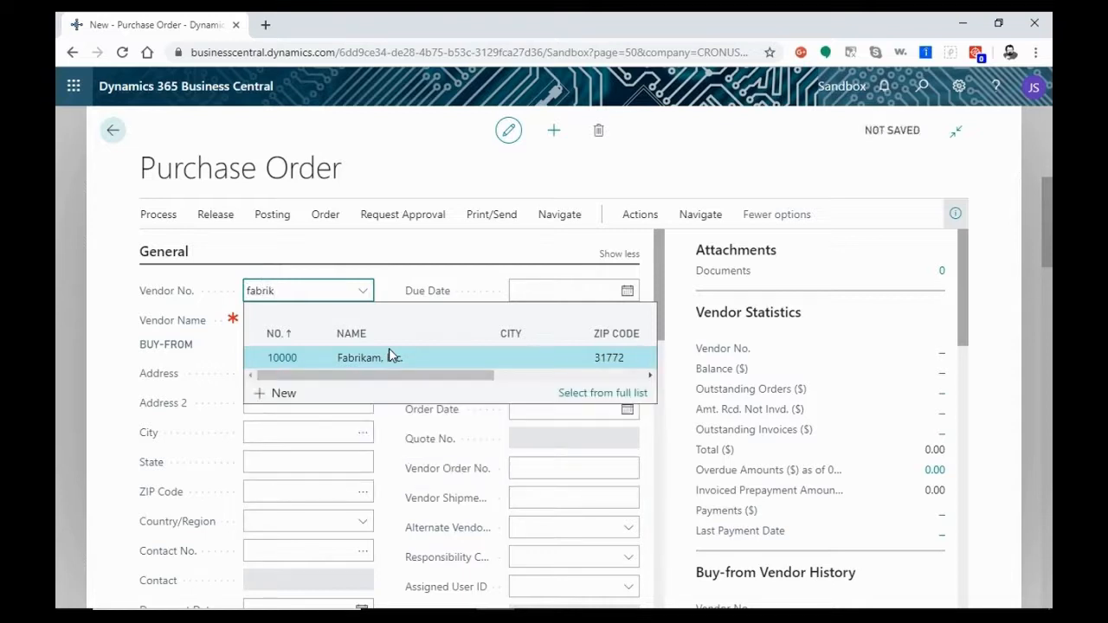
mouse_move(371, 357)
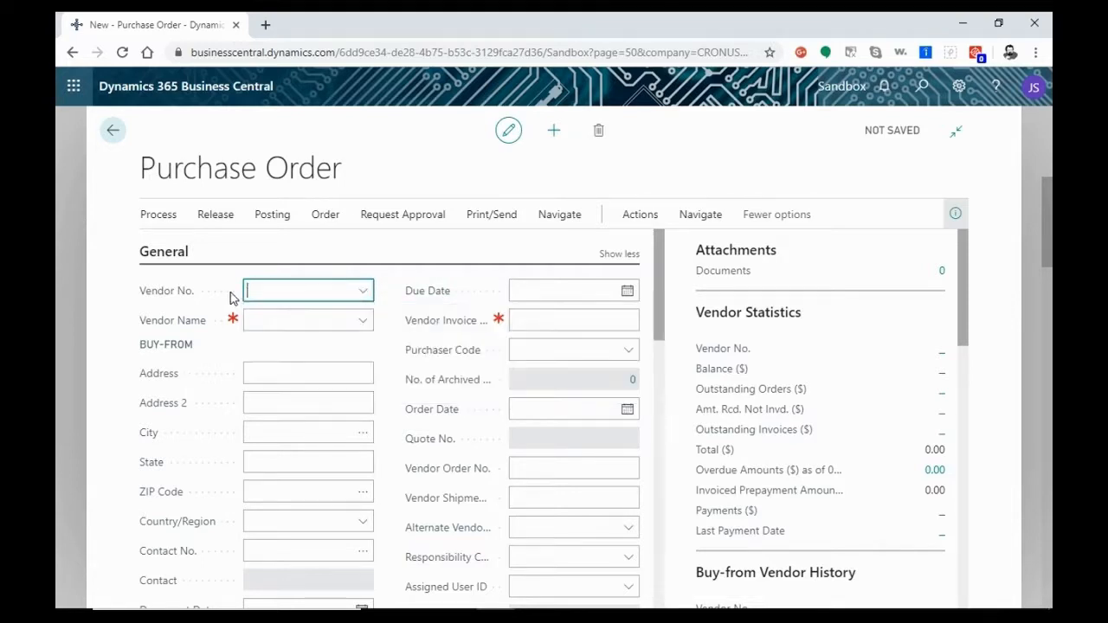
click(362, 291)
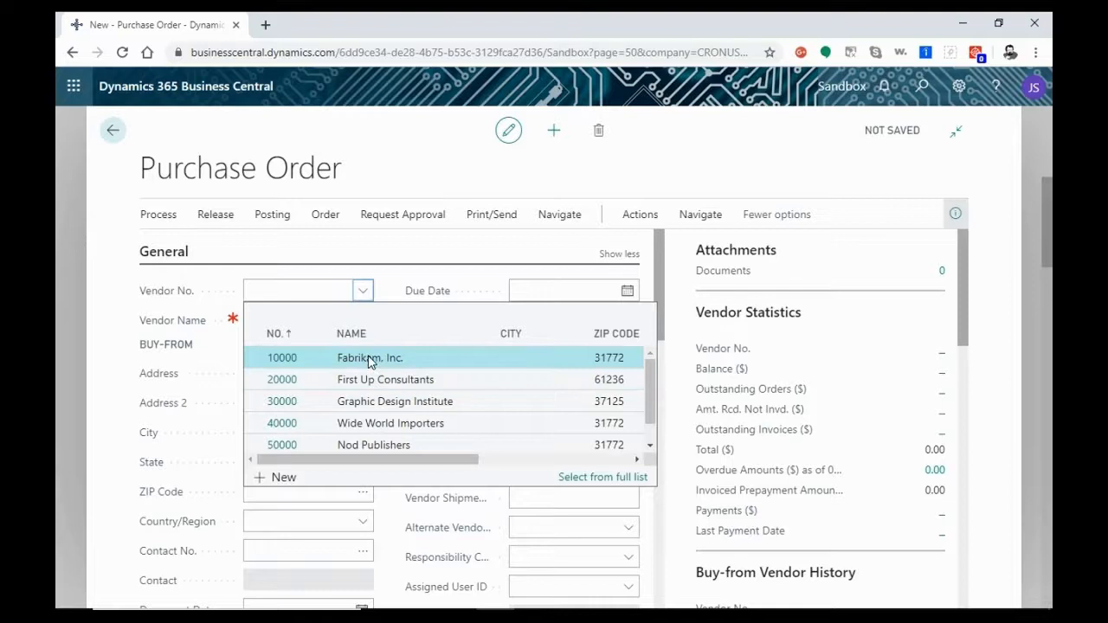
click(371, 356)
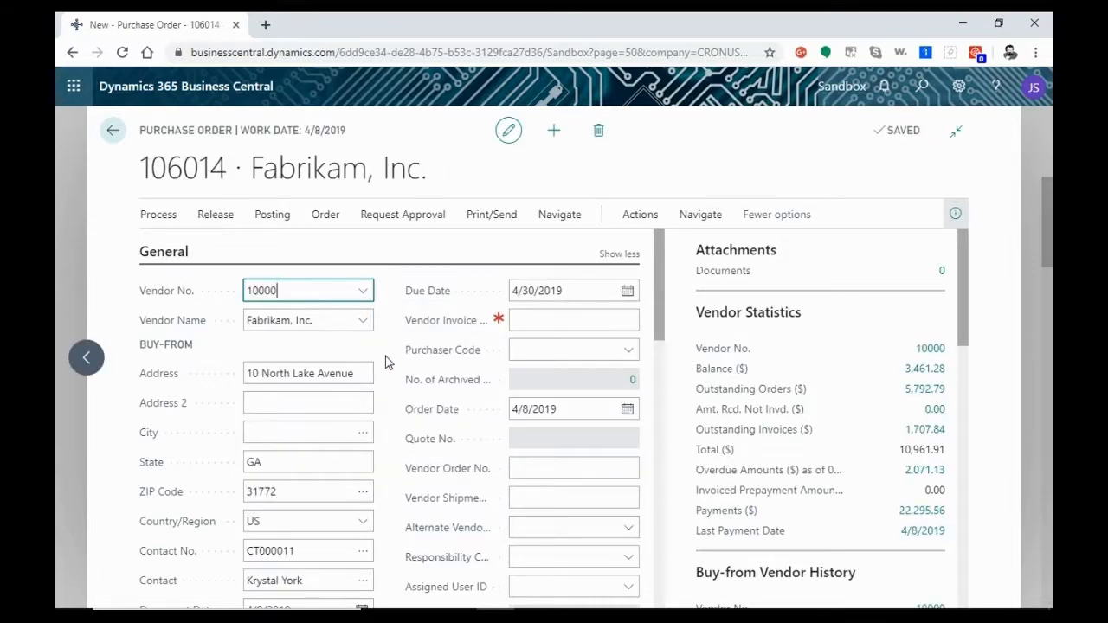
click(620, 252)
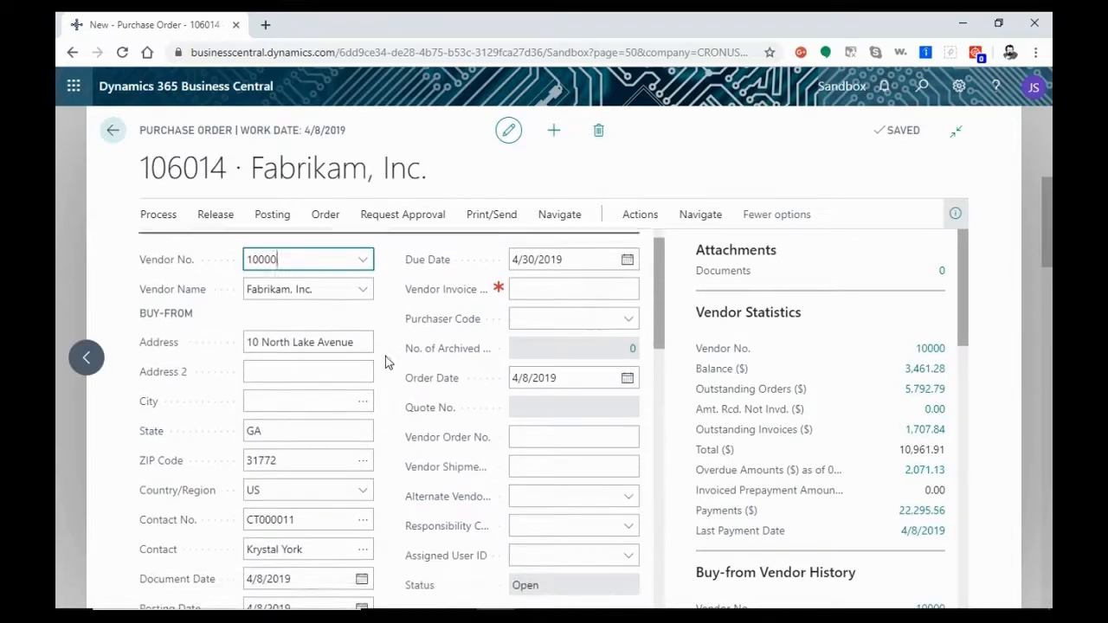
scroll(down, 3)
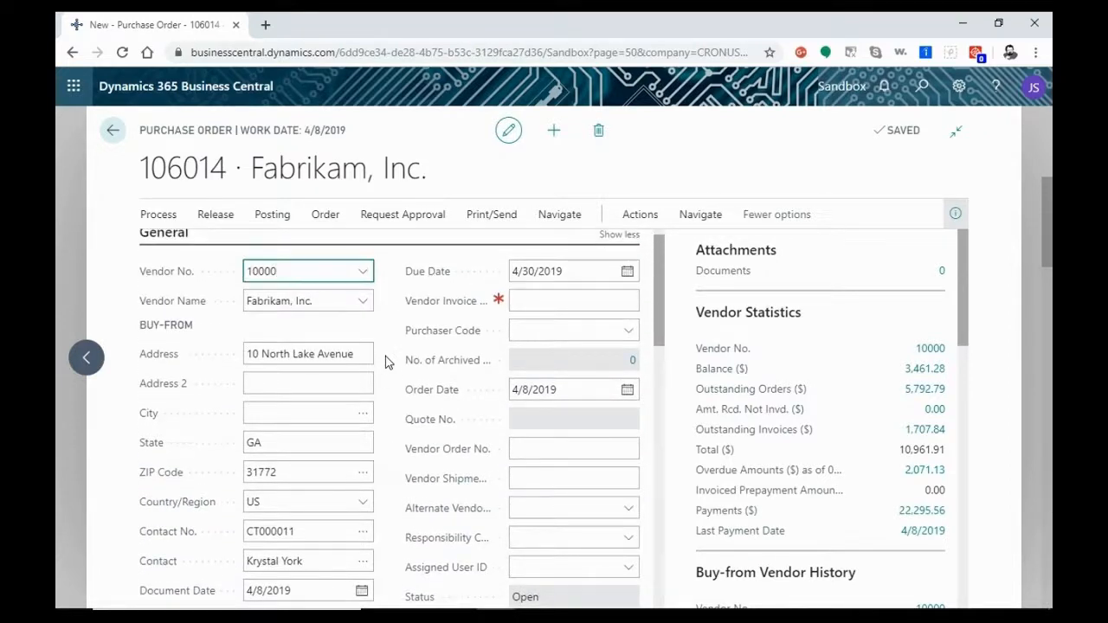
scroll(up, 3)
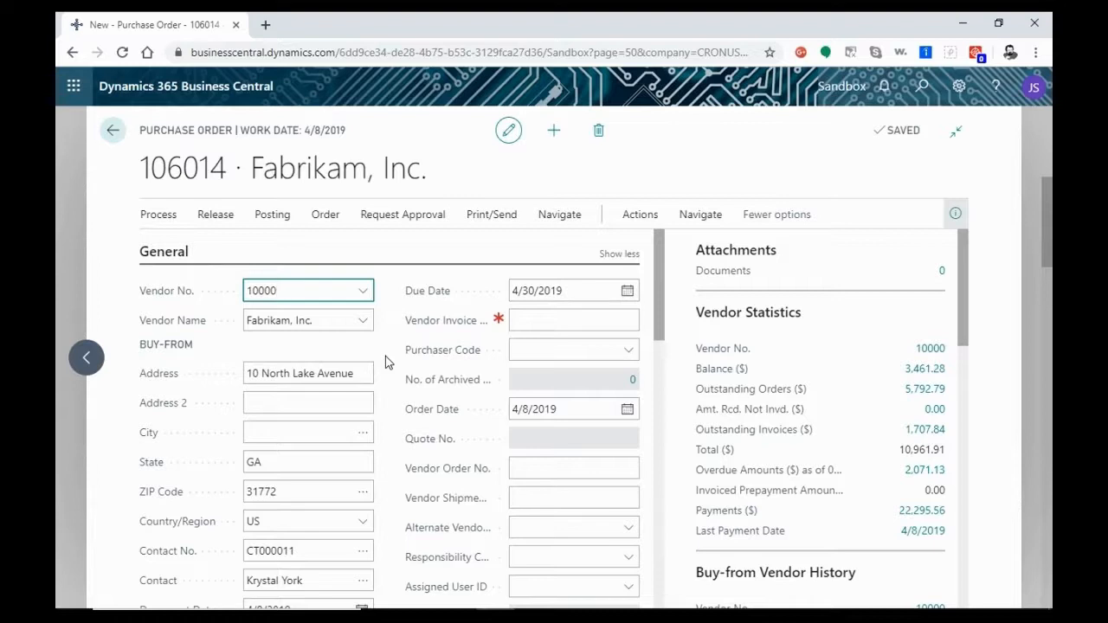
scroll(down, 3)
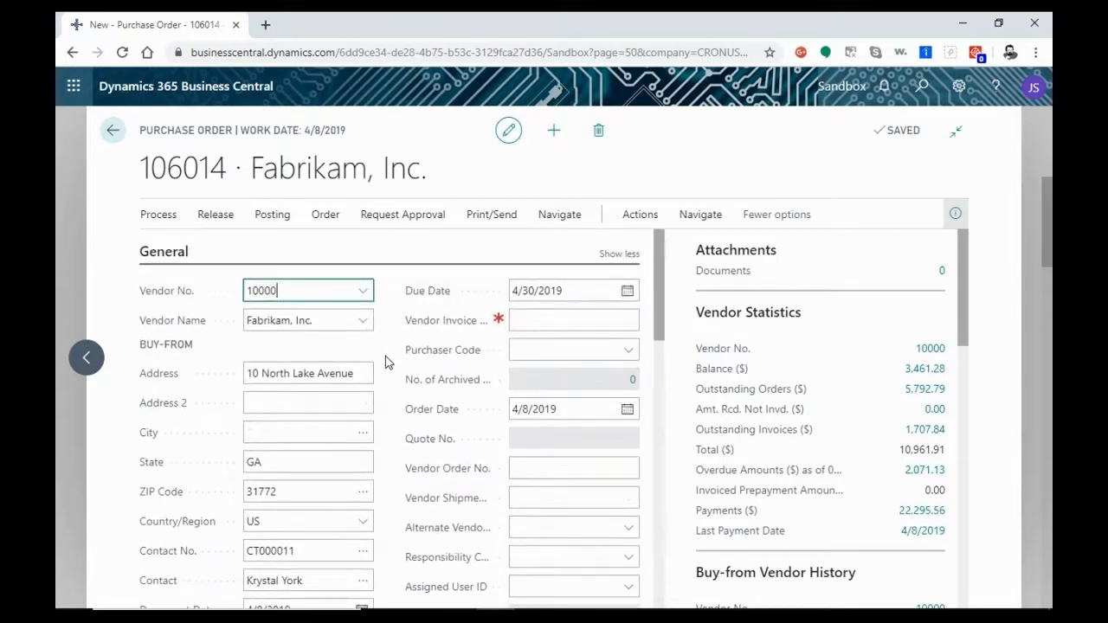
scroll(down, 3)
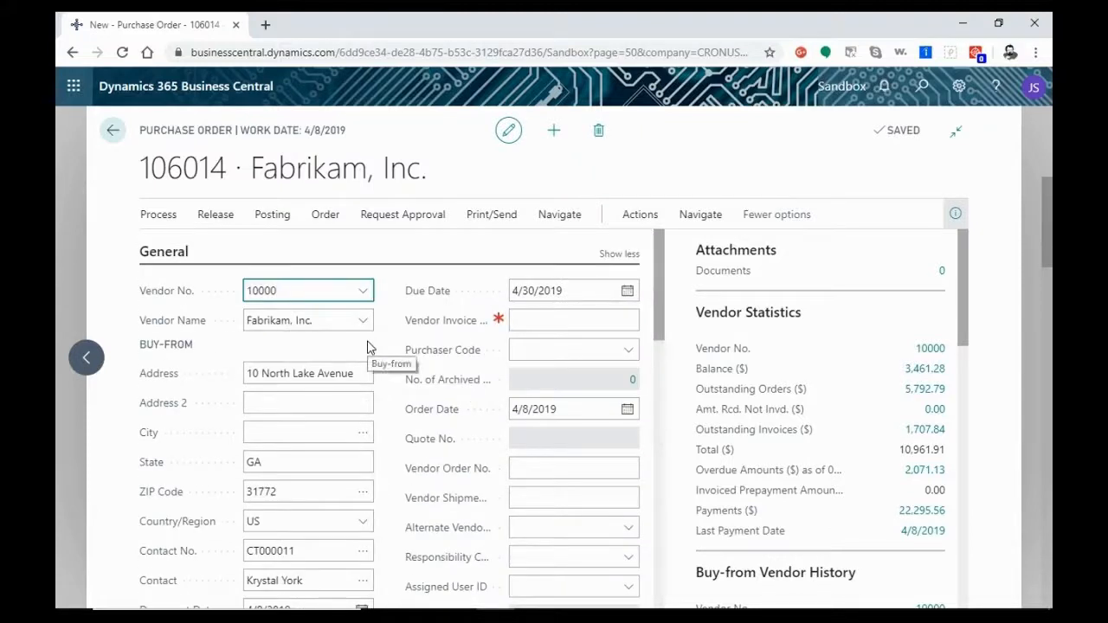
mouse_move(344, 353)
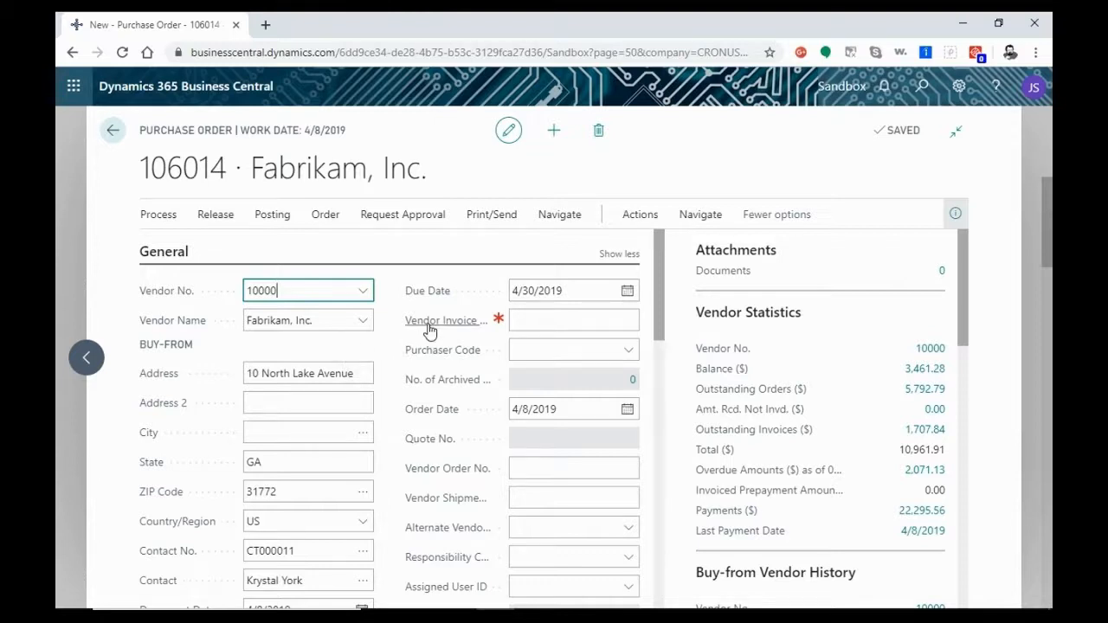
mouse_move(355, 355)
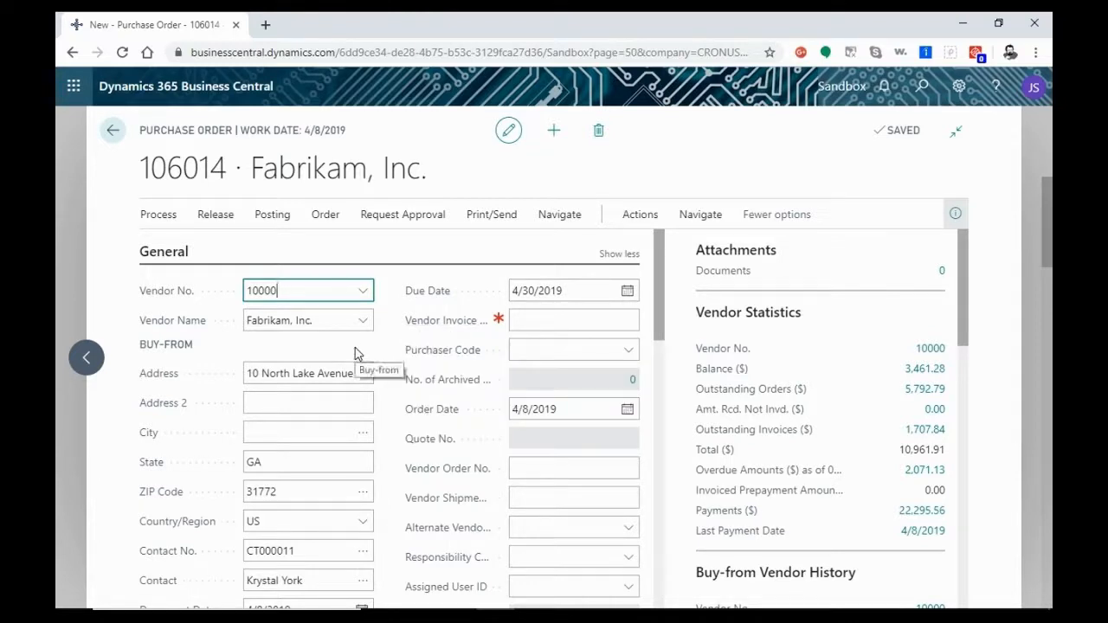
mouse_move(396, 348)
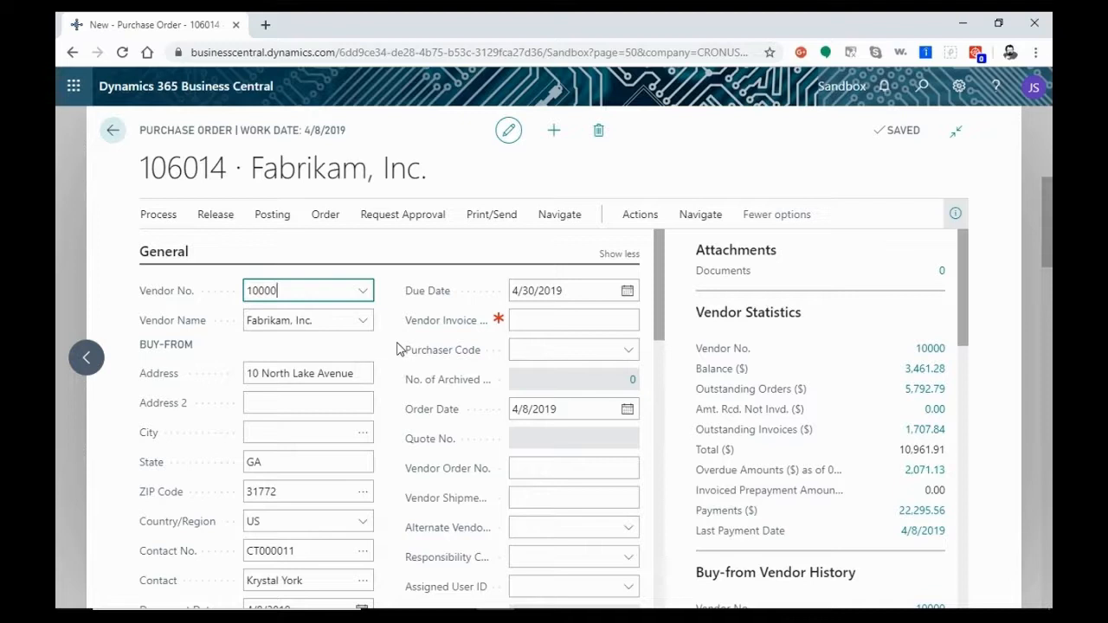
scroll(down, 3)
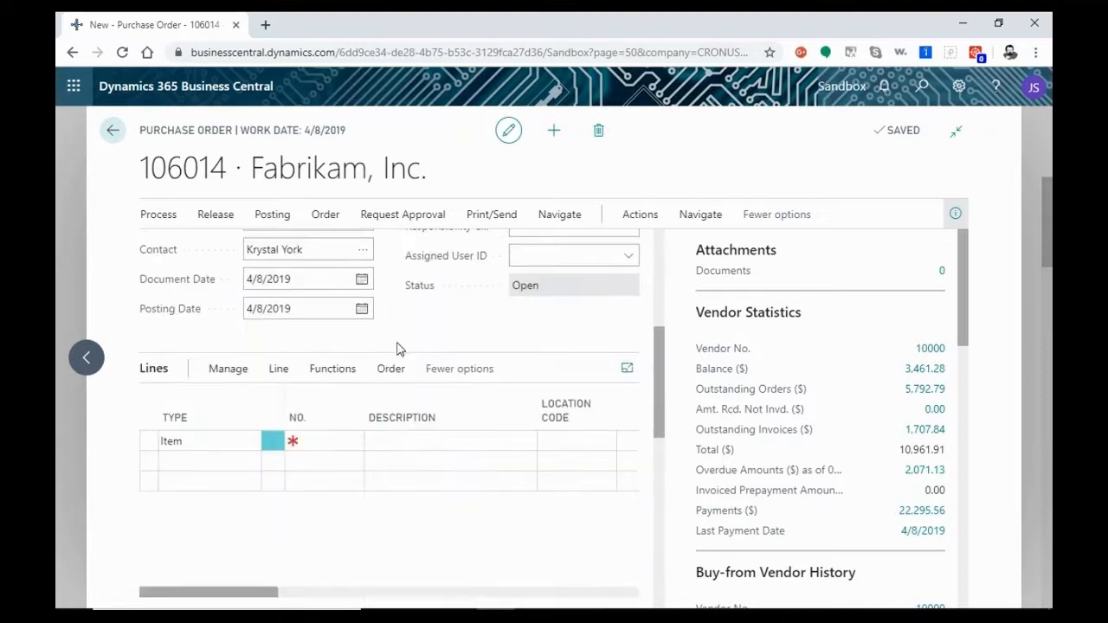
mouse_move(533, 294)
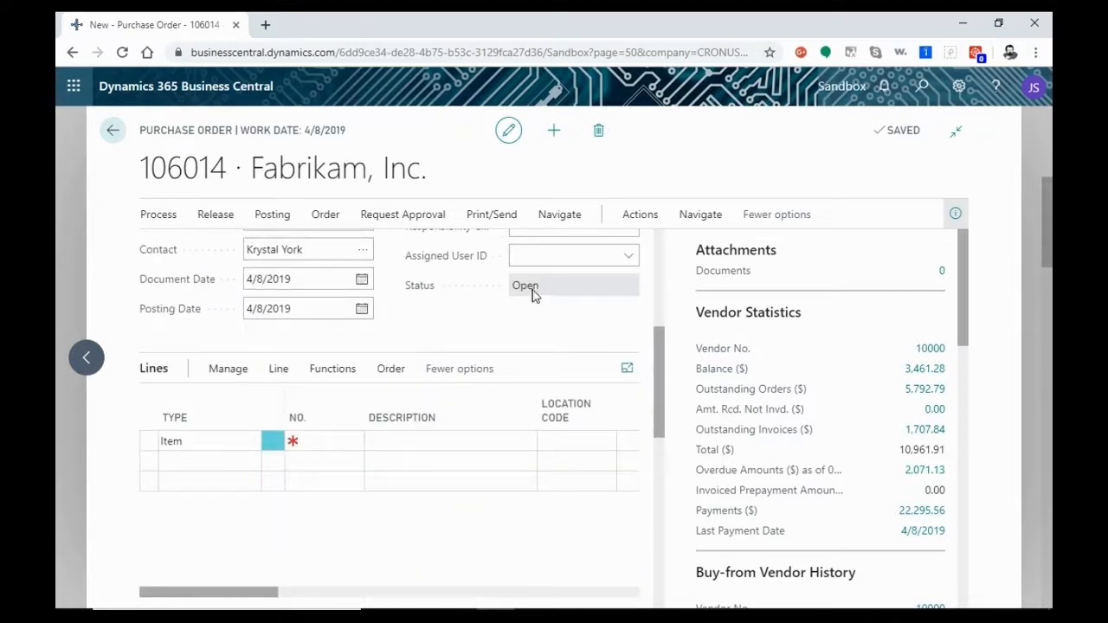
mouse_move(450, 335)
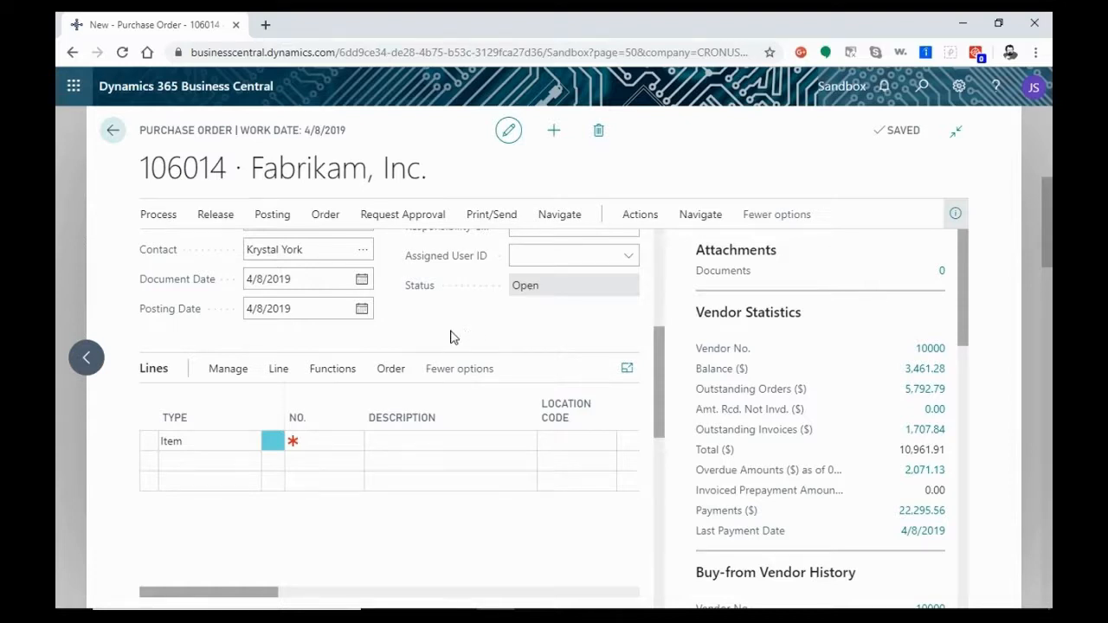
scroll(up, 3)
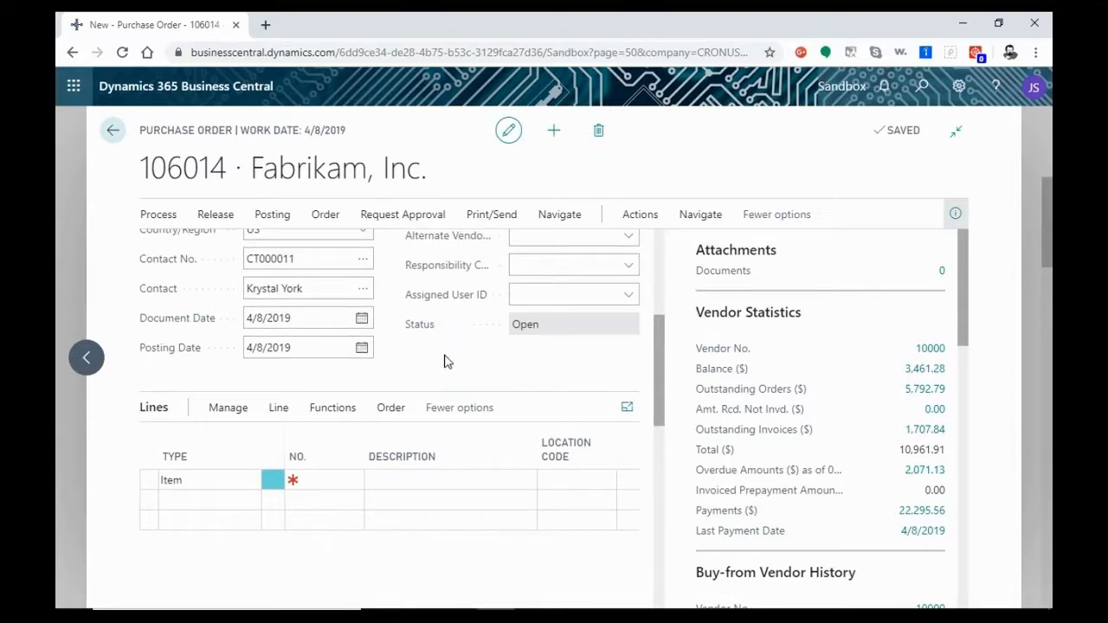
mouse_move(436, 362)
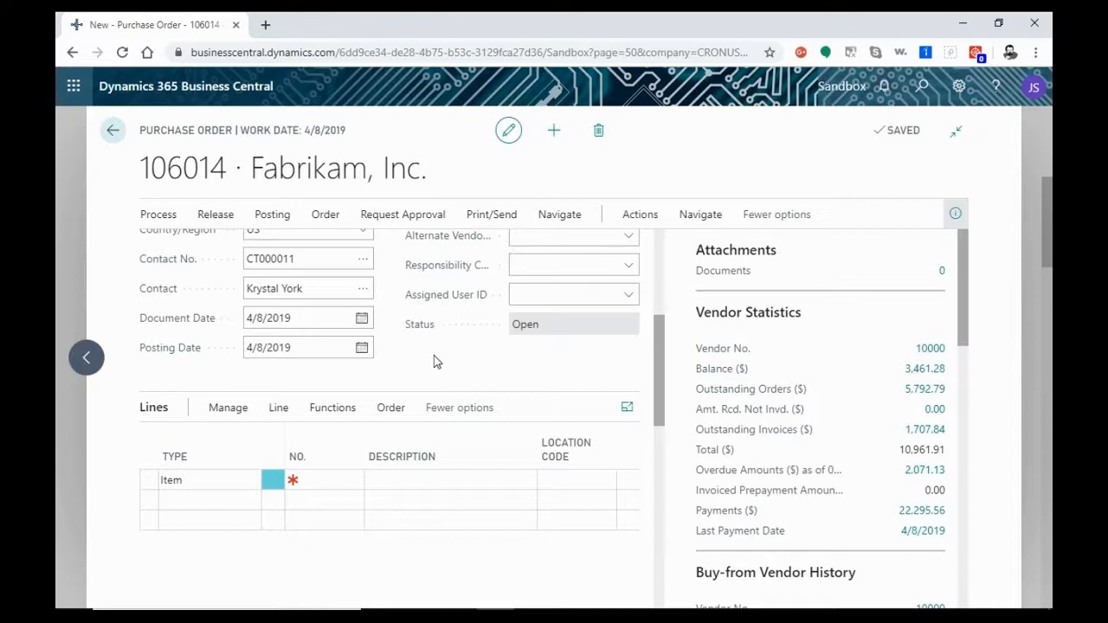
scroll(down, 3)
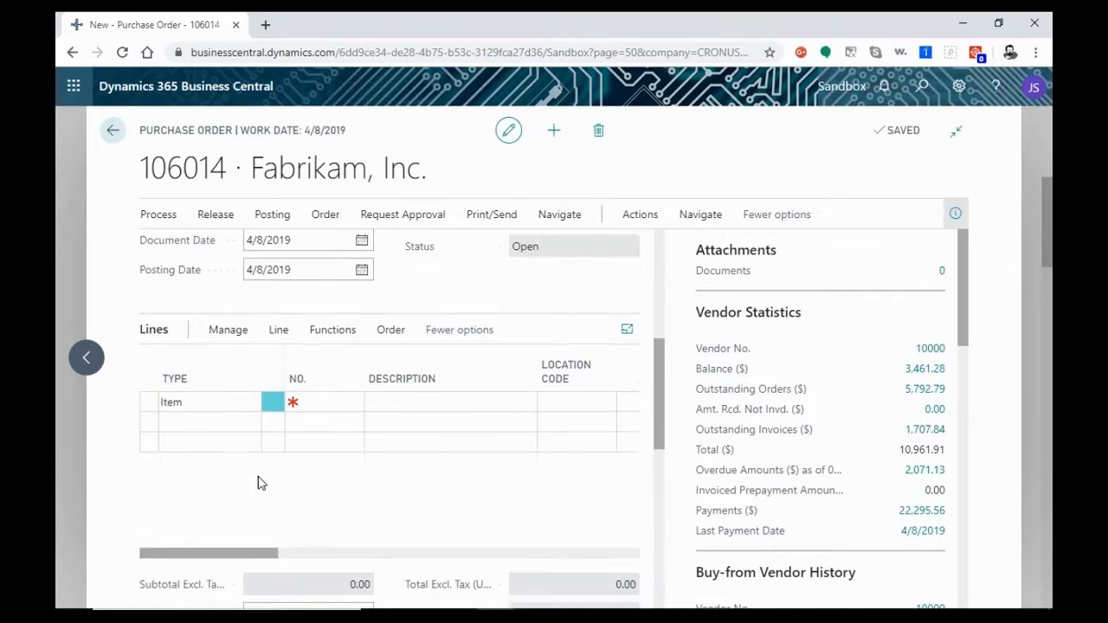
mouse_move(234, 511)
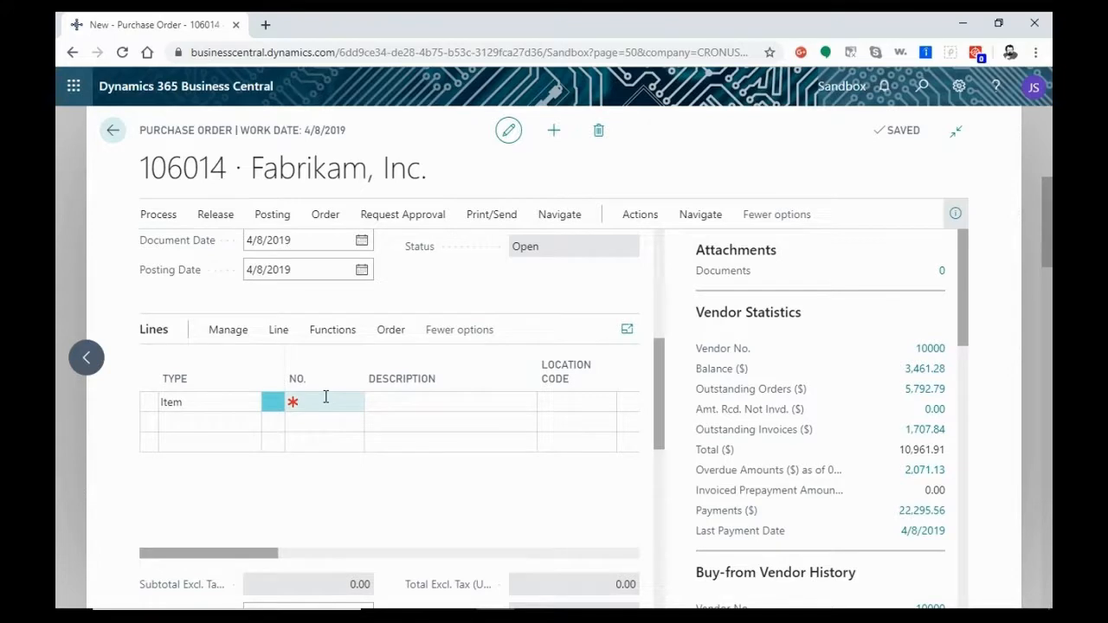
- Look up item 1900-S PARIS Guest Chair, black in the first line's No. field
click(353, 401)
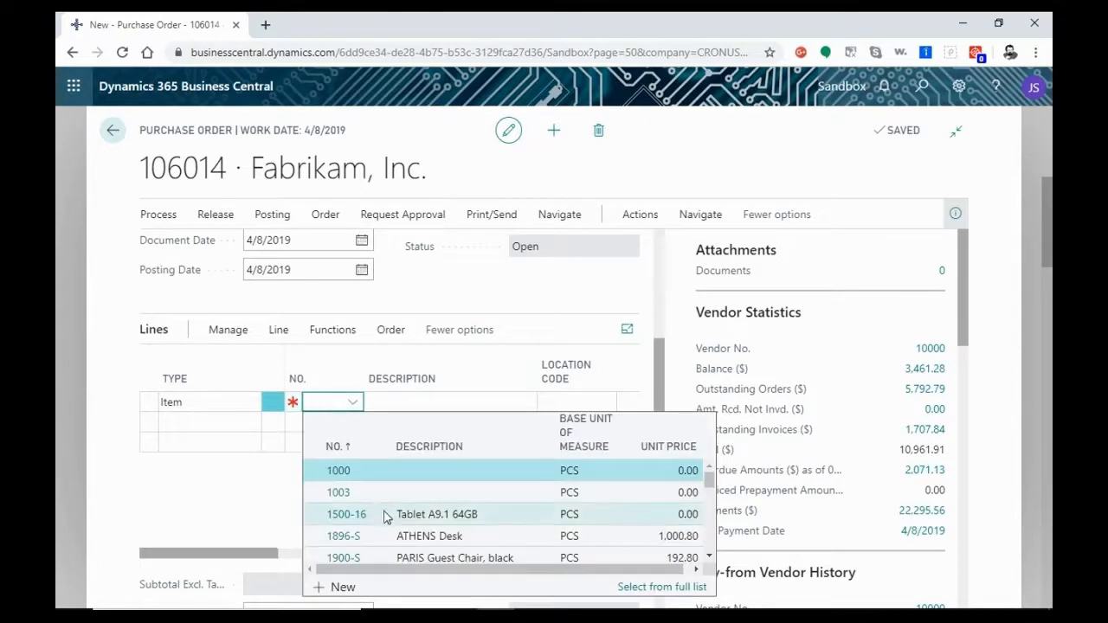
scroll(down, 3)
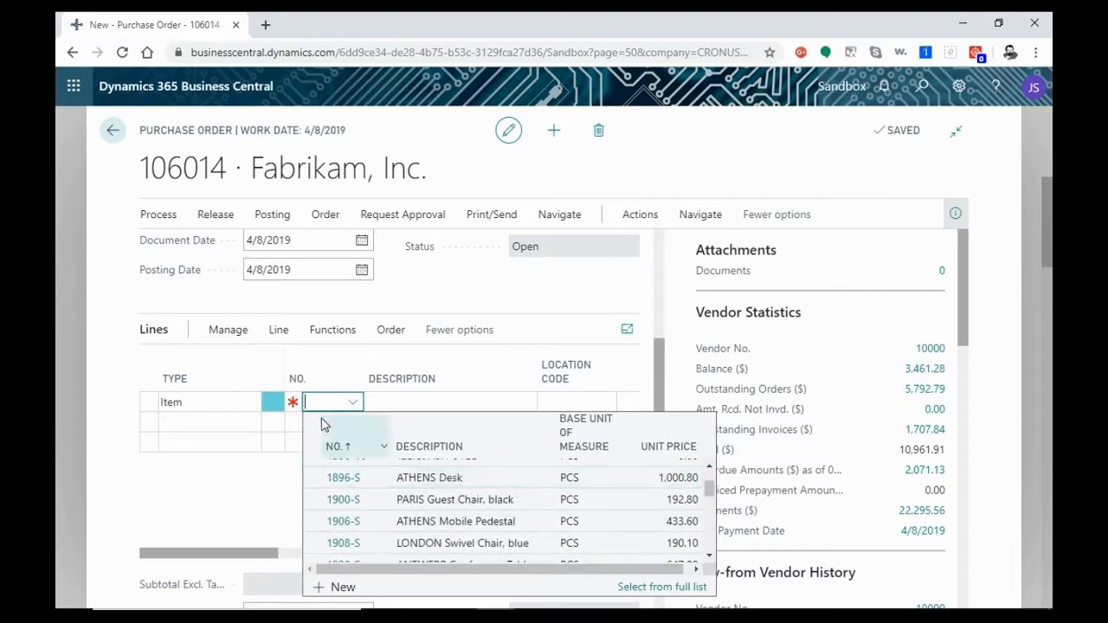
text(1)
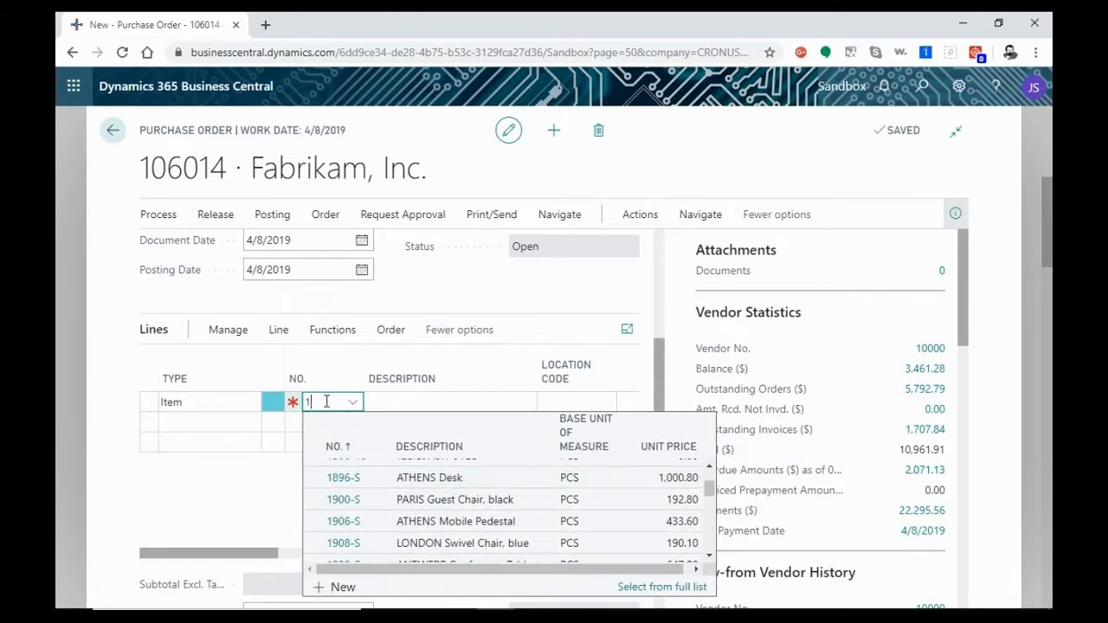
text(900)
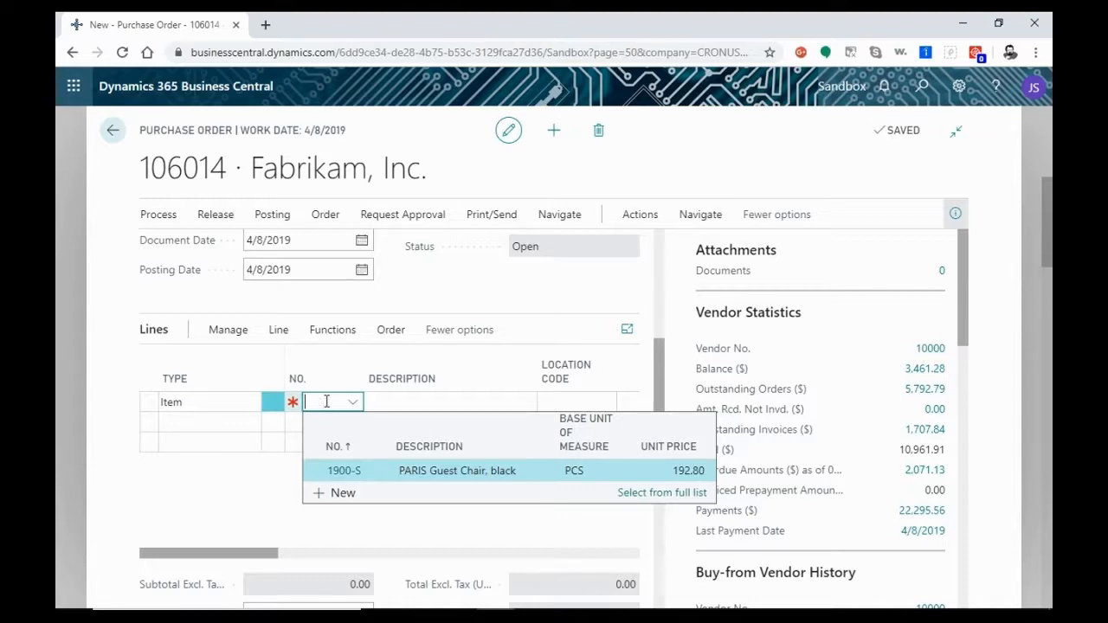
text(paris)
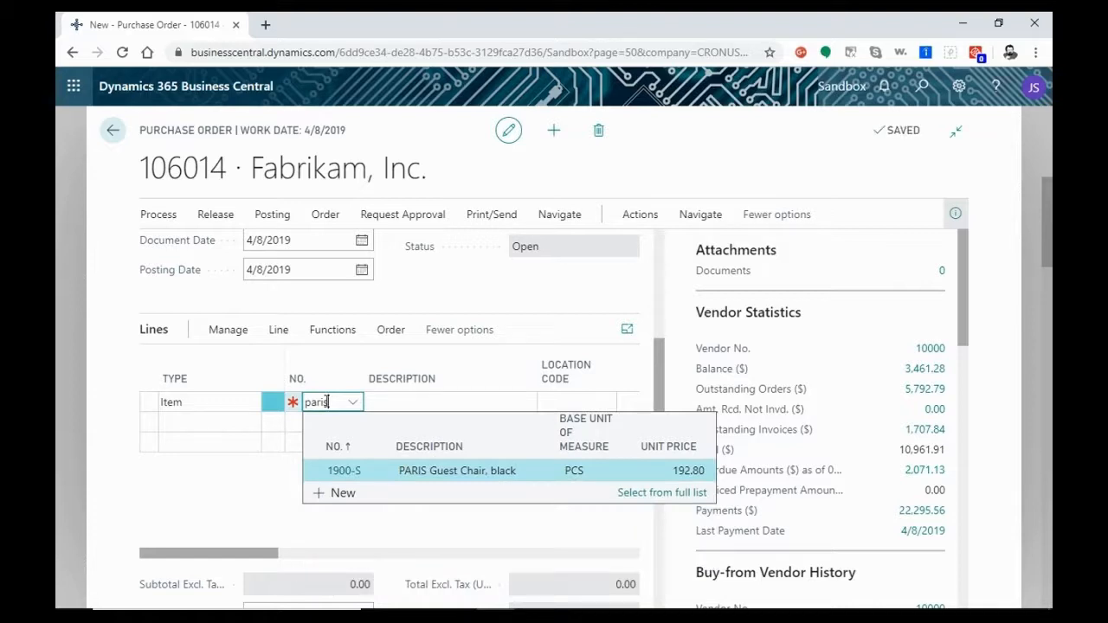
mouse_move(419, 475)
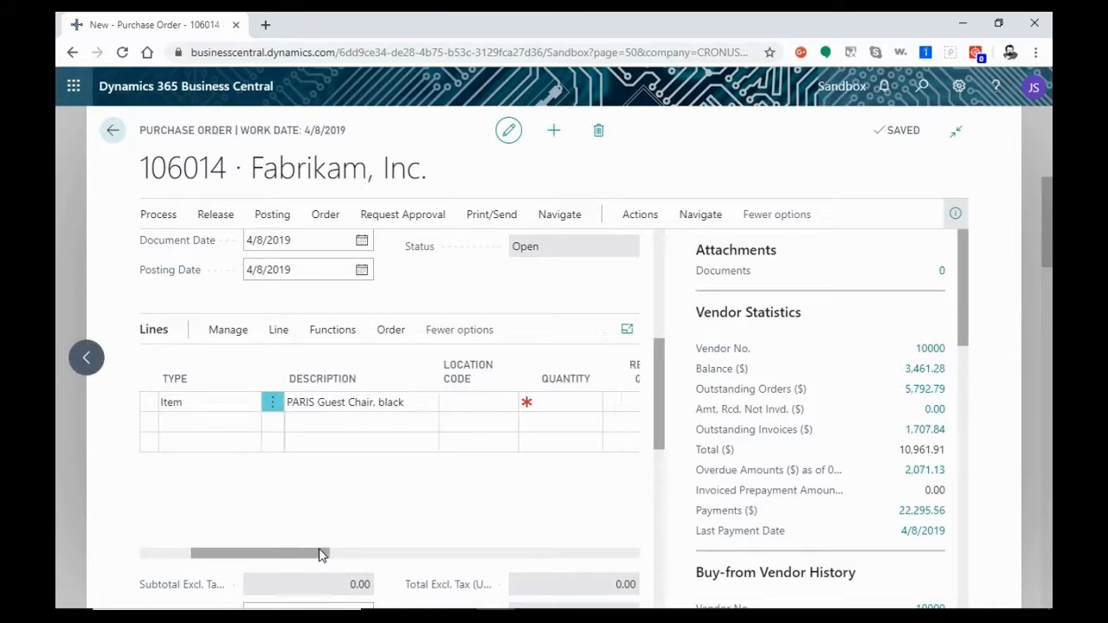
scroll(right, 3)
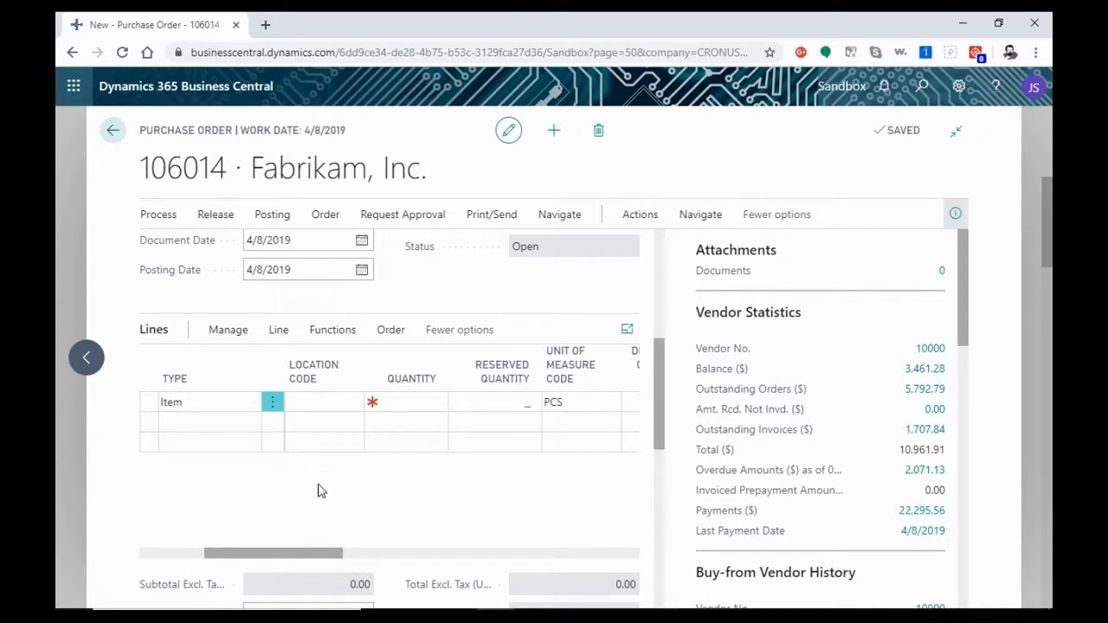
click(322, 401)
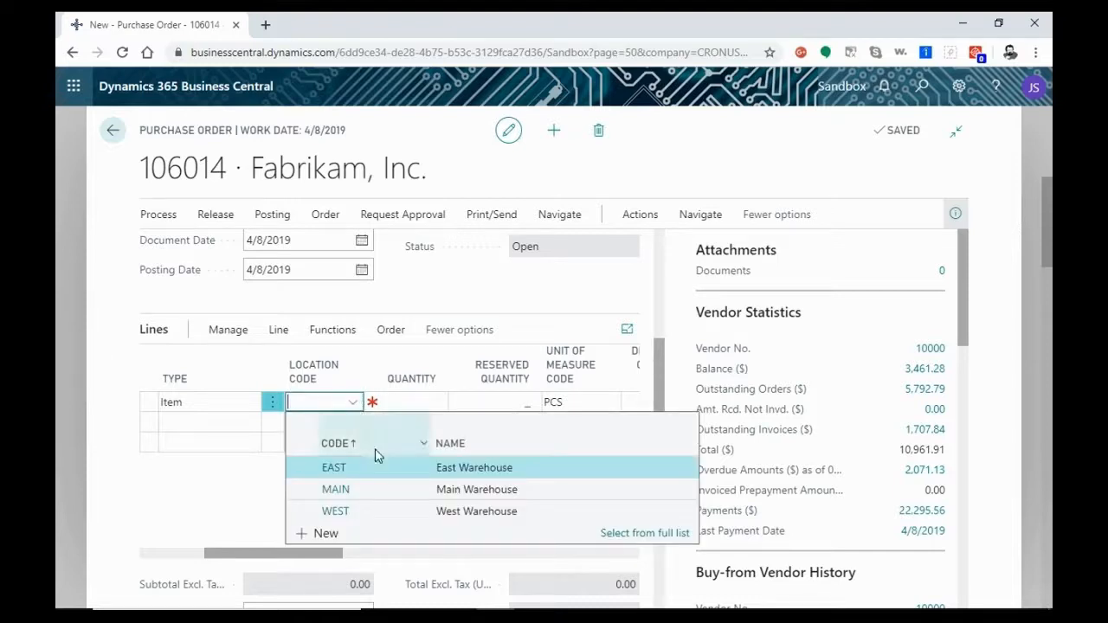
mouse_move(327, 540)
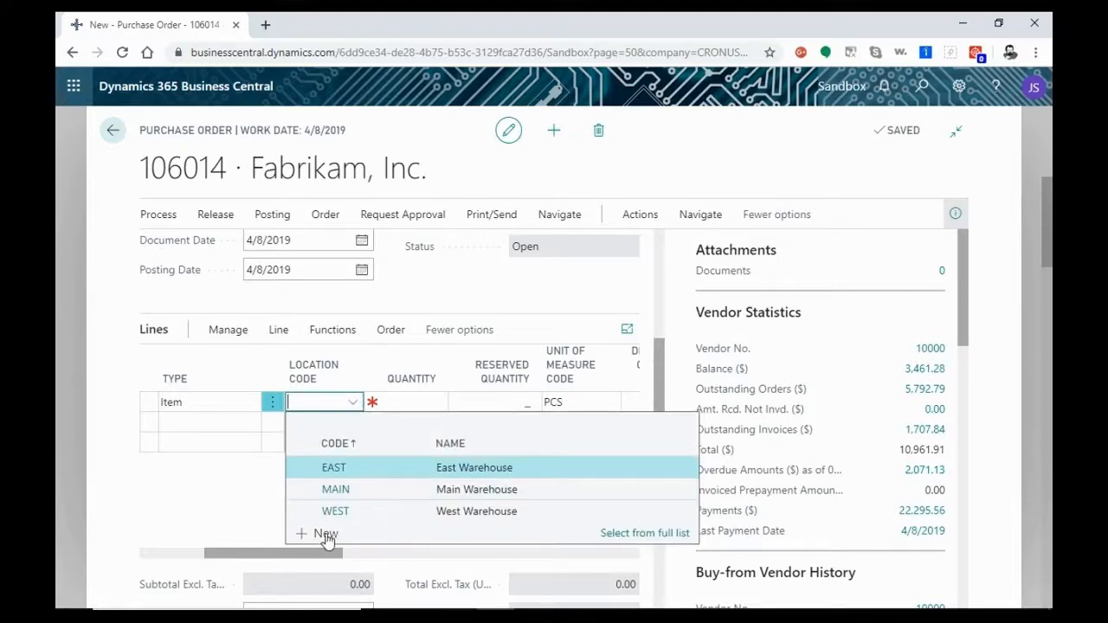
mouse_move(243, 511)
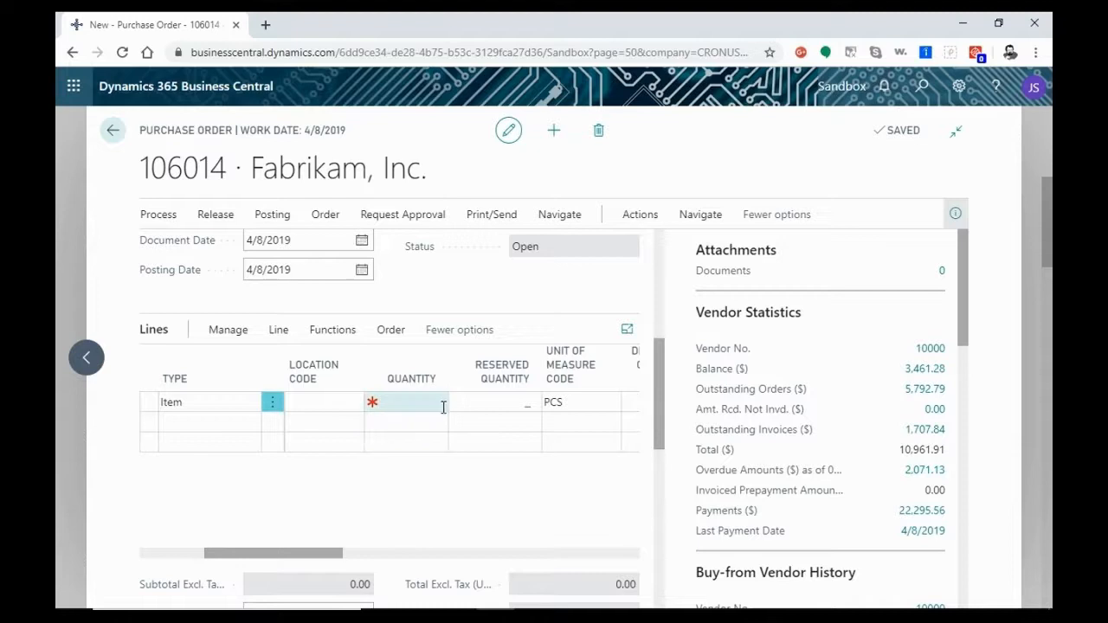
- Enter quantity 4 on the chair line, giving unit cost 150.30 and line amount 601.20
click(414, 402)
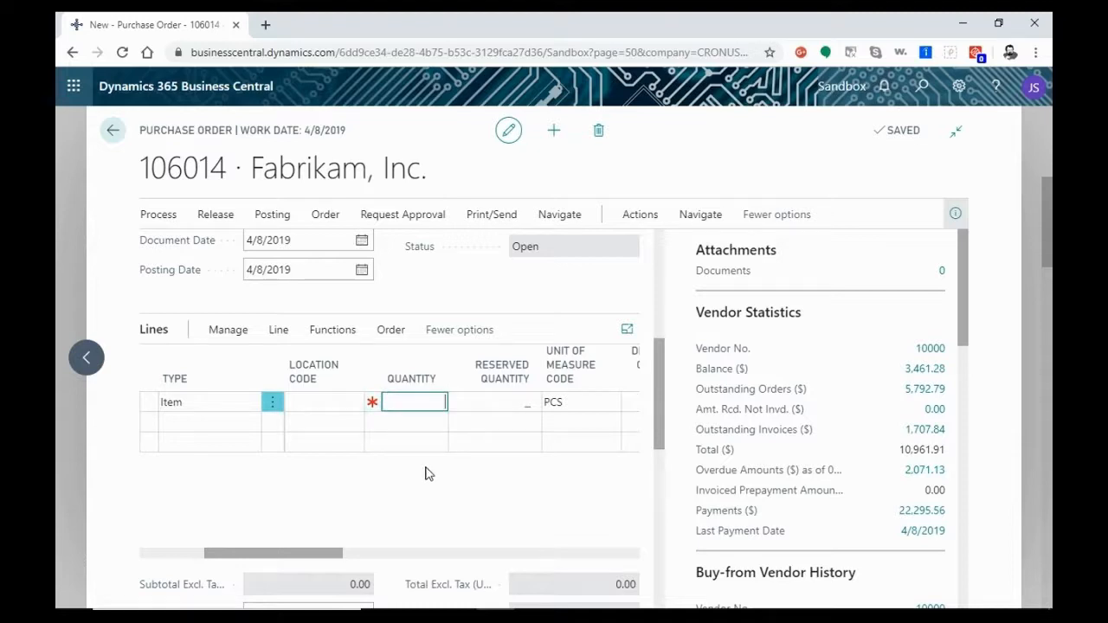
text(4)
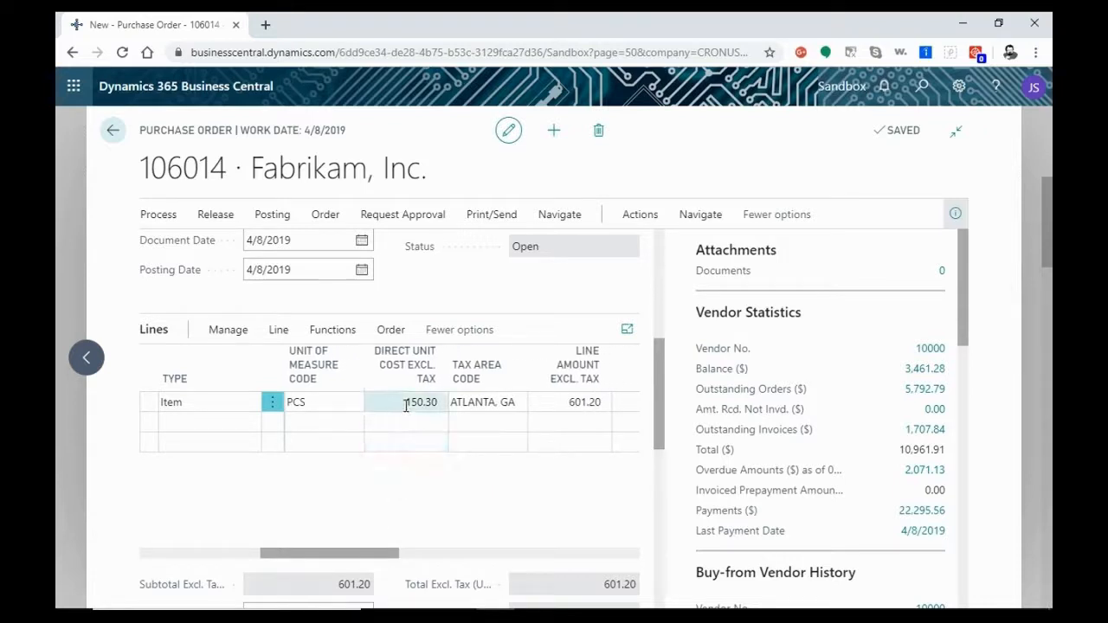
click(483, 402)
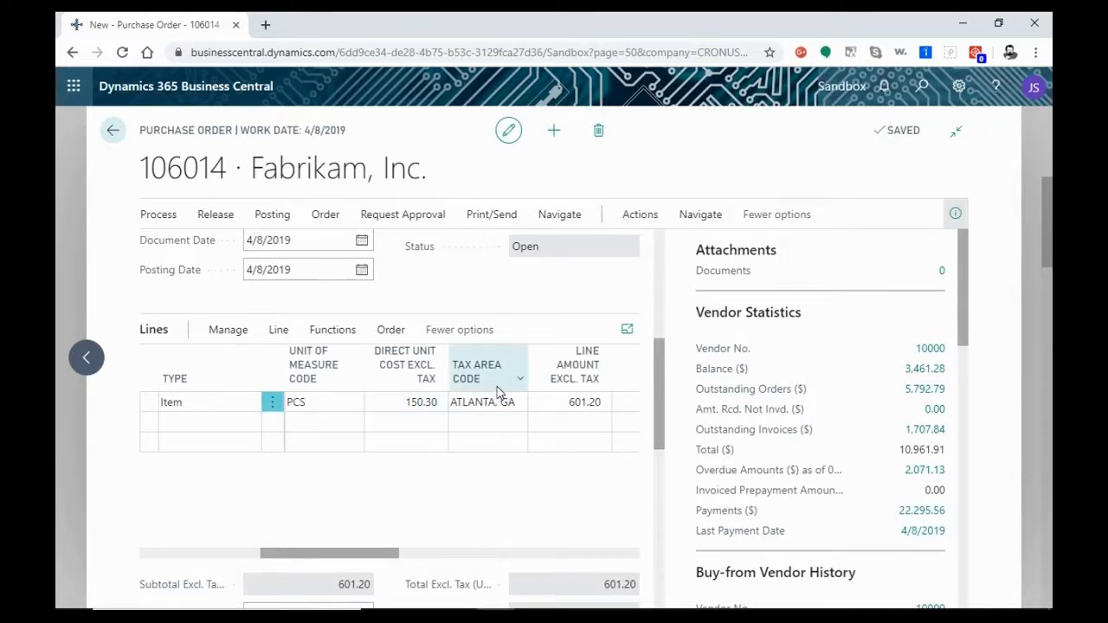
click(571, 402)
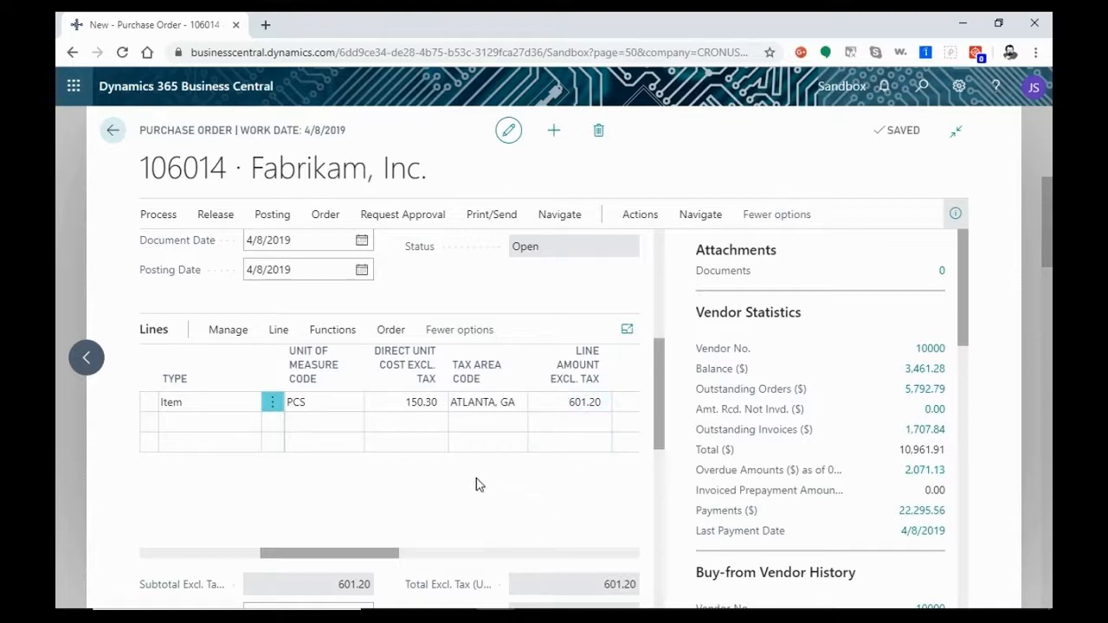
- Change the chair's direct unit cost from 150.30 to 152.00, making the line amount 608.00
click(405, 402)
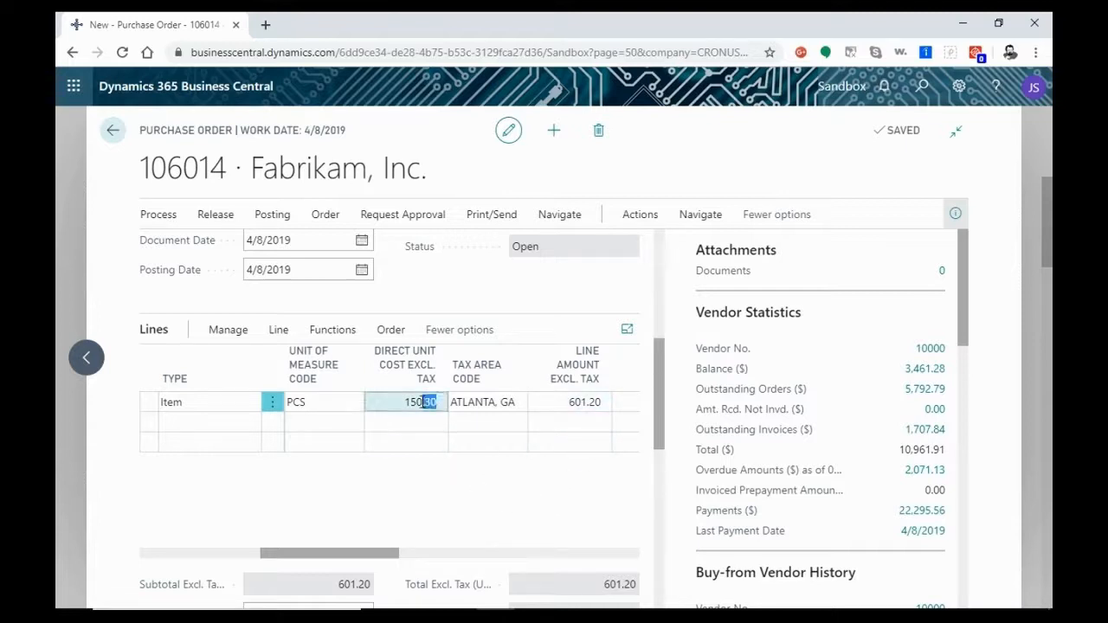
triple_click(405, 401)
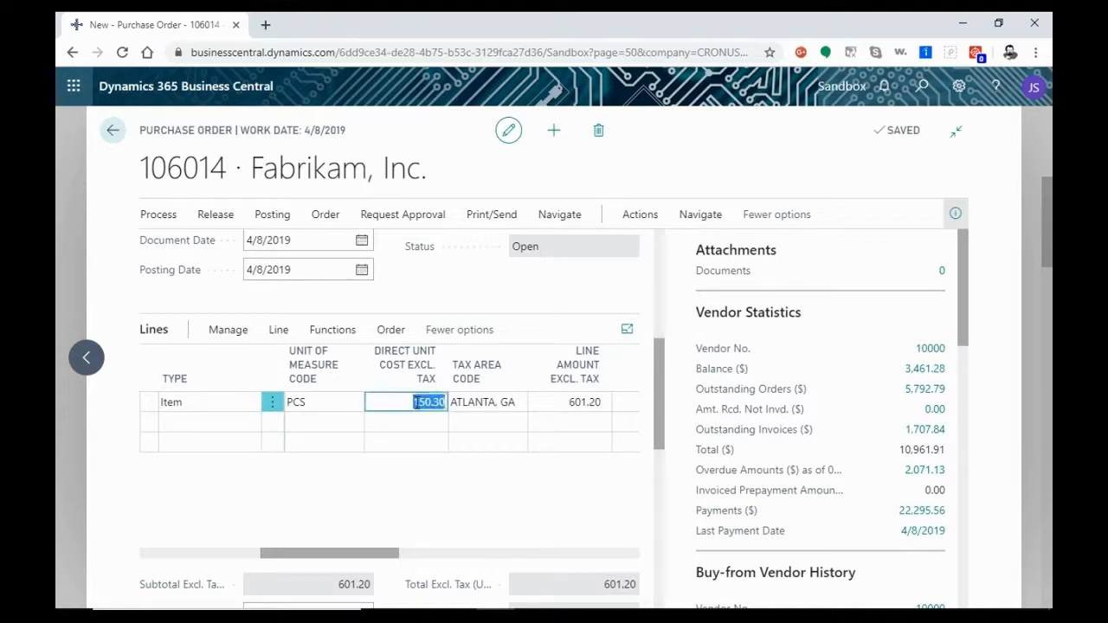
text(152.00)
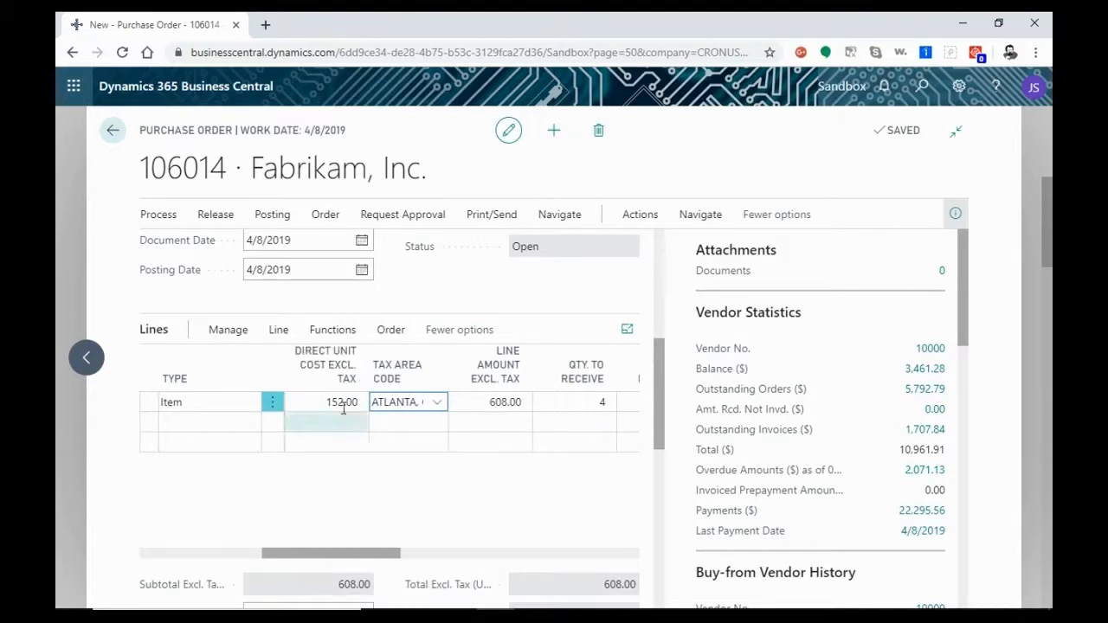
click(325, 402)
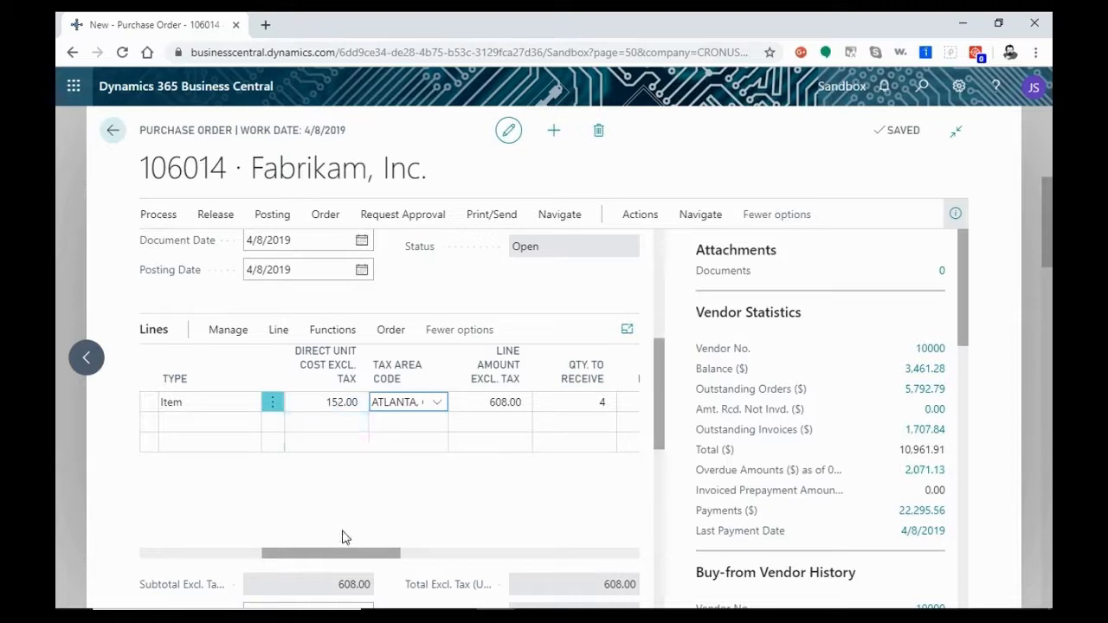
mouse_move(337, 556)
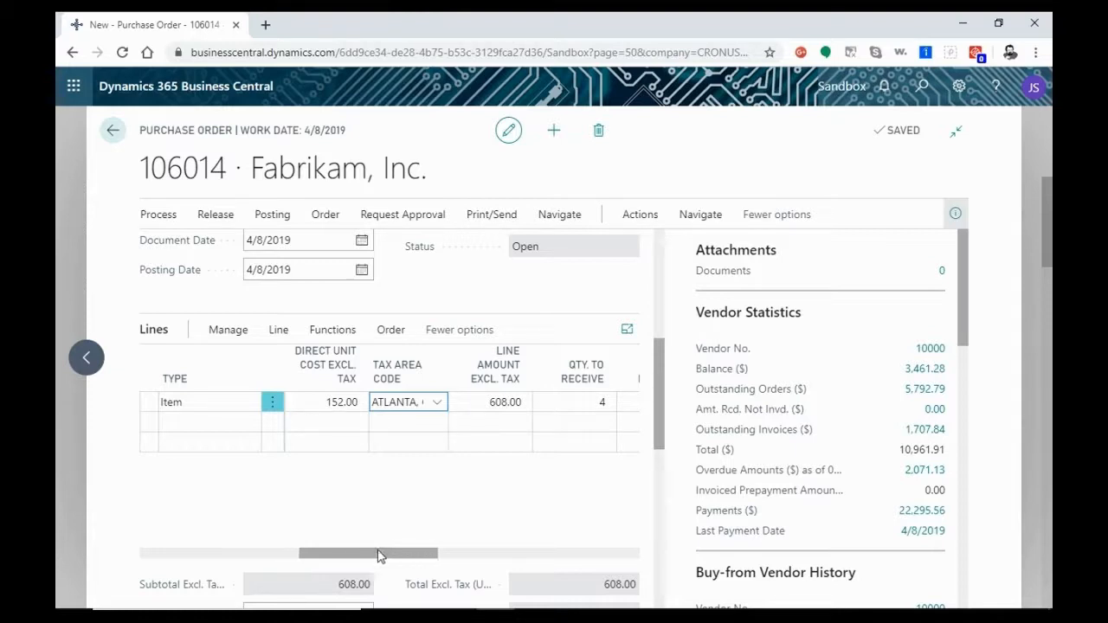
drag(372, 554, 416, 554)
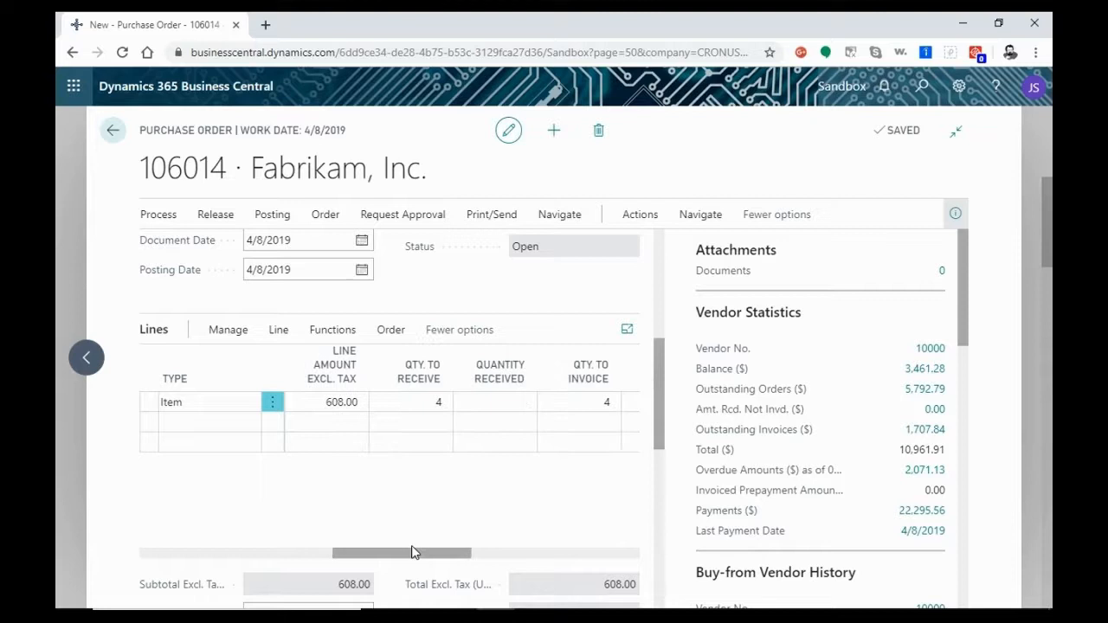
mouse_move(440, 561)
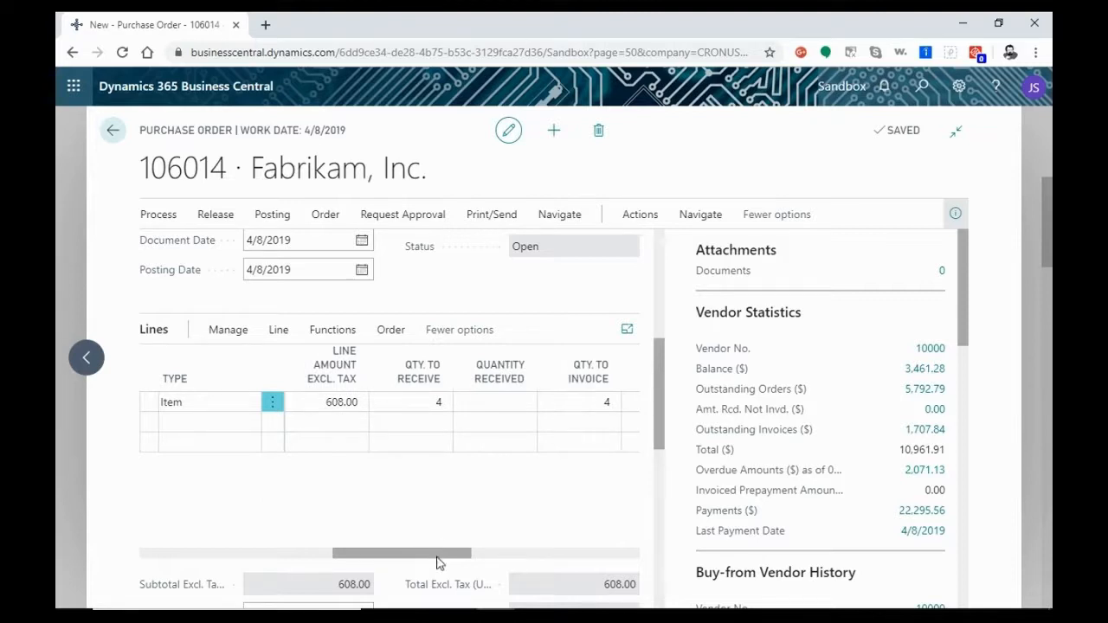
scroll(right, 3)
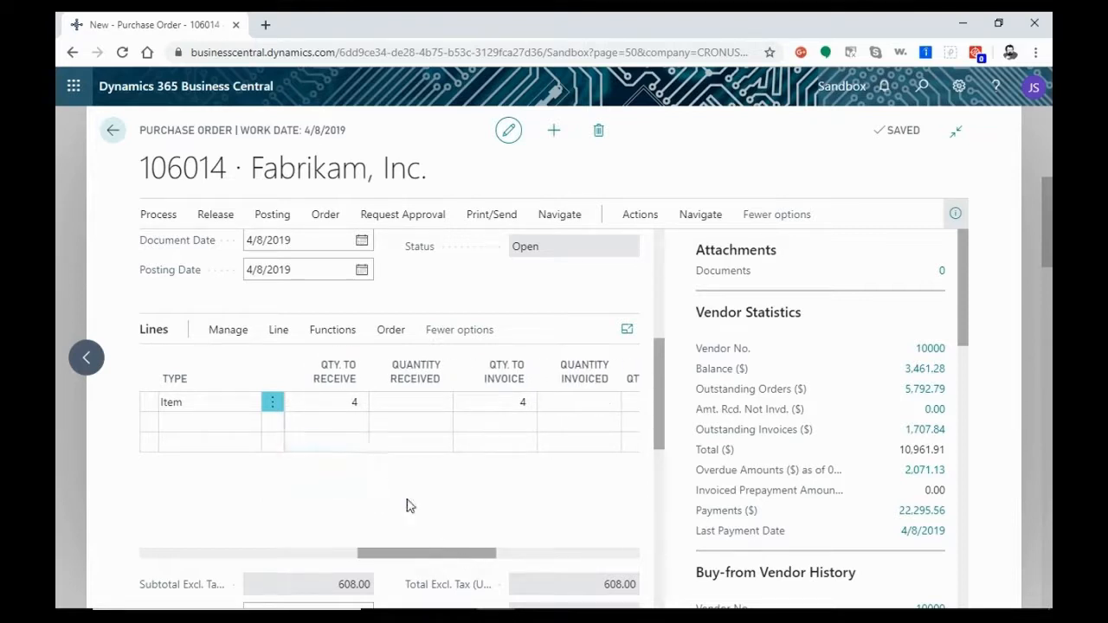
mouse_move(533, 480)
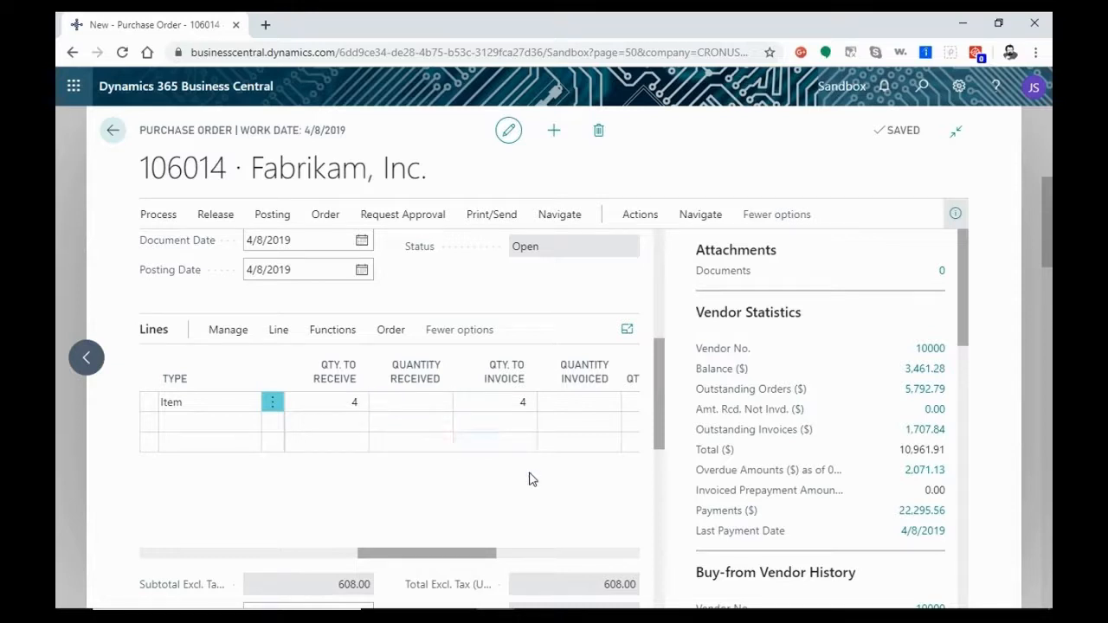
mouse_move(561, 529)
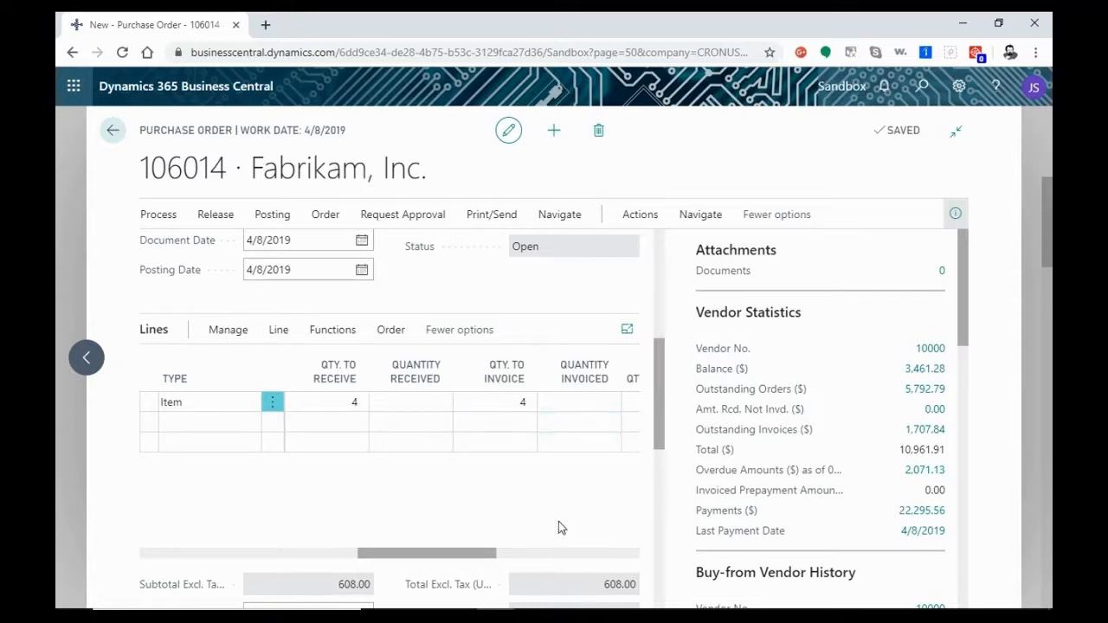
mouse_move(499, 523)
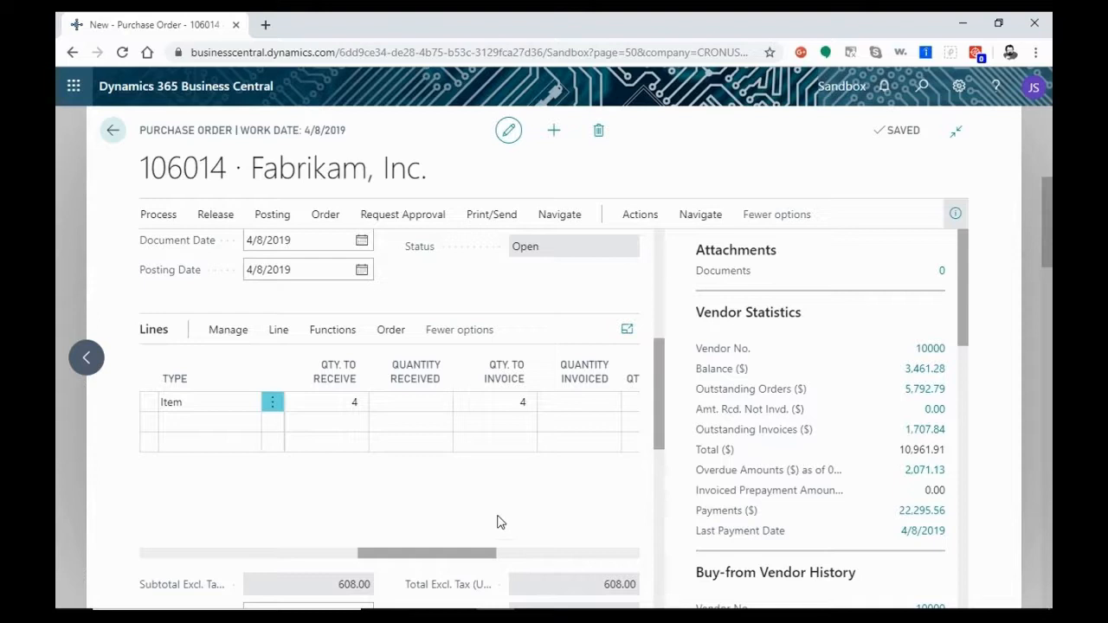
mouse_move(500, 502)
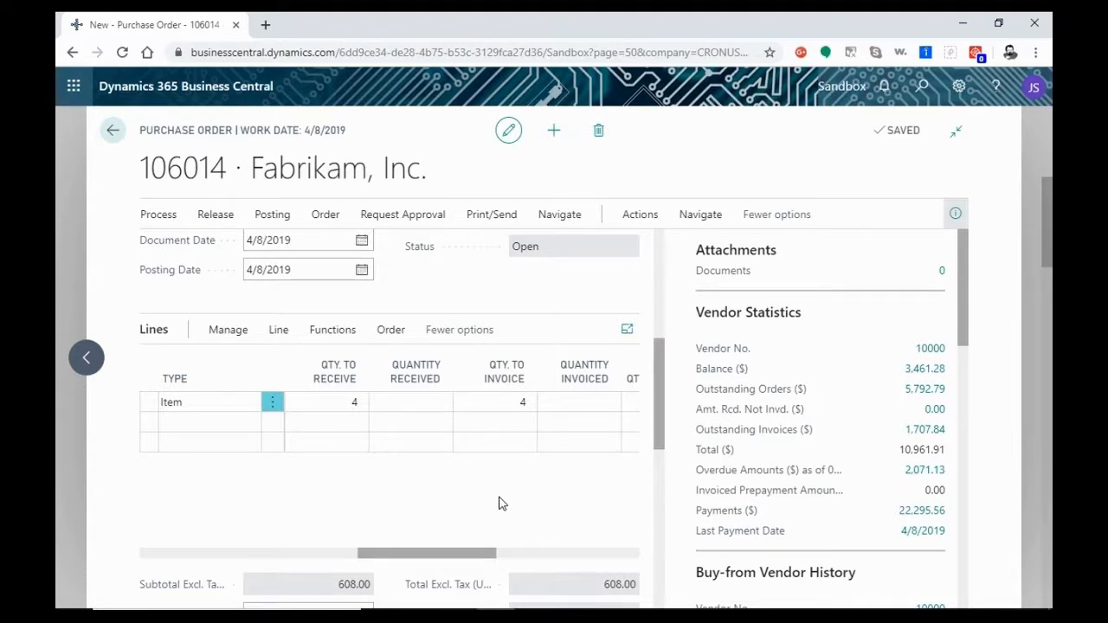
scroll(down, 3)
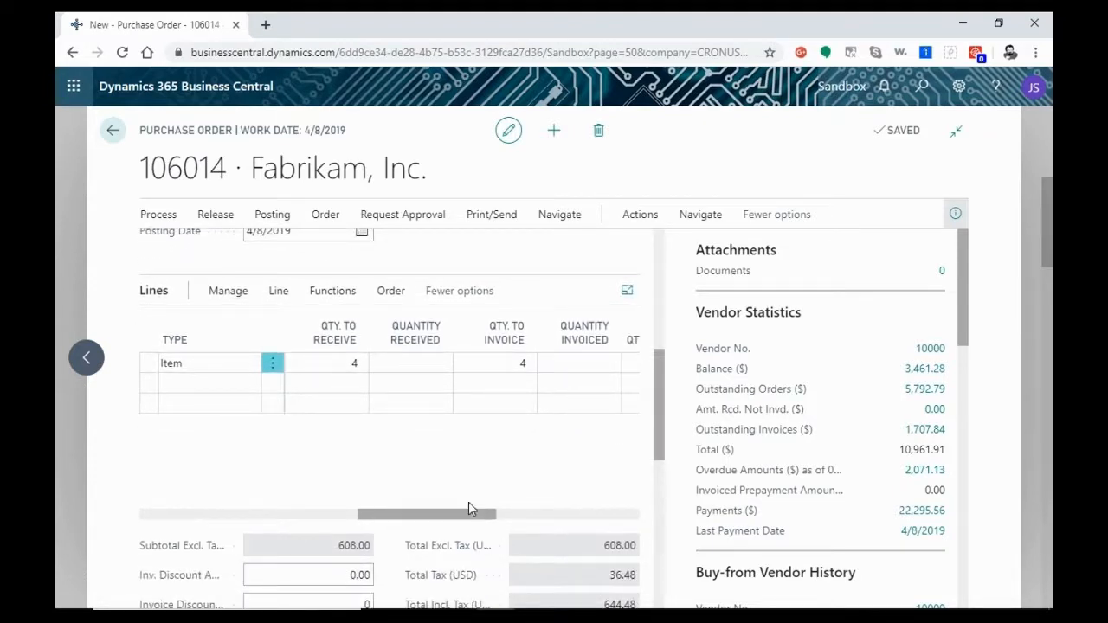
mouse_move(424, 441)
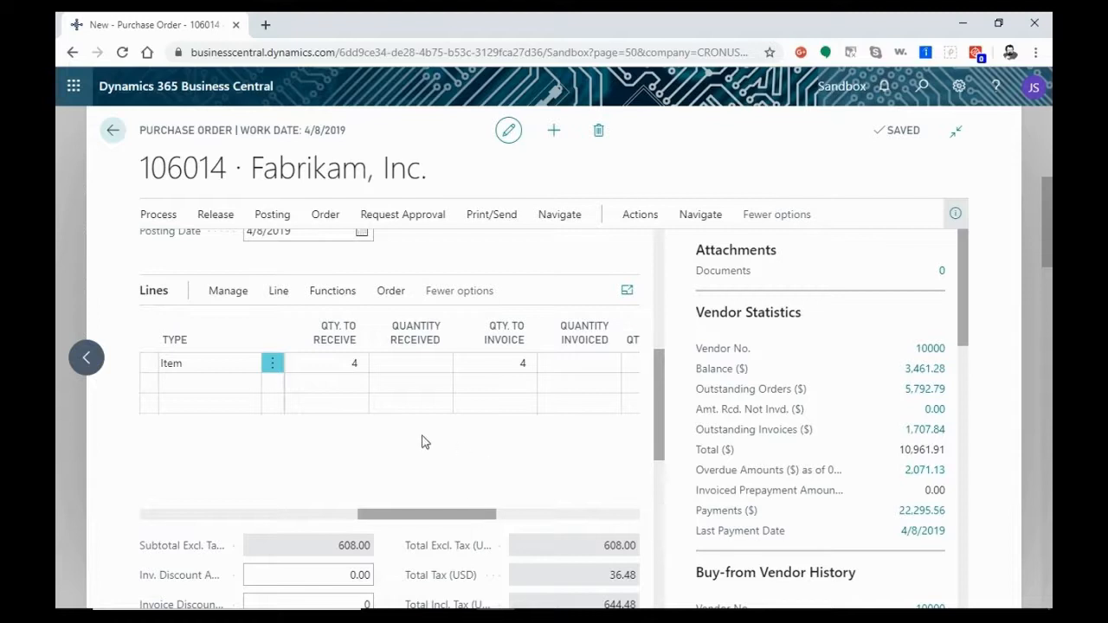
scroll(down, 3)
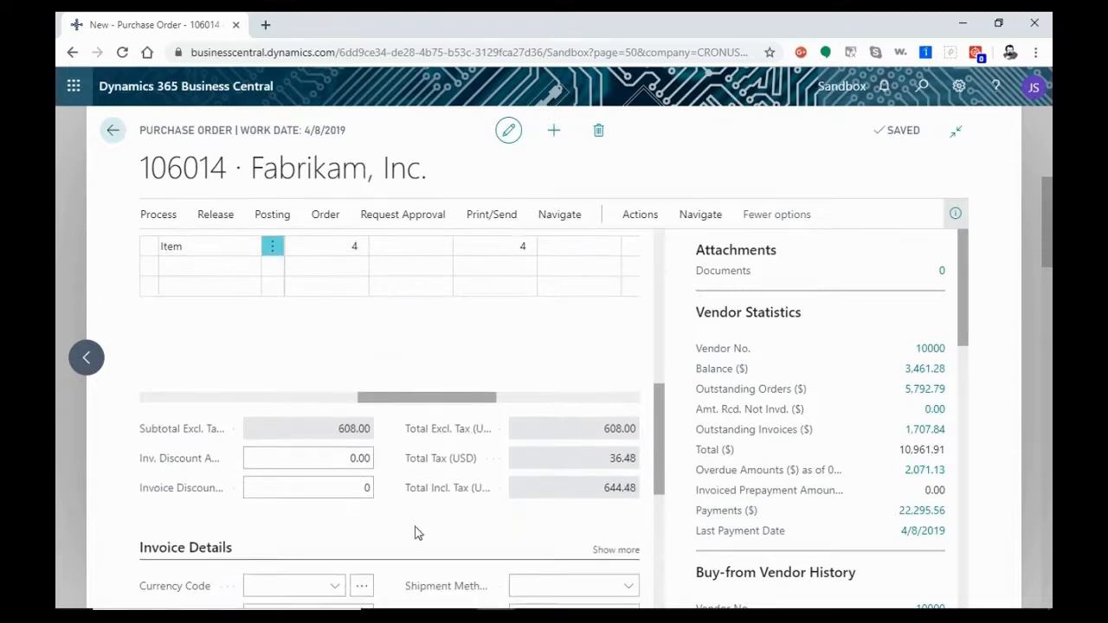
scroll(down, 3)
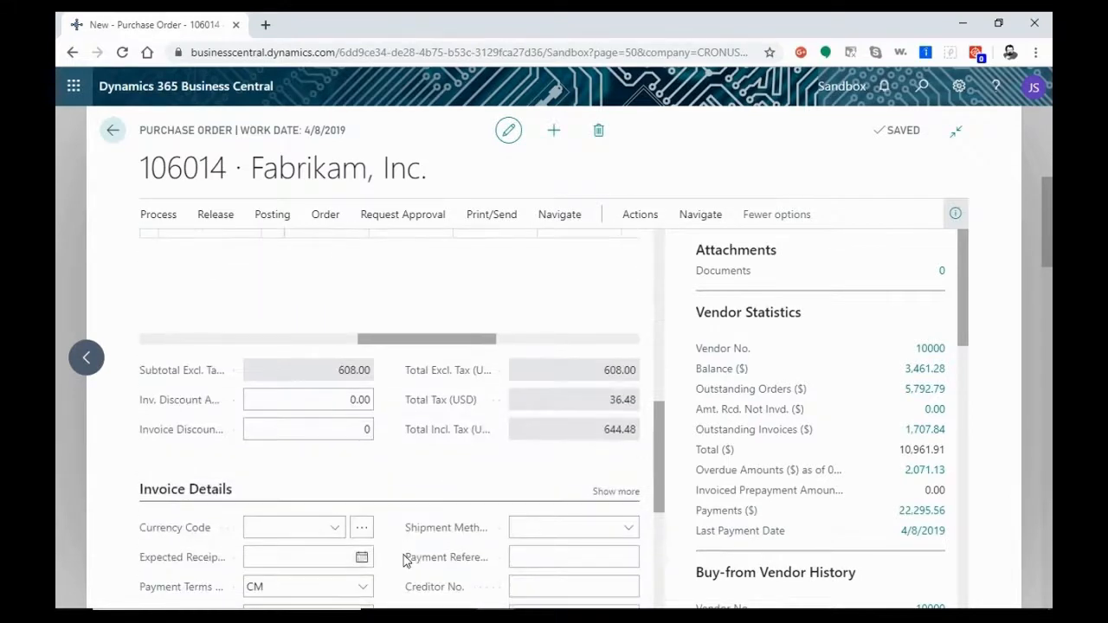
scroll(down, 3)
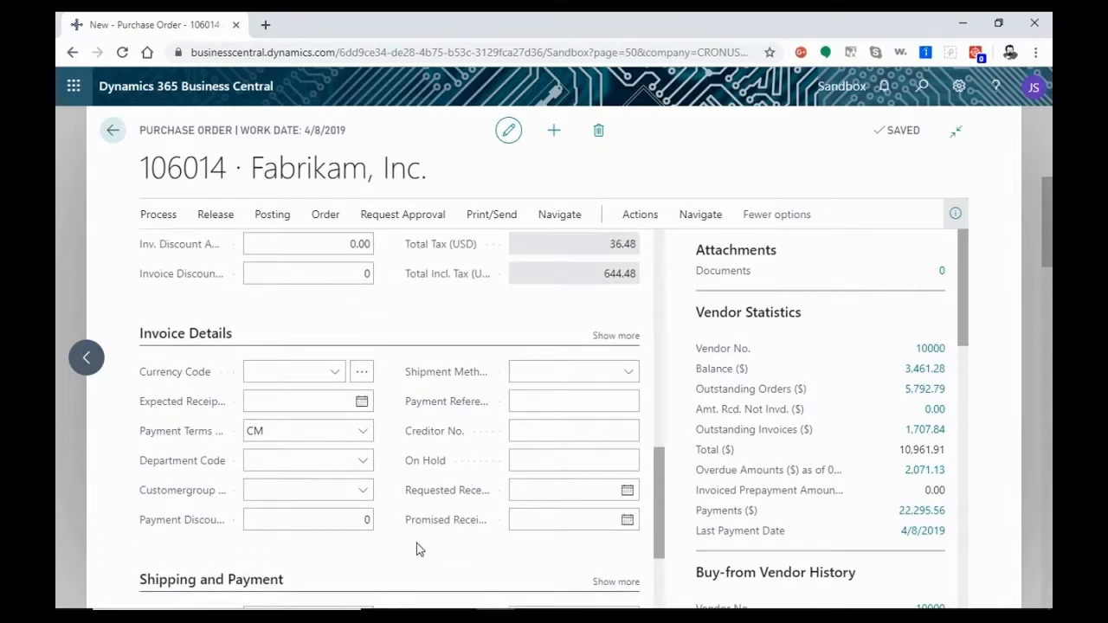
mouse_move(409, 552)
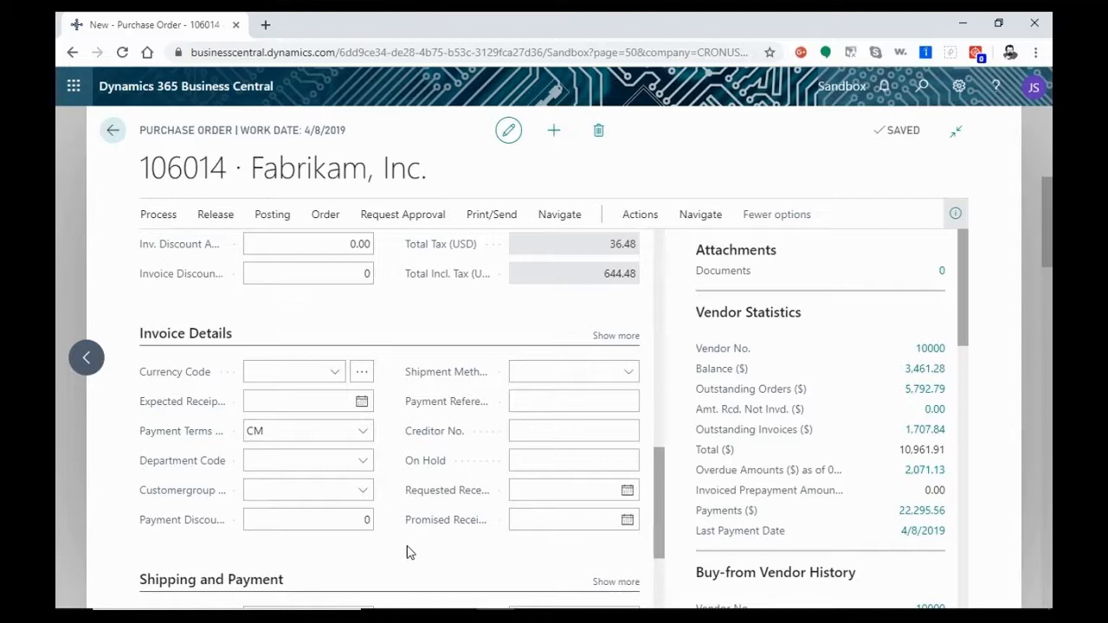
mouse_move(393, 460)
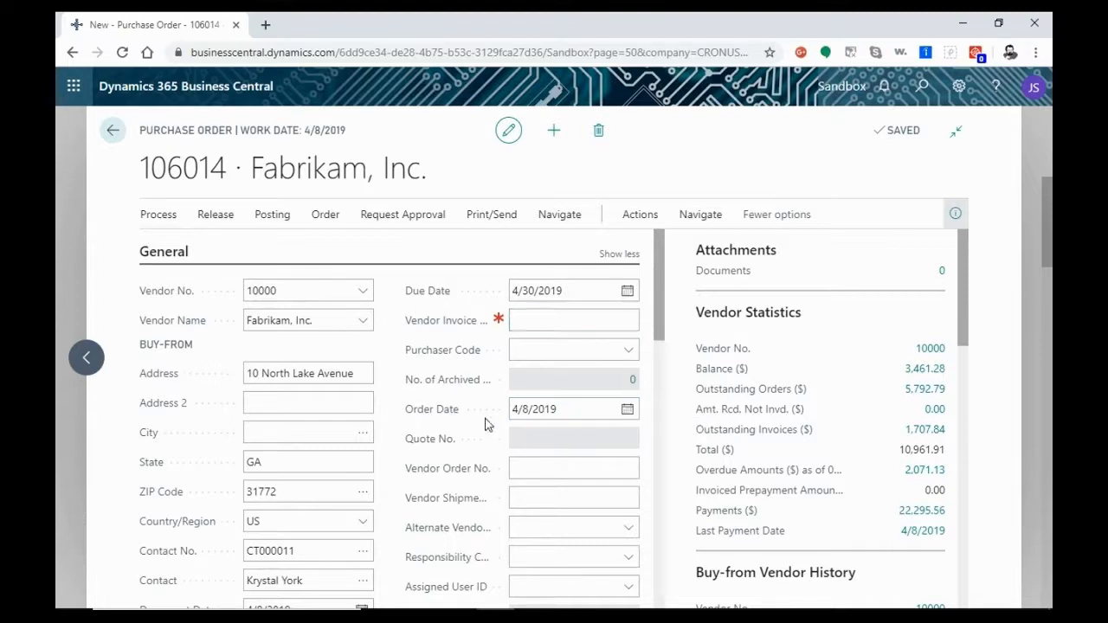
mouse_move(474, 440)
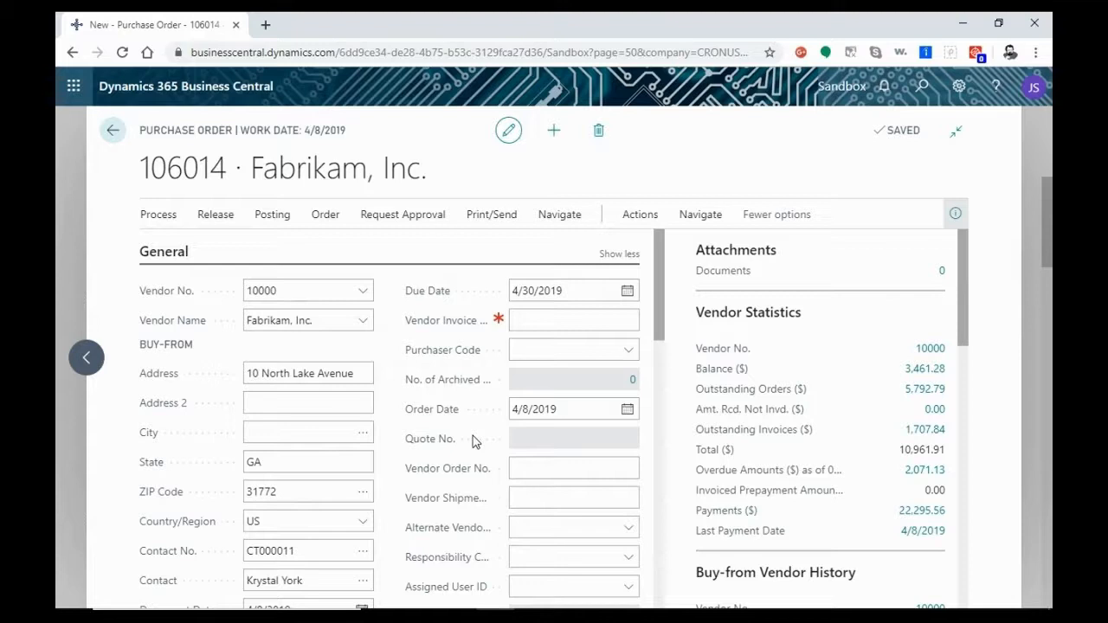
scroll(down, 3)
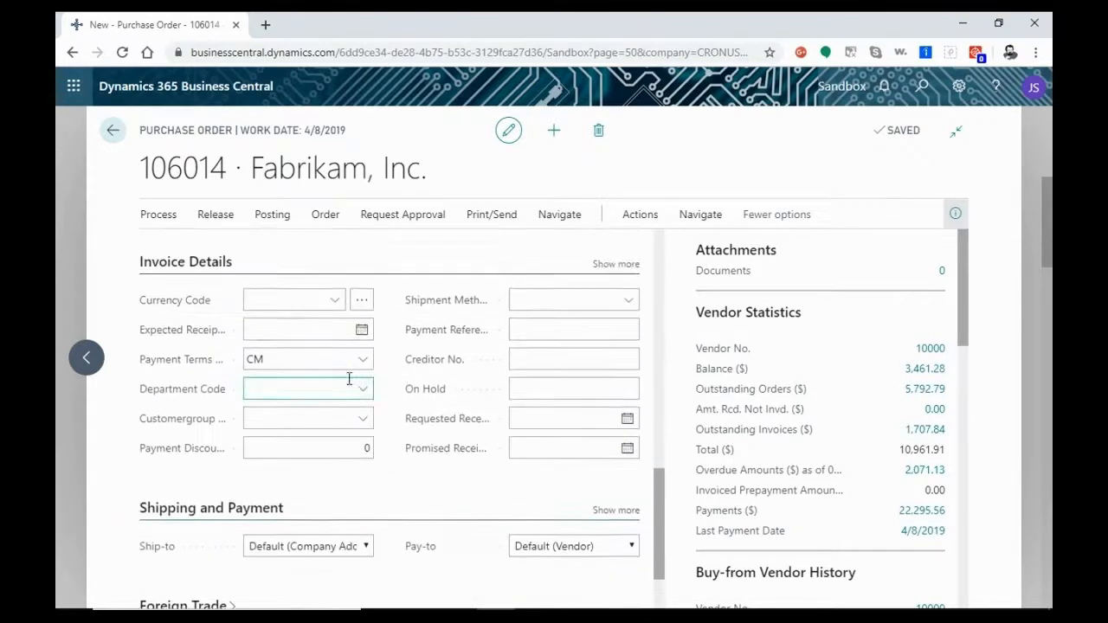
- Set Payment Terms Code to 30 DAYS so the due date becomes 5/8/2019
click(364, 359)
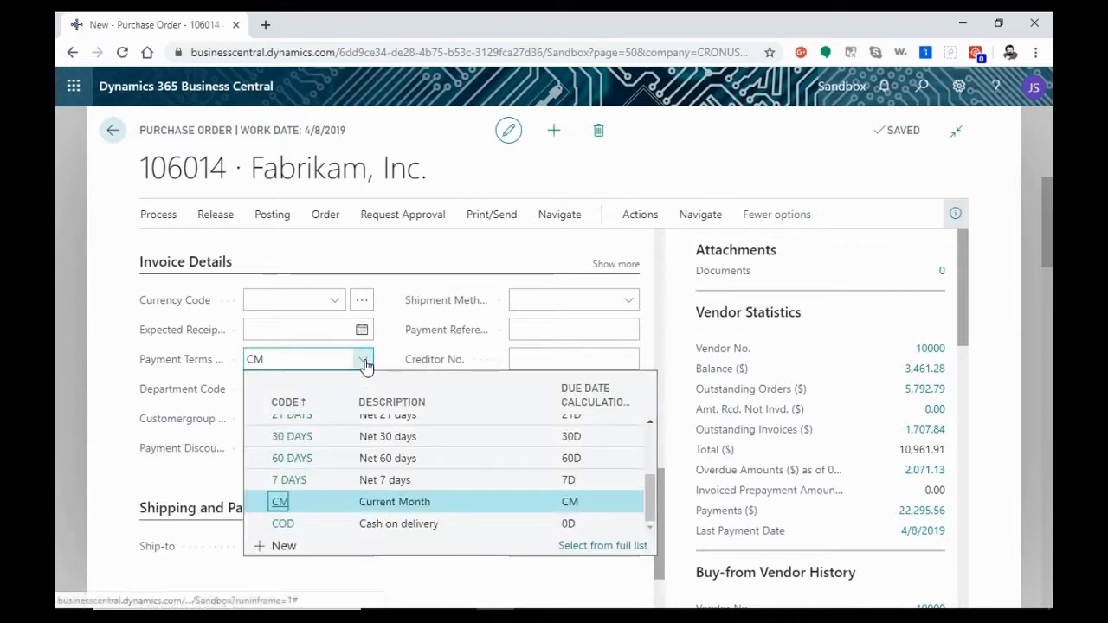
click(291, 436)
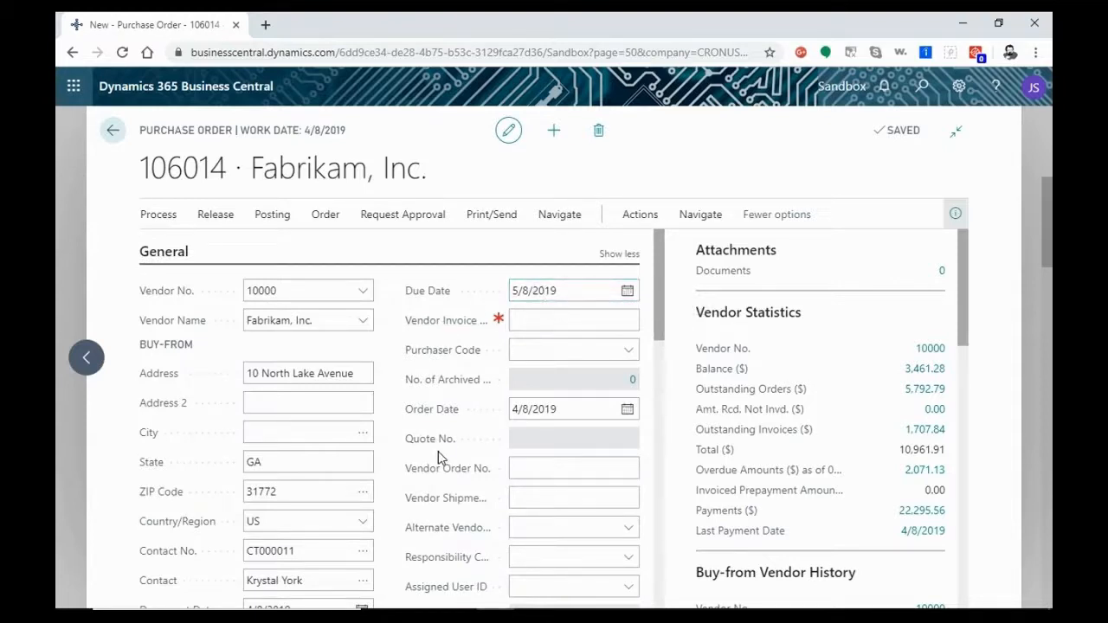
scroll(down, 3)
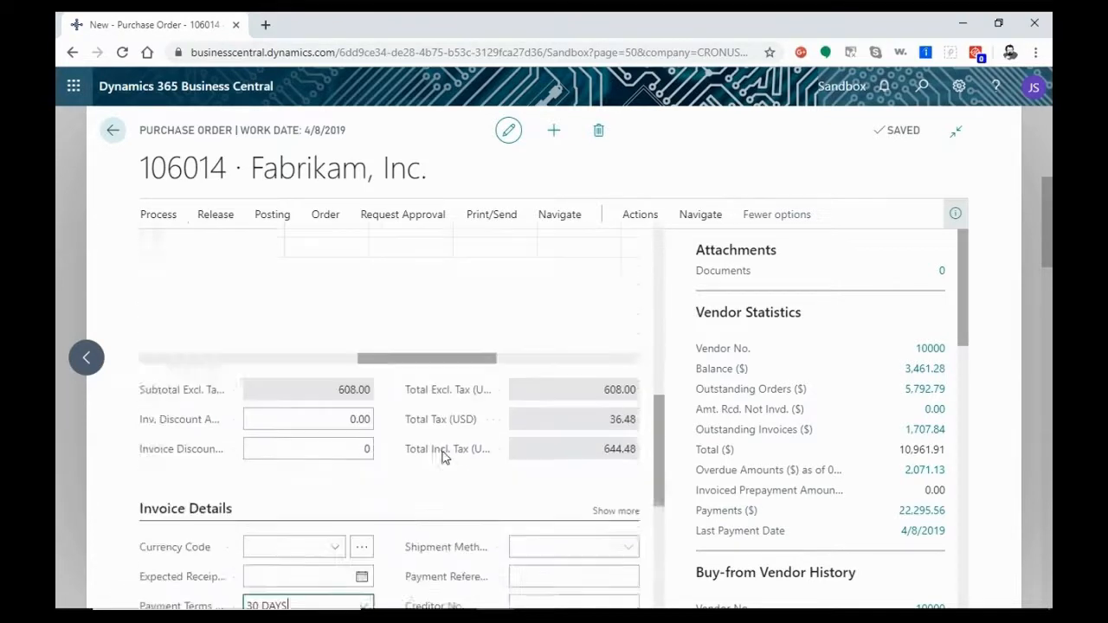
scroll(up, 3)
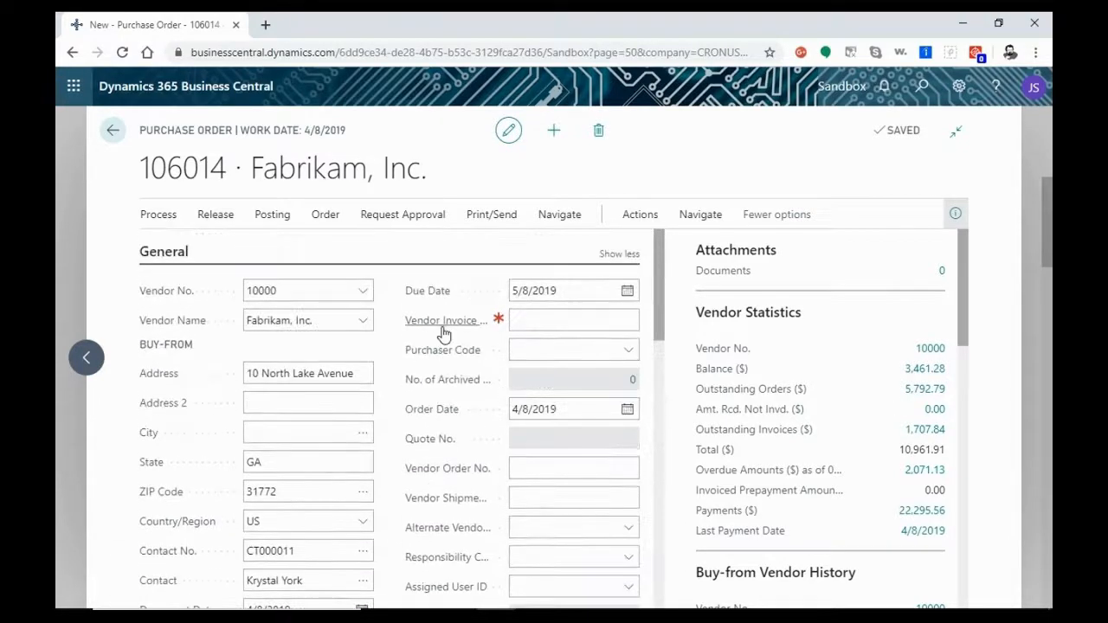
mouse_move(301, 260)
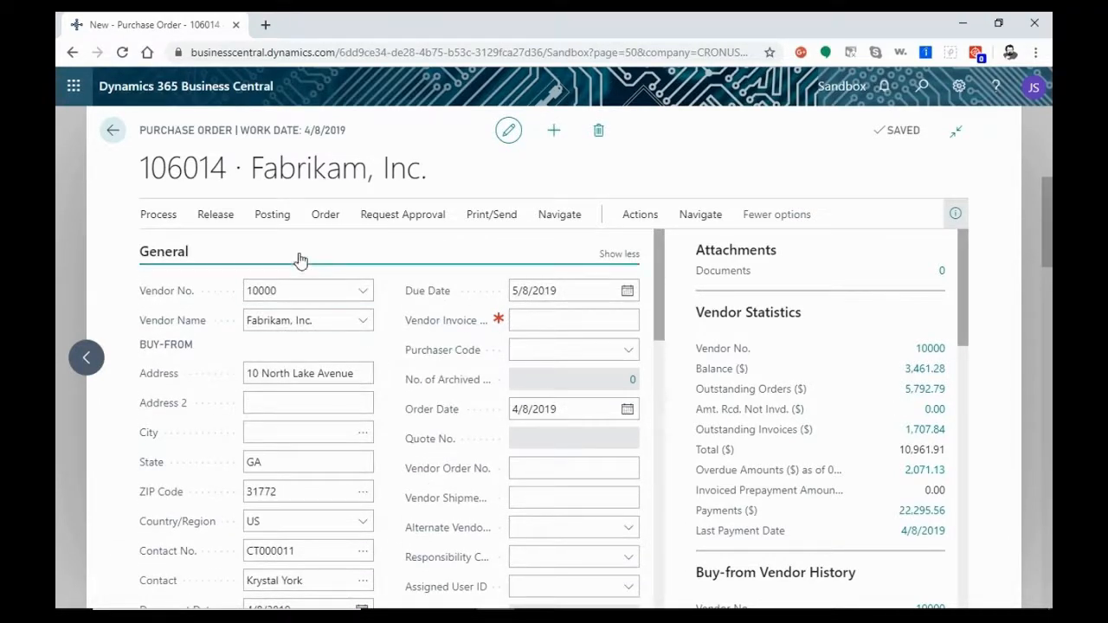
mouse_move(288, 246)
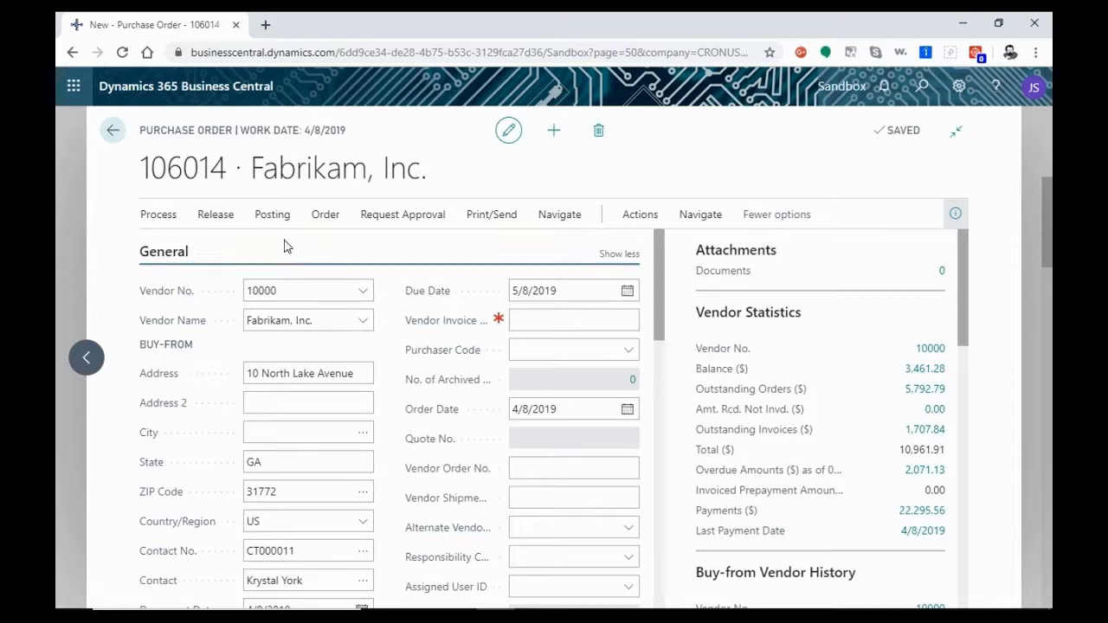
- Post order 106014 with the Receive option, leaving 644.48 received but not invoiced
click(272, 214)
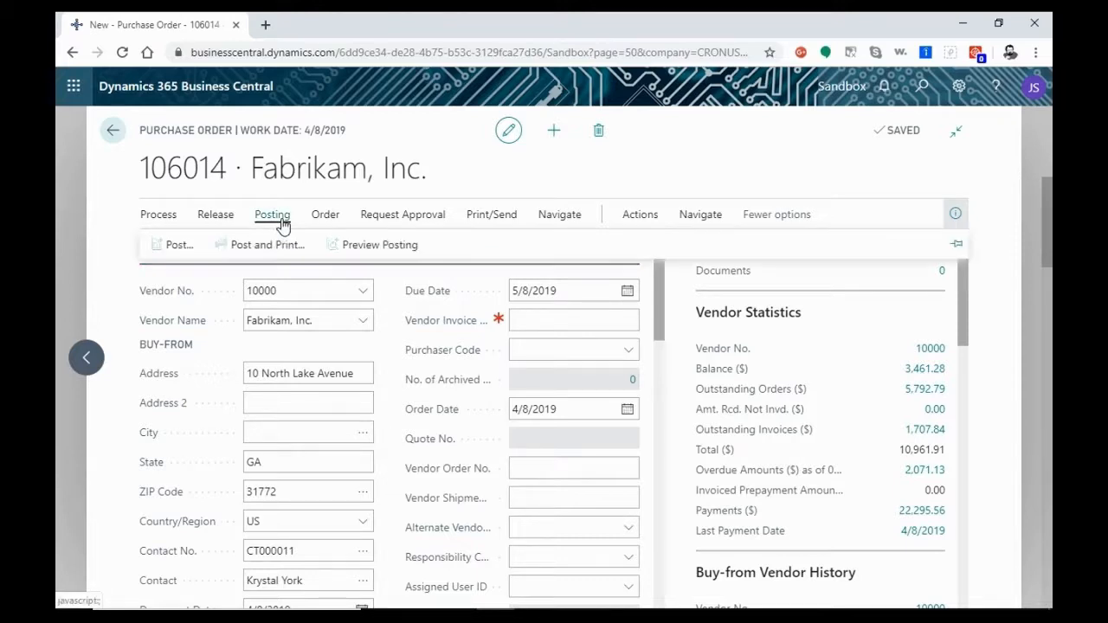
mouse_move(173, 244)
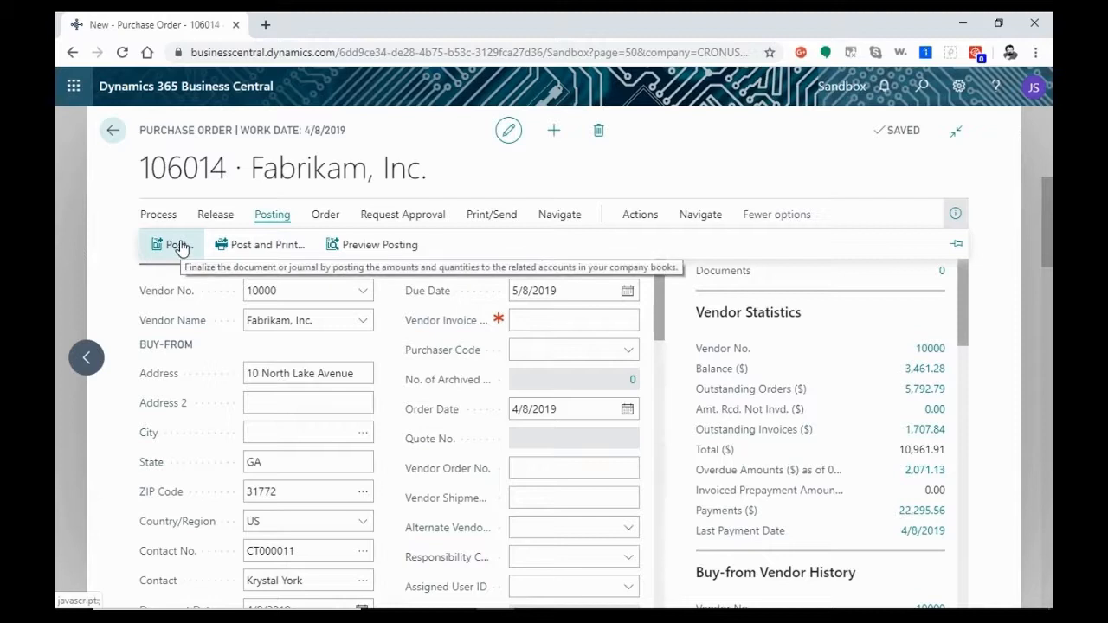
click(169, 245)
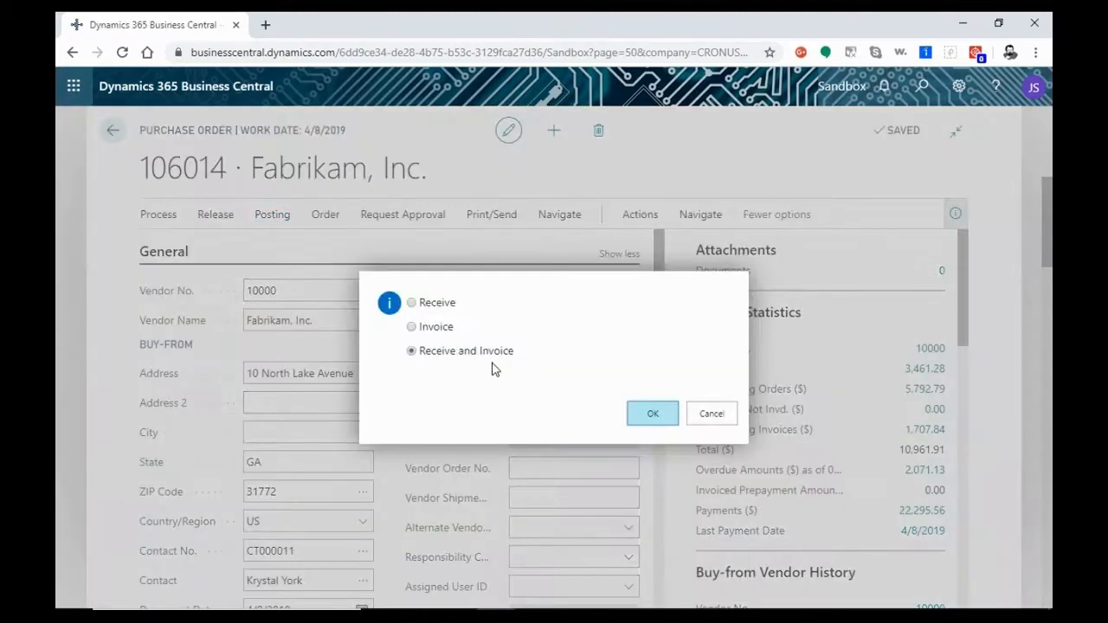
click(412, 301)
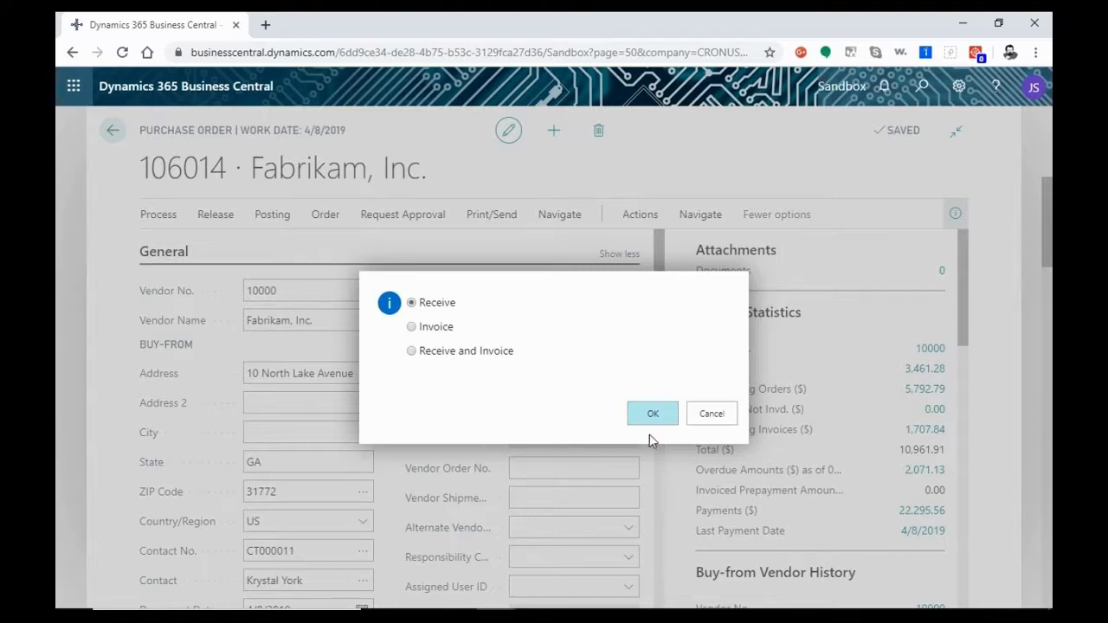
mouse_move(552, 426)
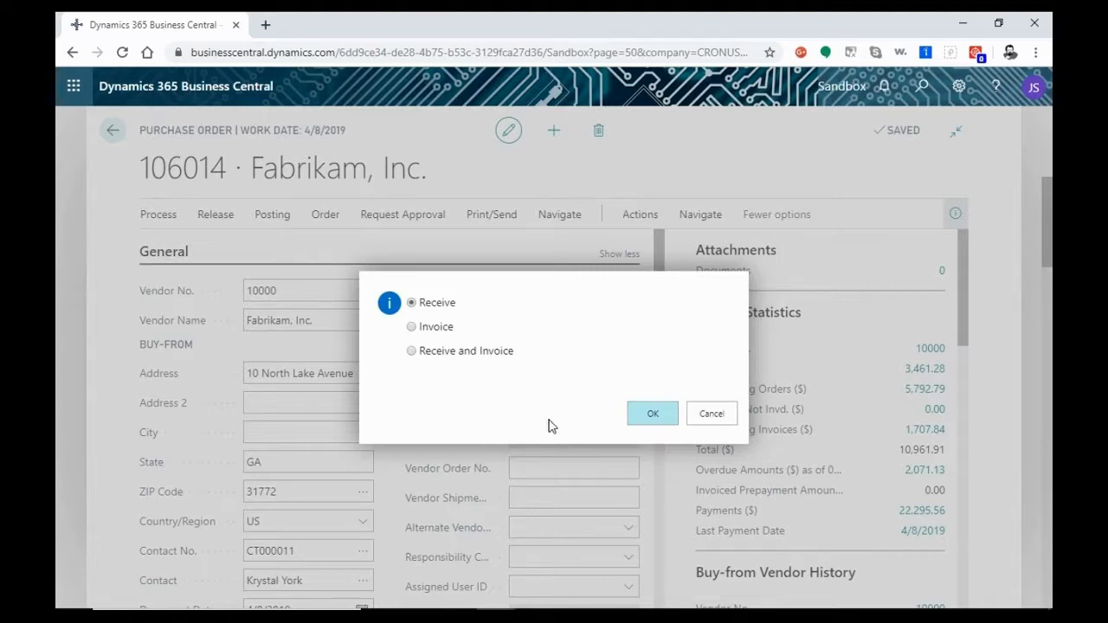
mouse_move(466, 382)
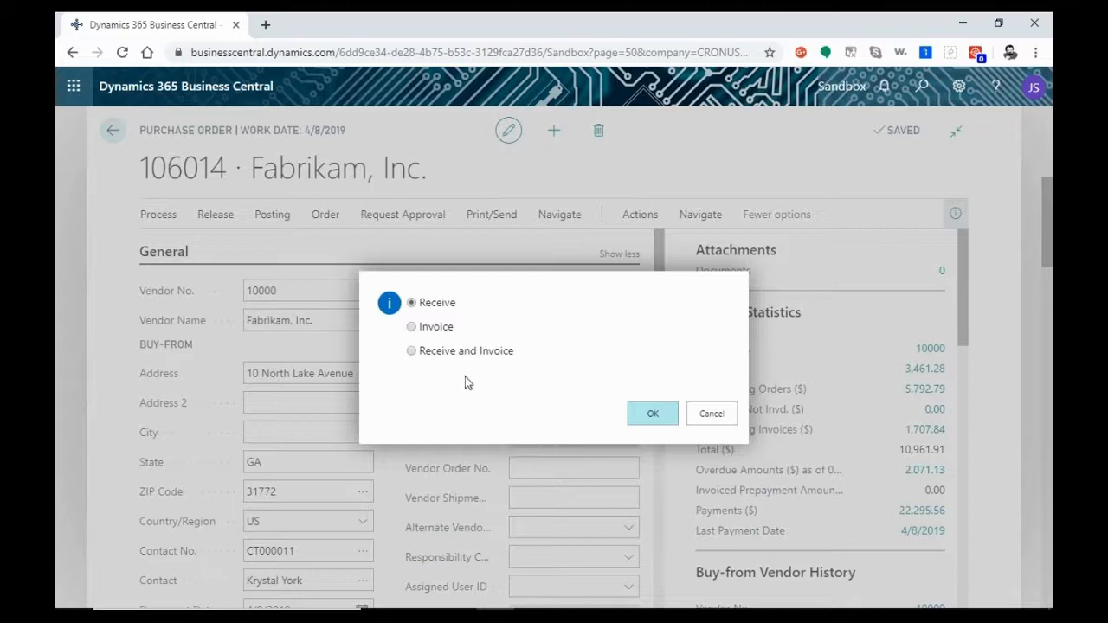
mouse_move(651, 412)
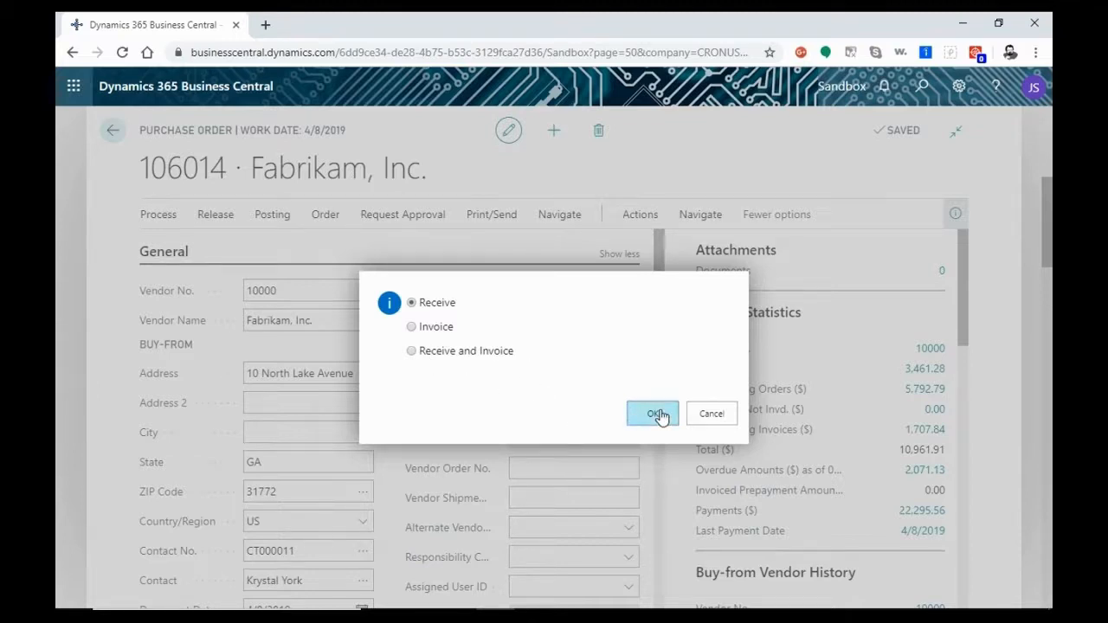
click(651, 412)
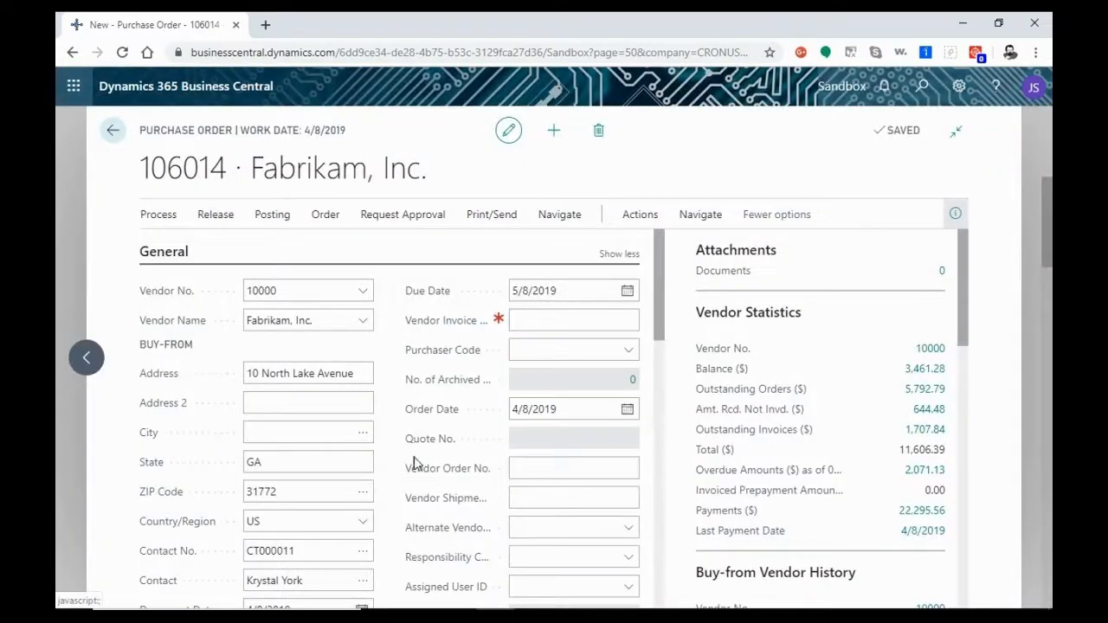
- Post order 106014 with the Invoice option, refused because Vendor Invoice No. is missing
scroll(down, 3)
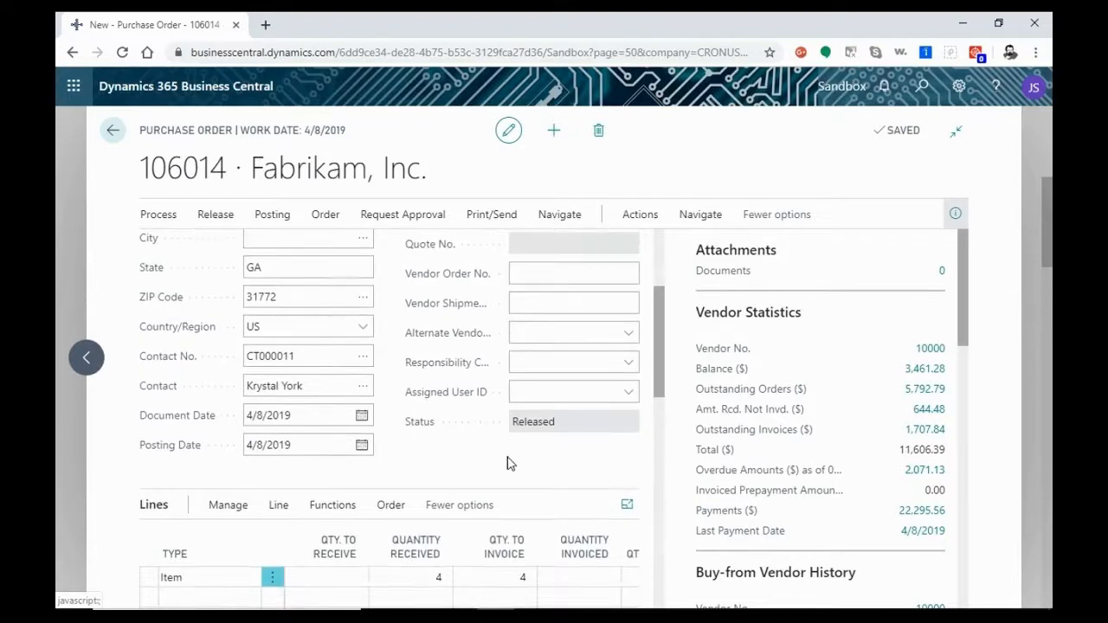
scroll(down, 3)
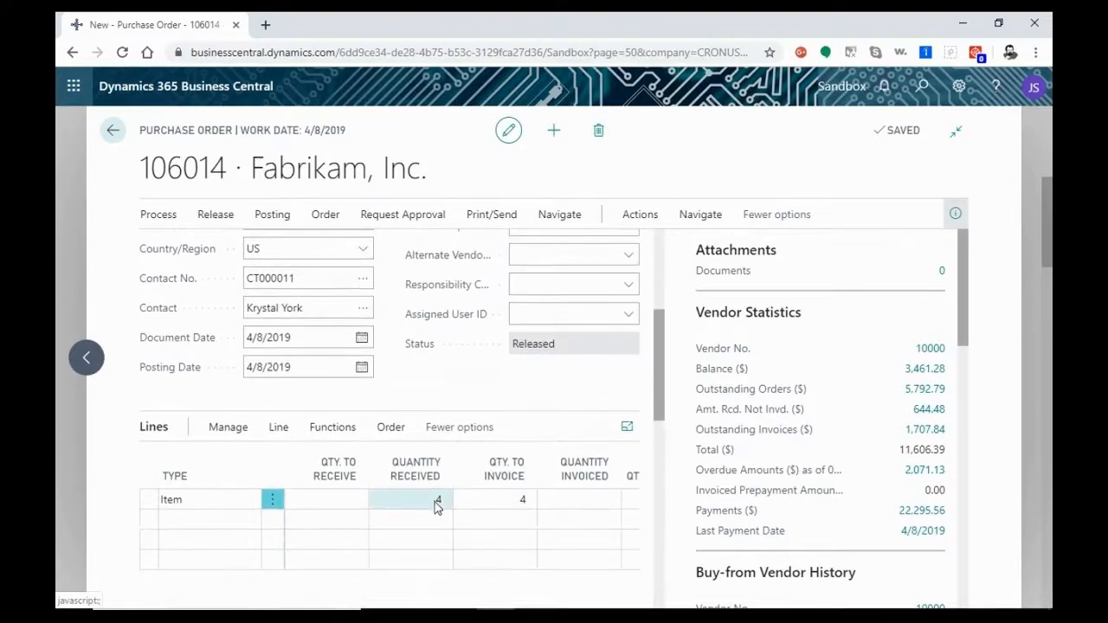
scroll(down, 3)
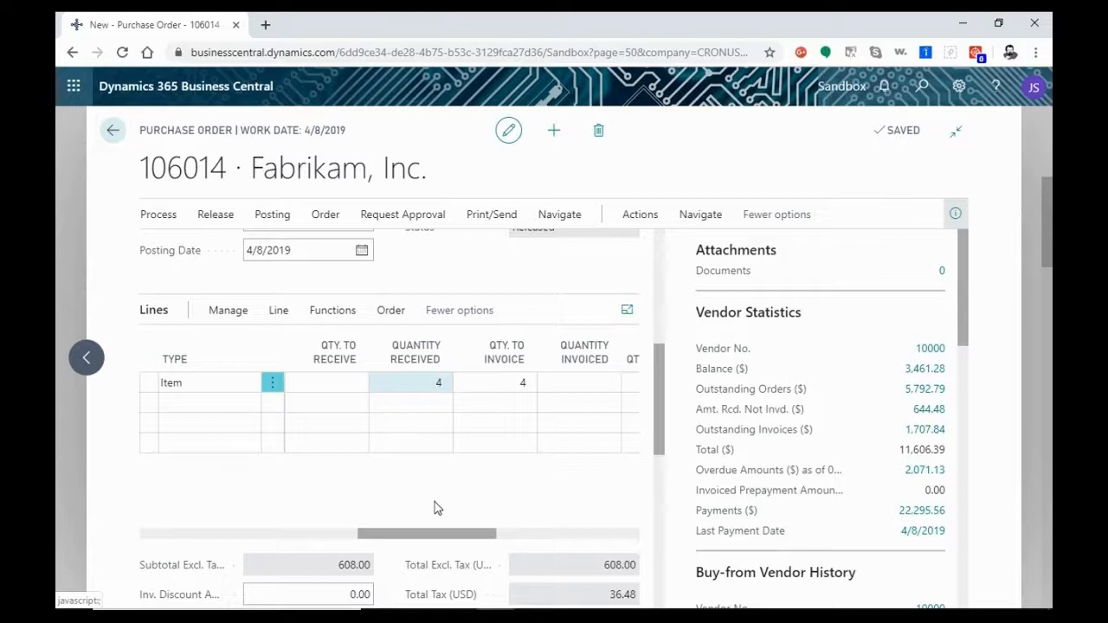
scroll(down, 3)
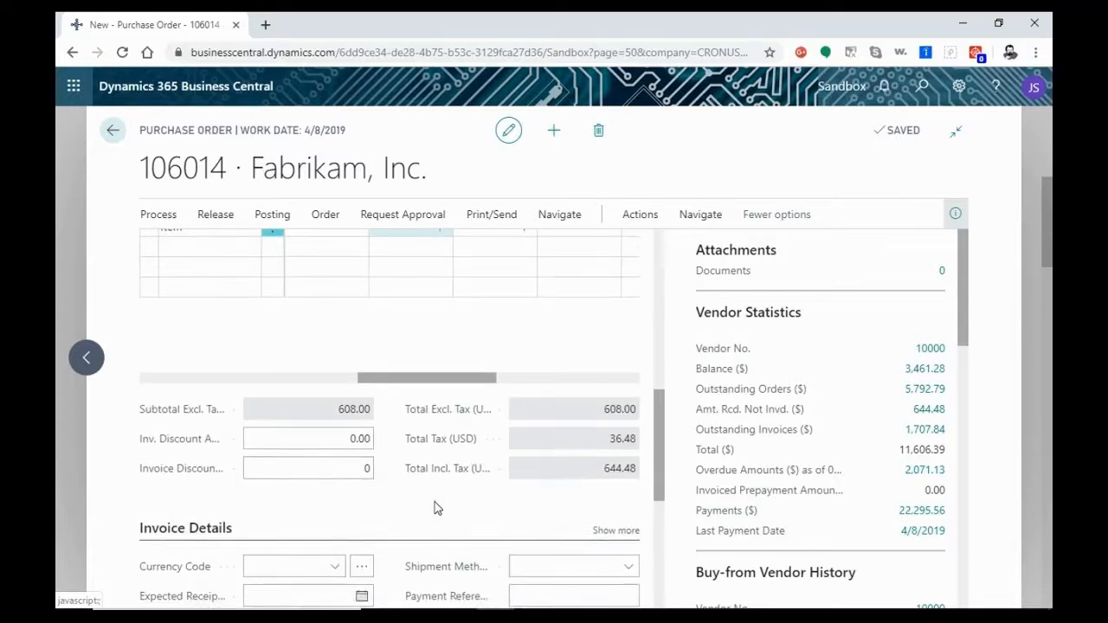
scroll(down, 3)
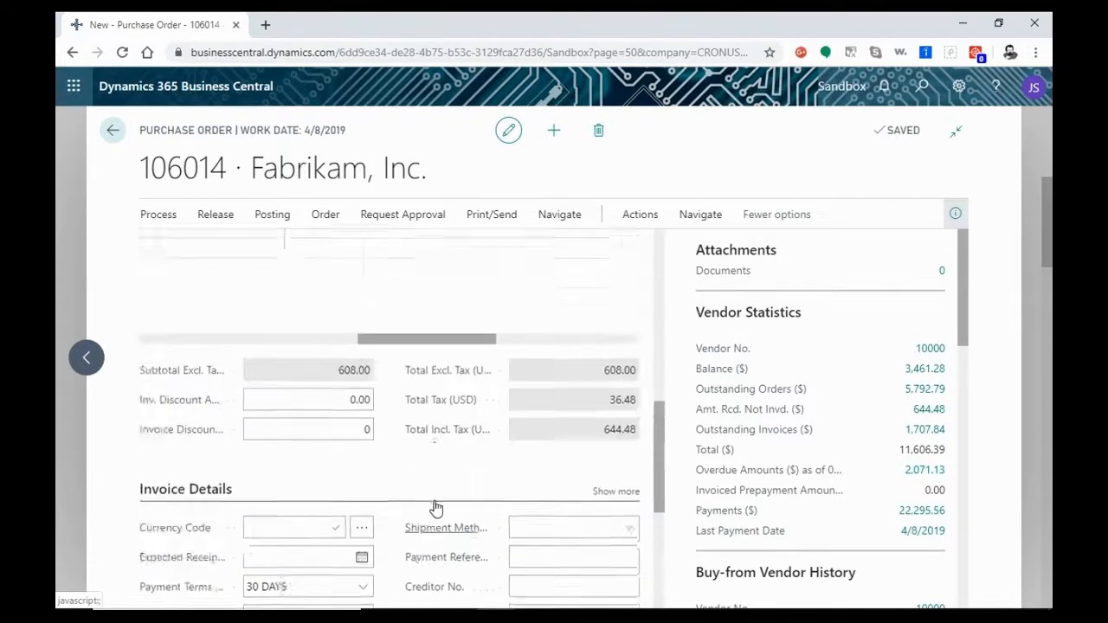
scroll(up, 3)
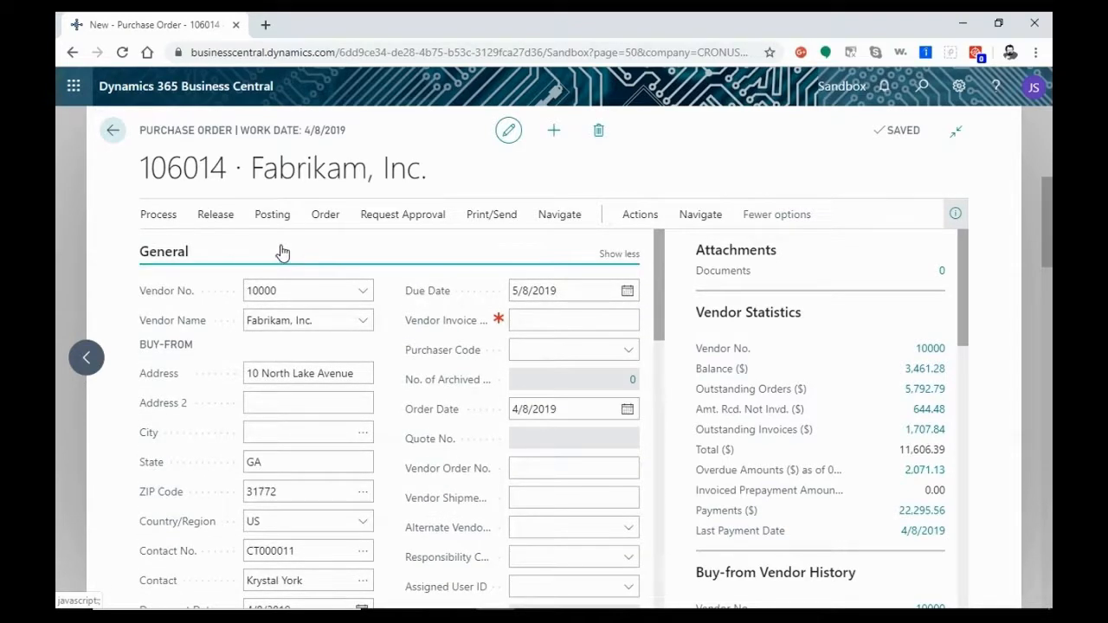
scroll(down, 3)
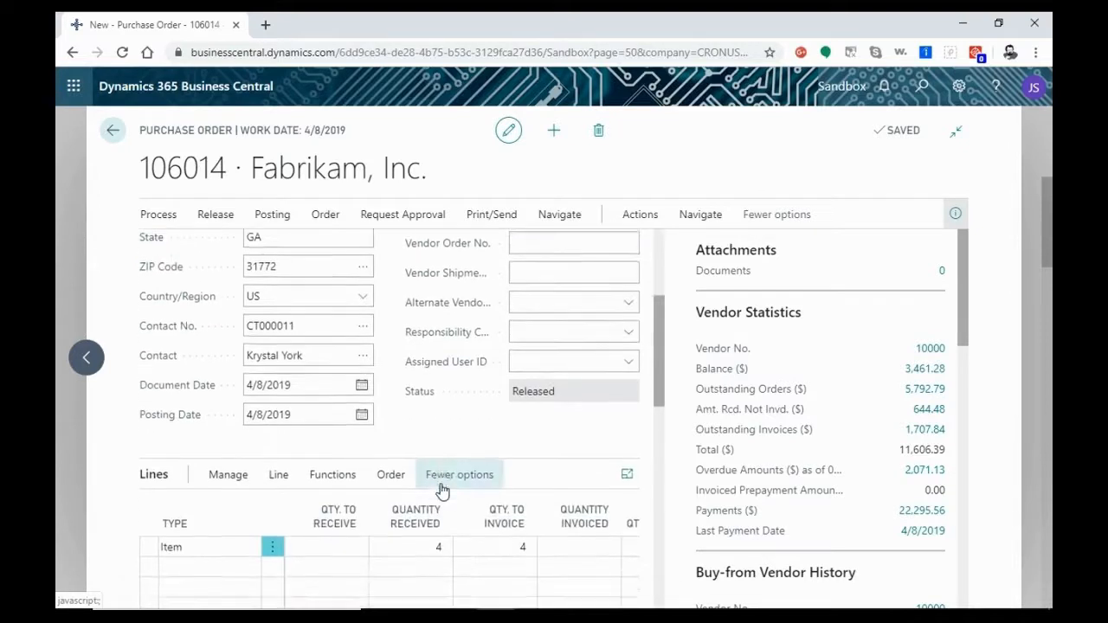
scroll(down, 3)
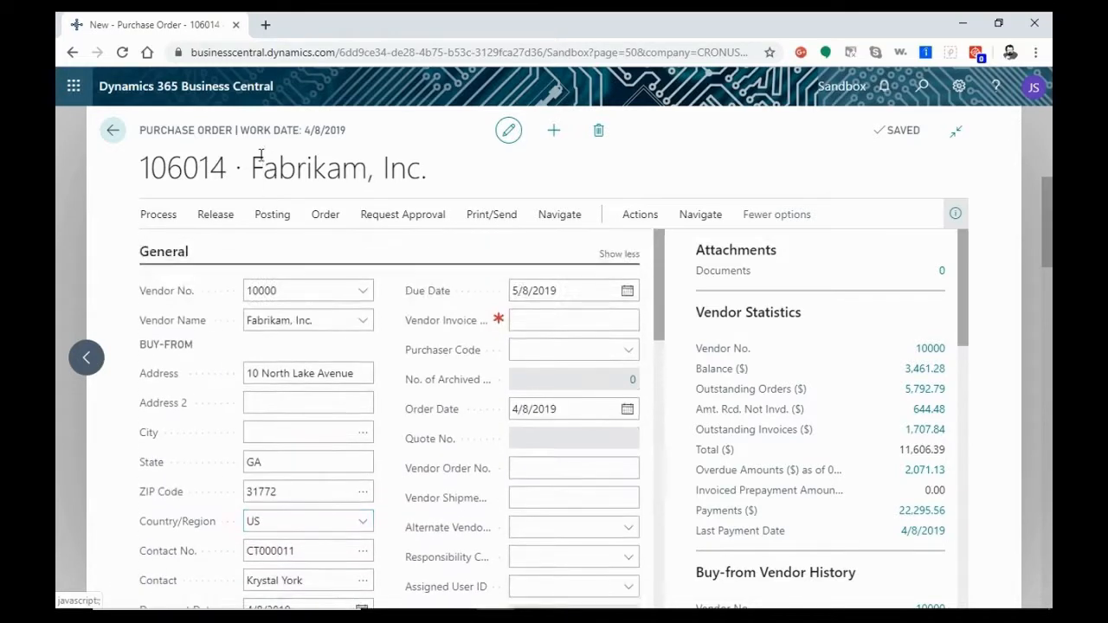
click(272, 214)
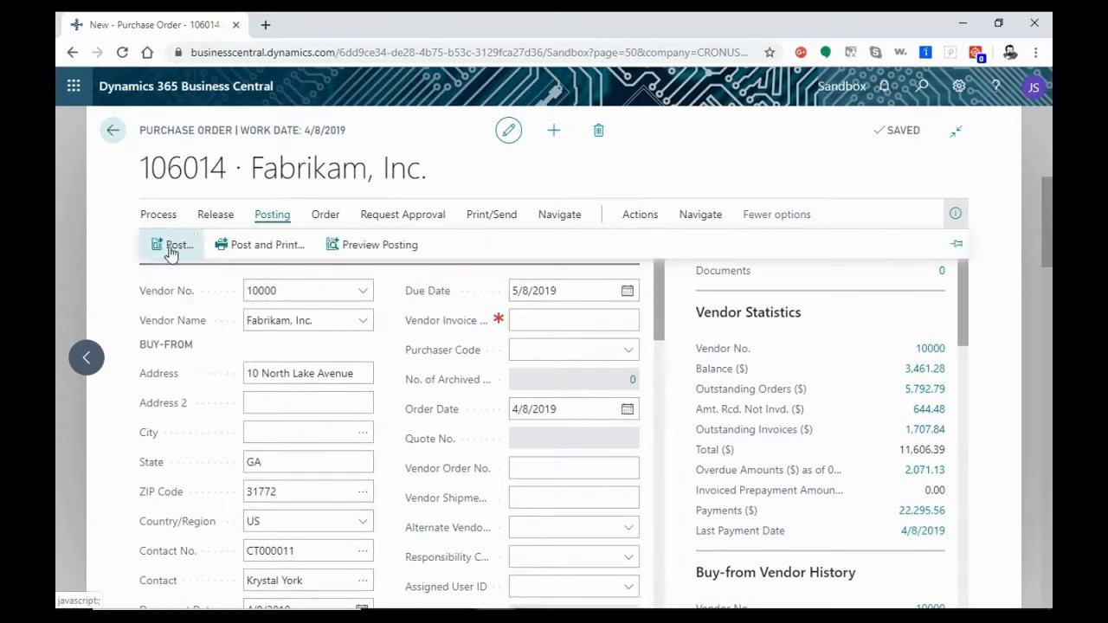
click(176, 244)
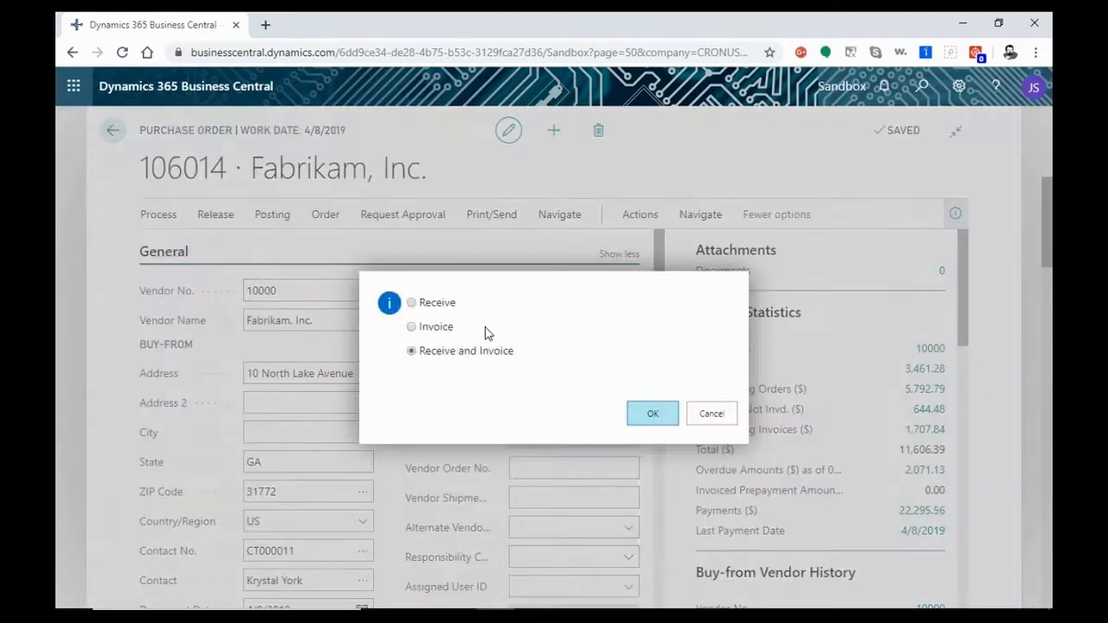
click(412, 326)
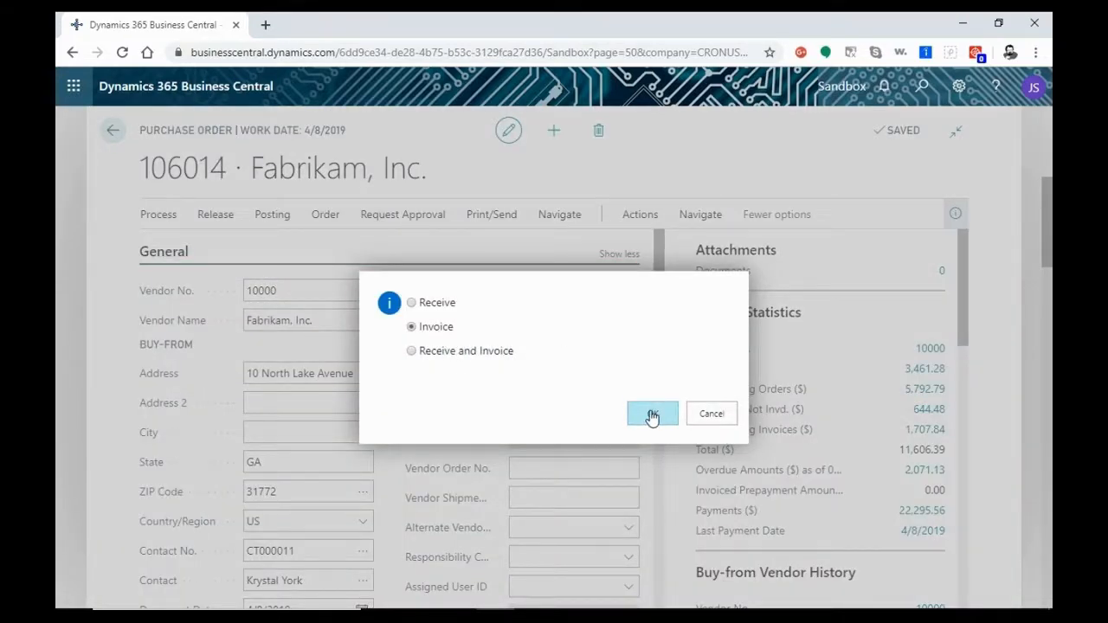
click(651, 414)
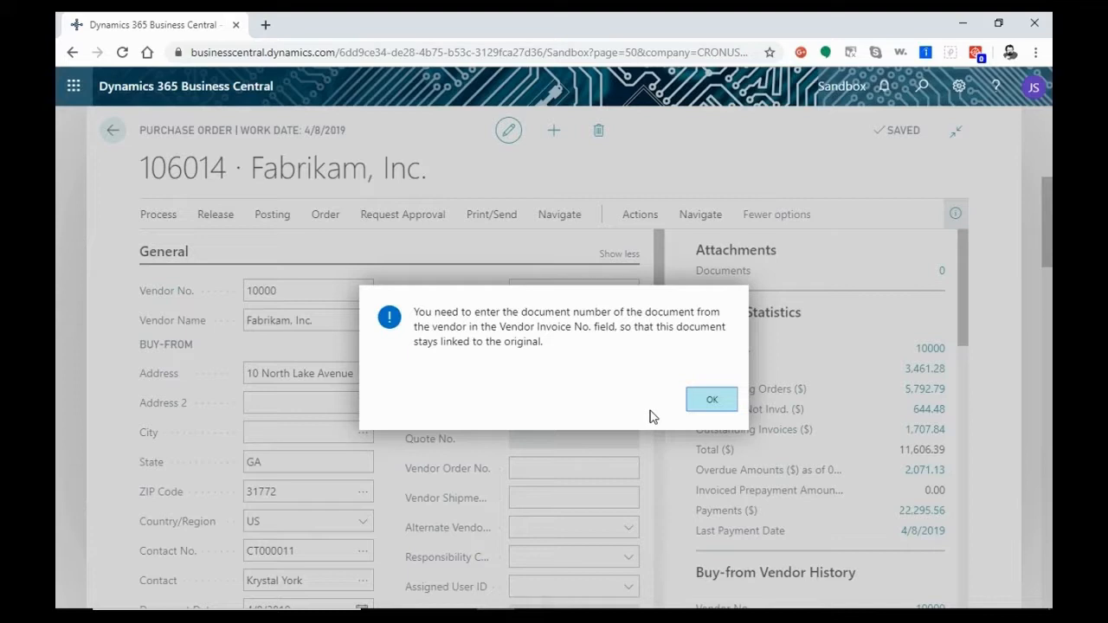
mouse_move(552, 328)
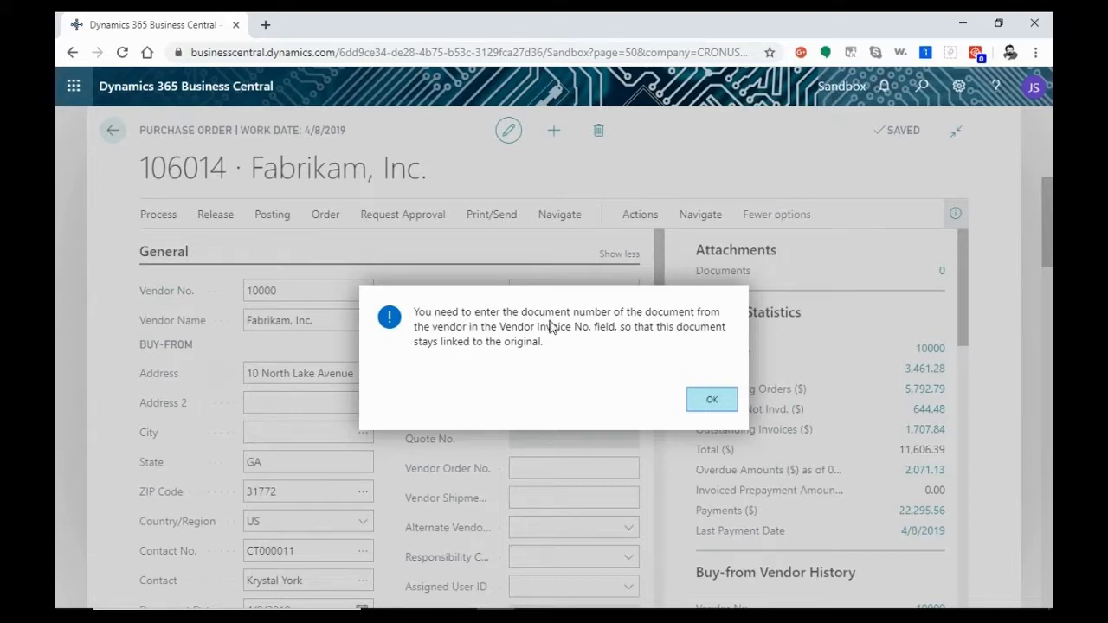
mouse_move(579, 447)
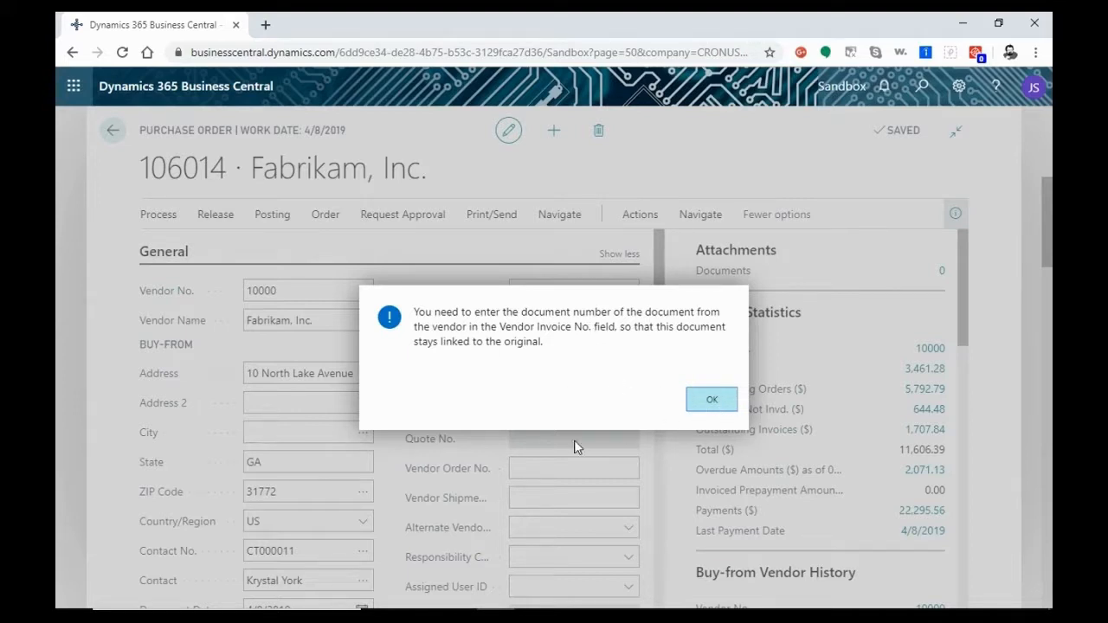
- Dismiss the message and enter INV5436 as the Vendor Invoice No. on order 106014
click(710, 398)
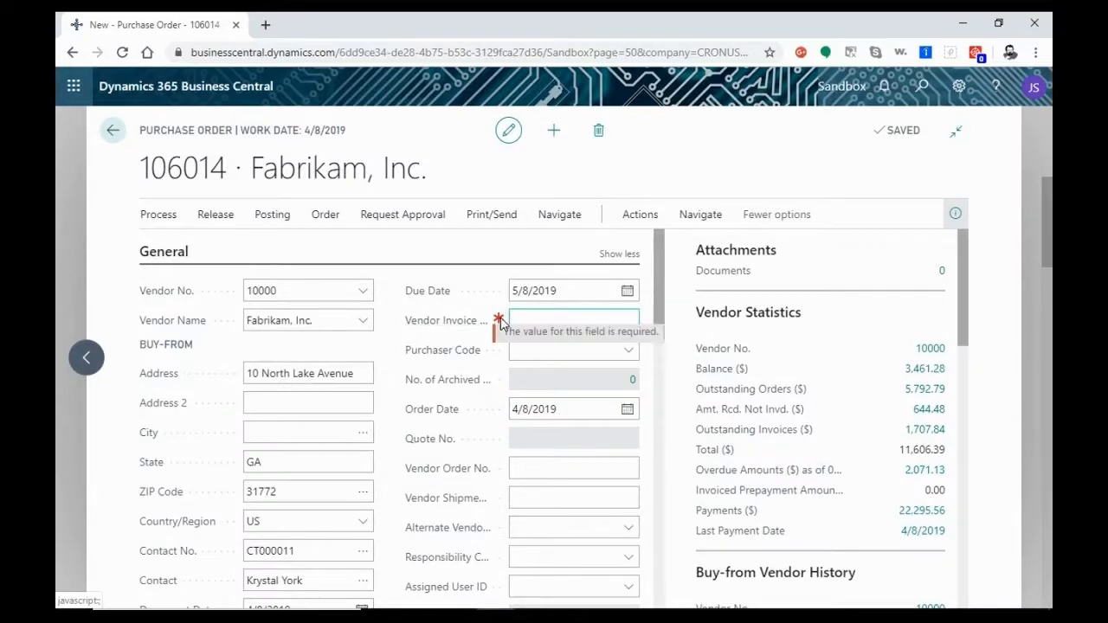
click(574, 319)
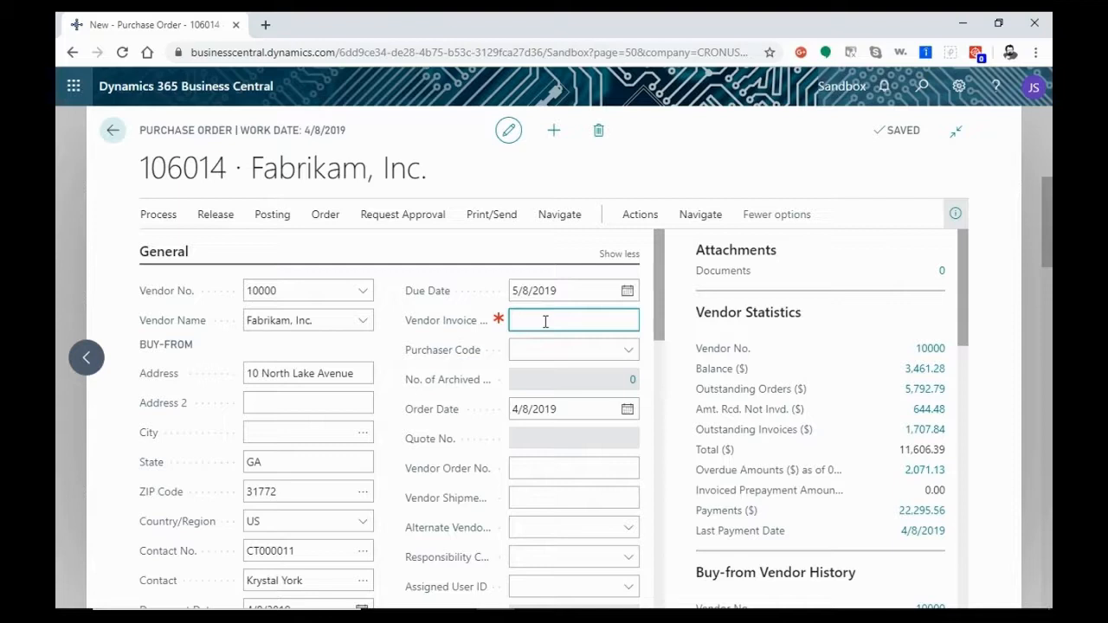
text(INV5436)
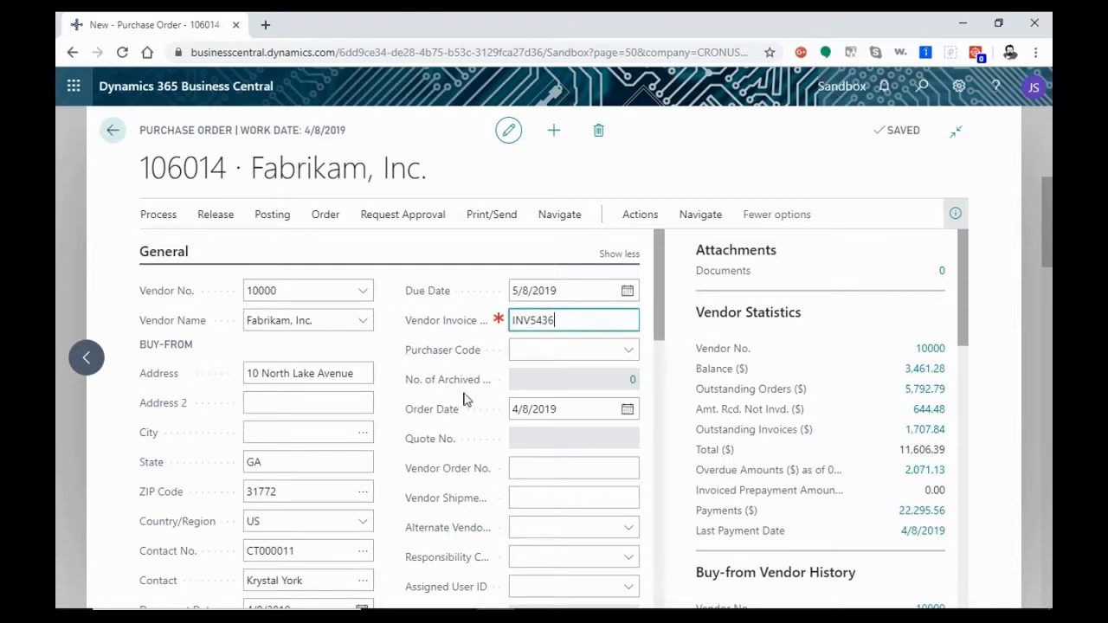
click(571, 350)
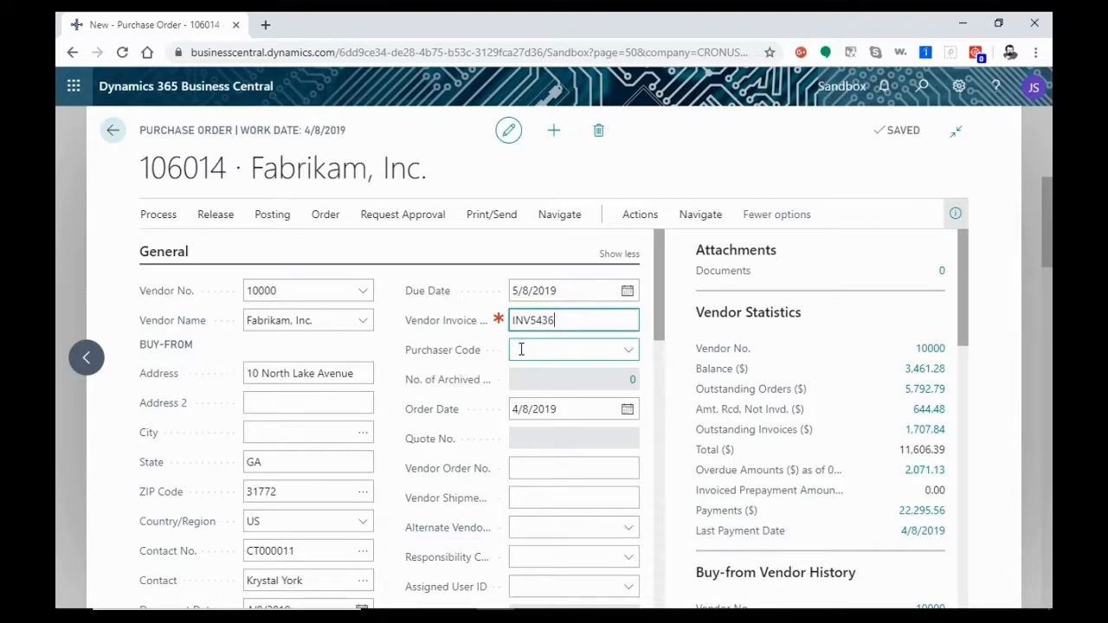
click(271, 214)
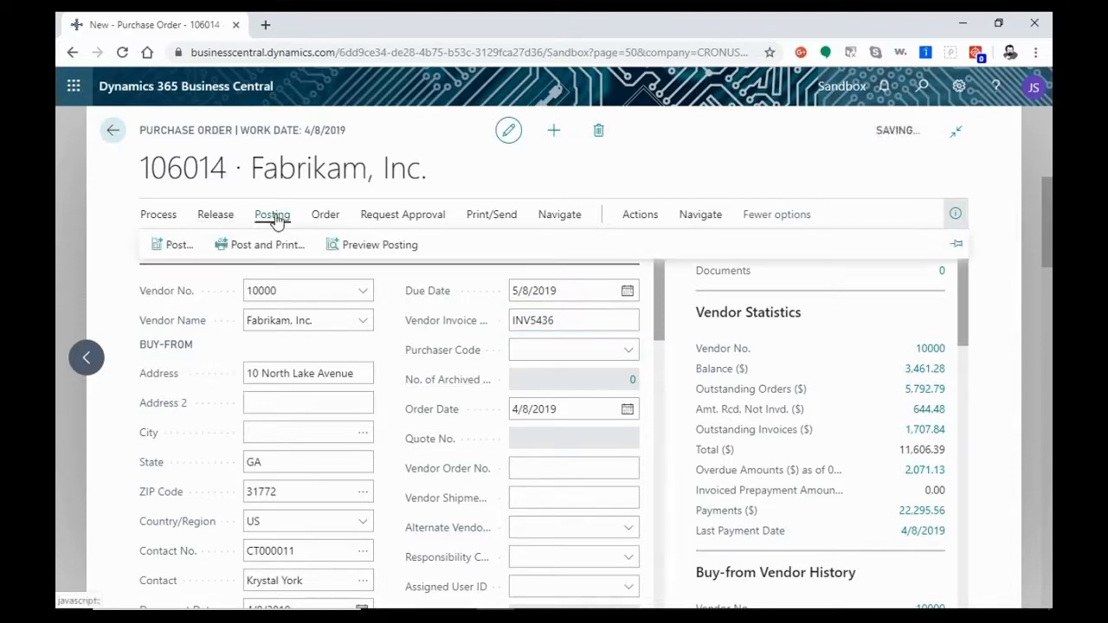
- Post order 106014 as an invoice, producing posted purchase invoice 108215
click(173, 244)
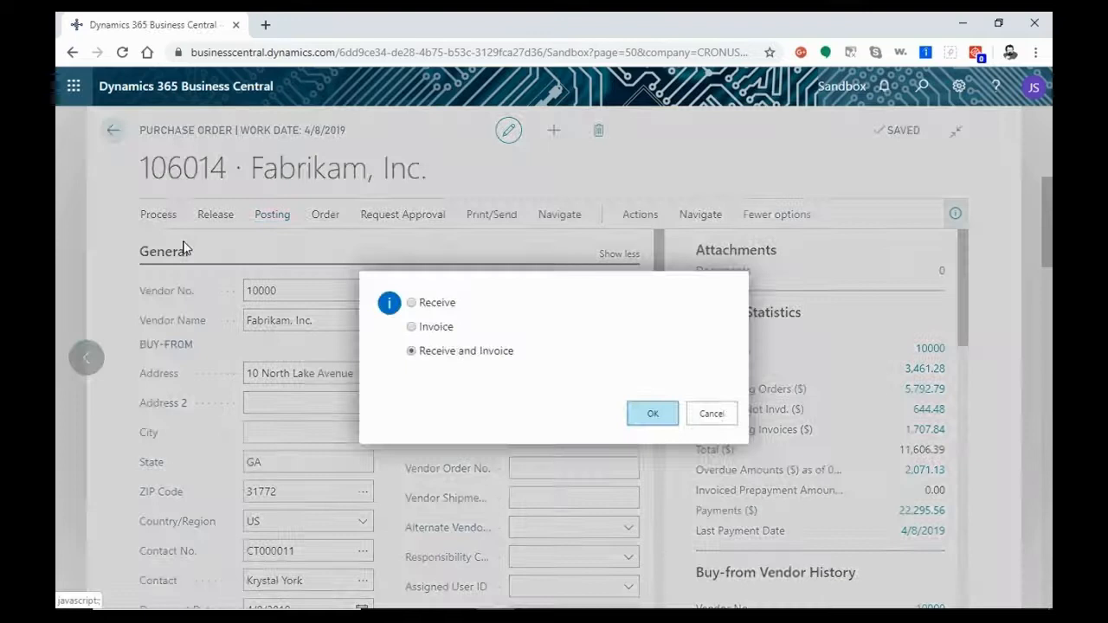
click(412, 326)
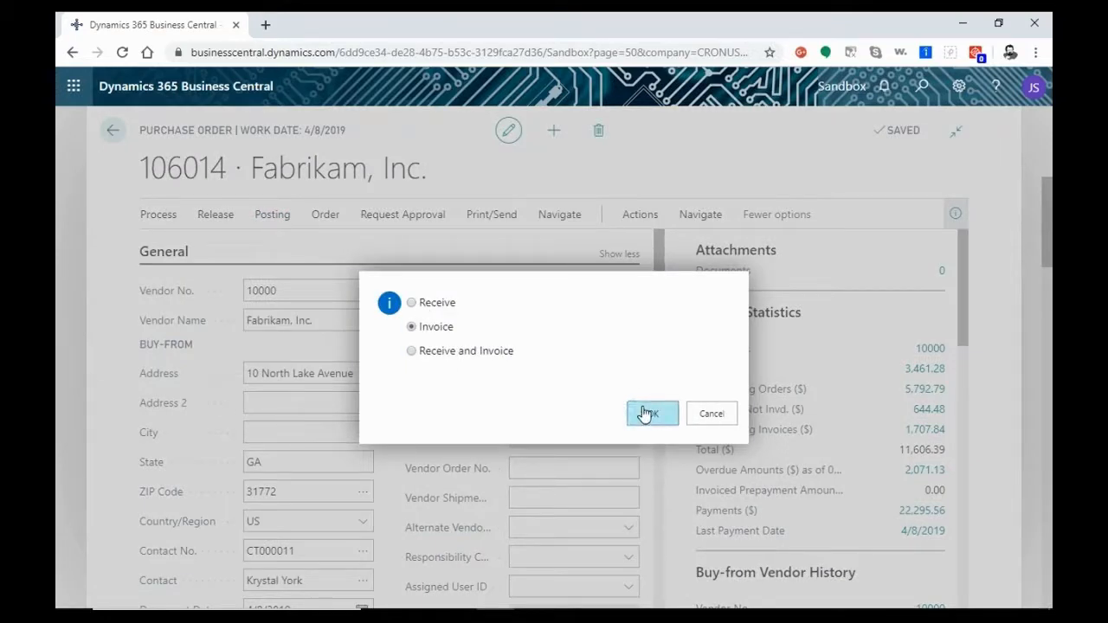
click(651, 412)
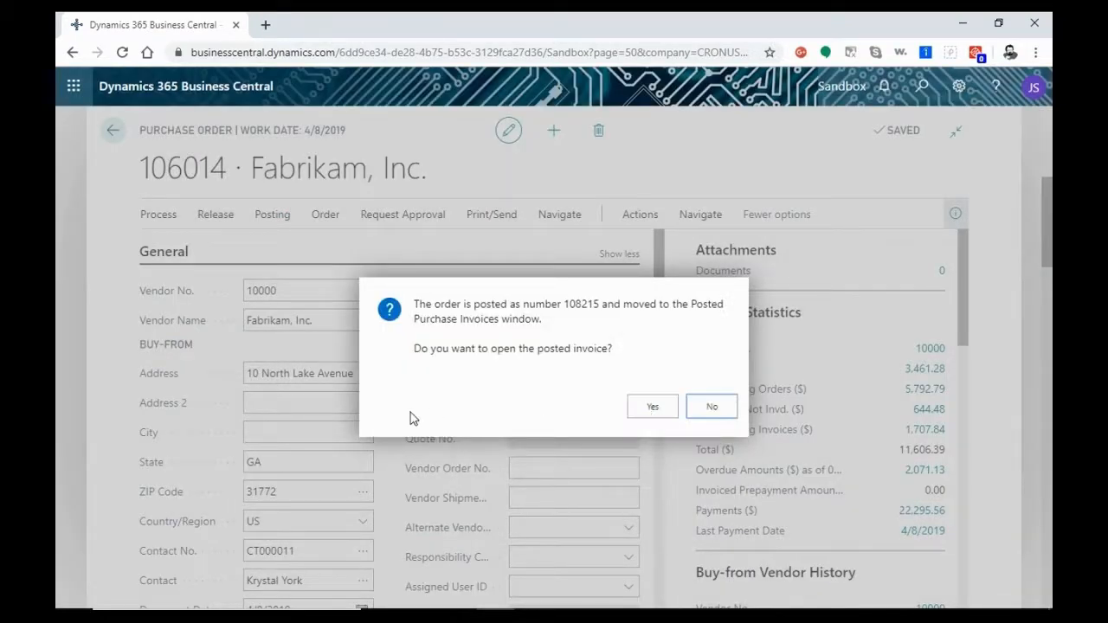
mouse_move(563, 319)
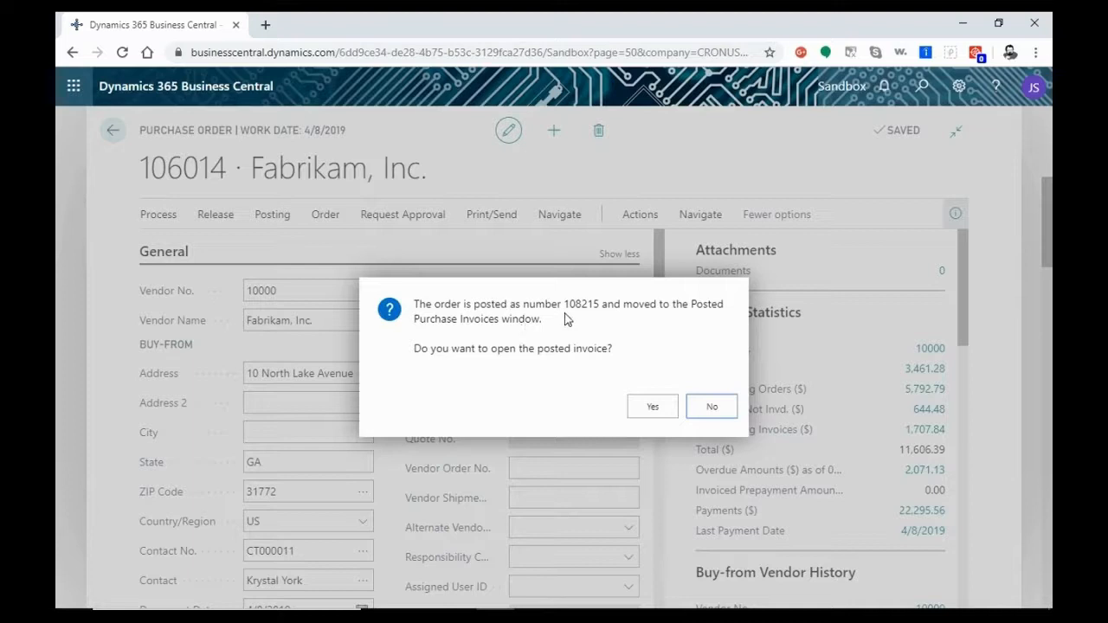
mouse_move(595, 313)
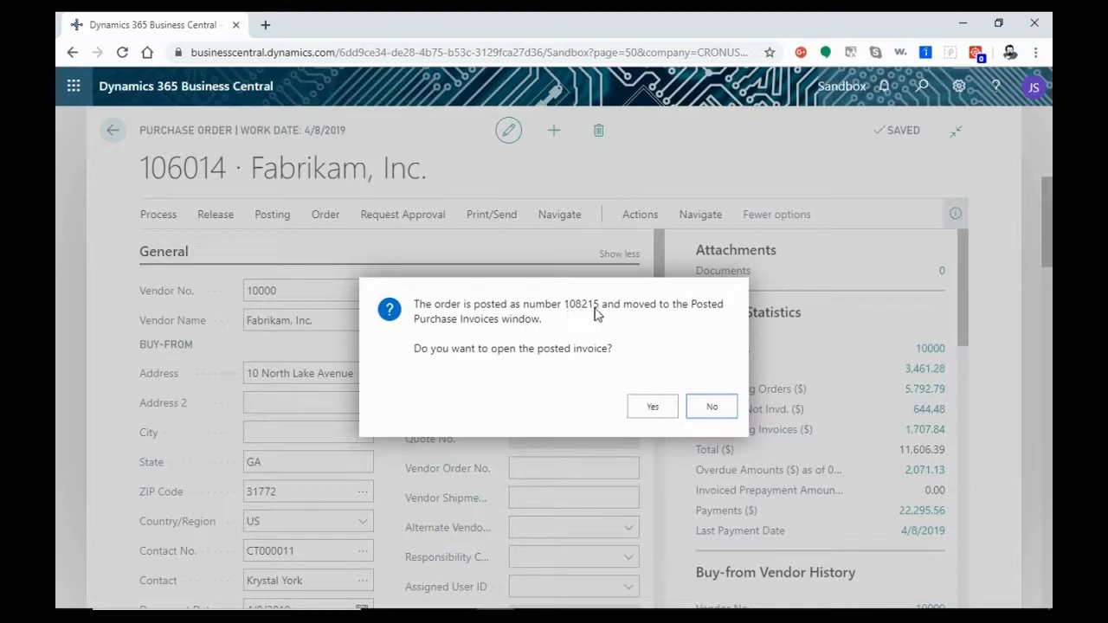
mouse_move(486, 401)
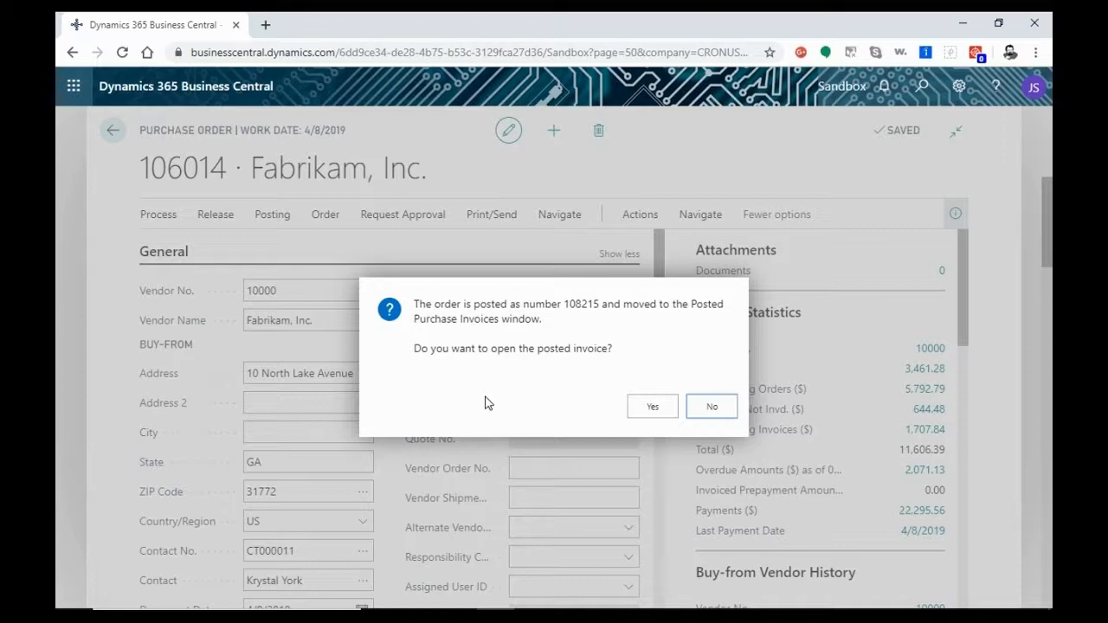
mouse_move(190, 191)
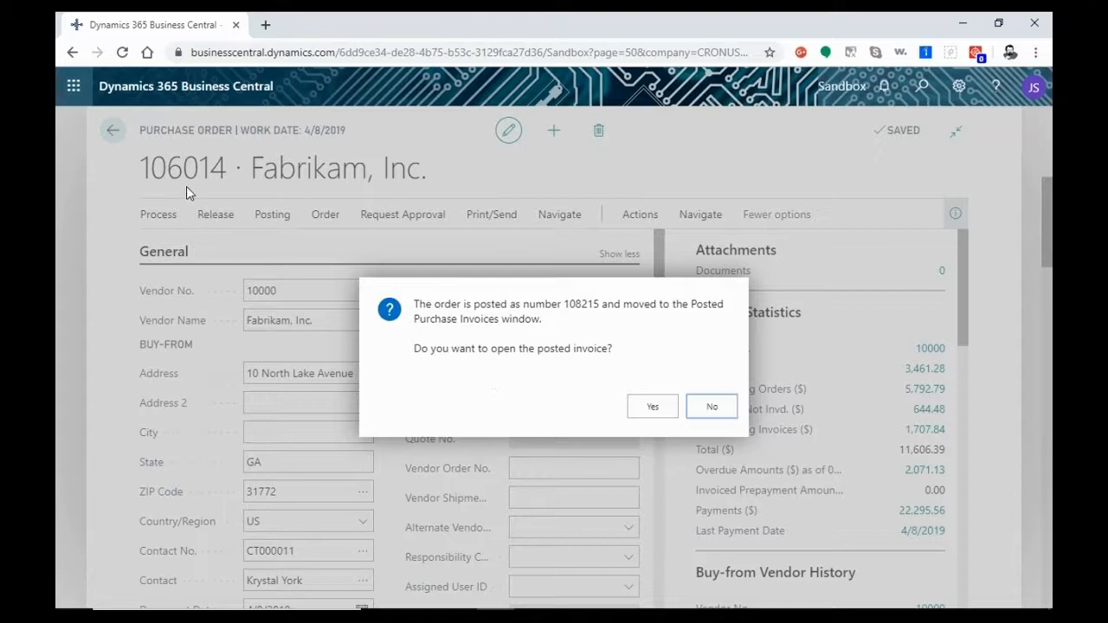
mouse_move(208, 182)
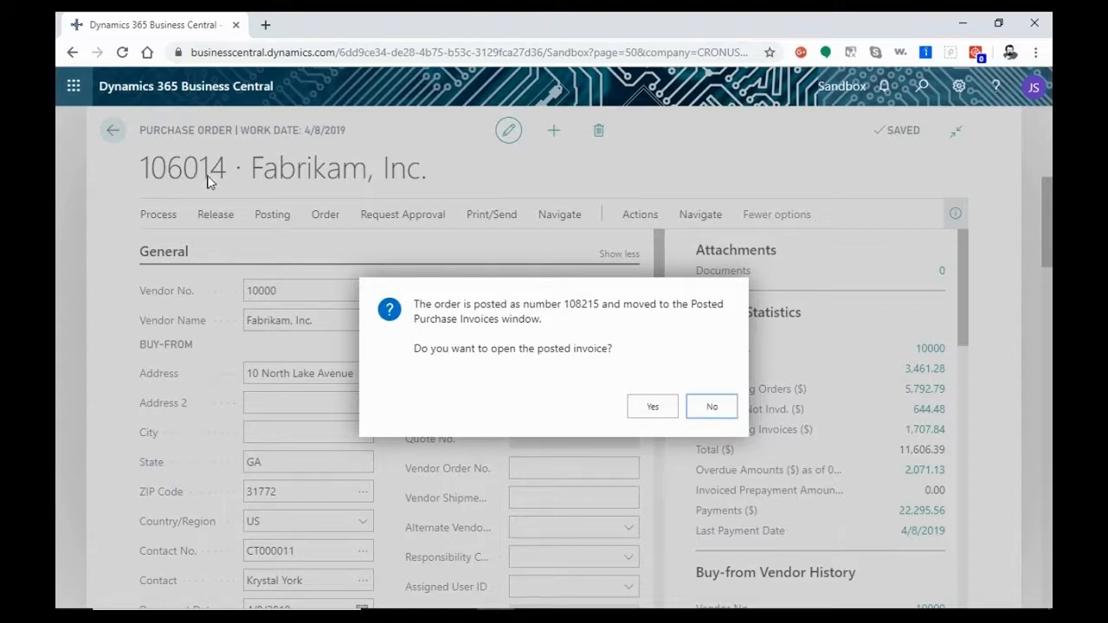
mouse_move(270, 250)
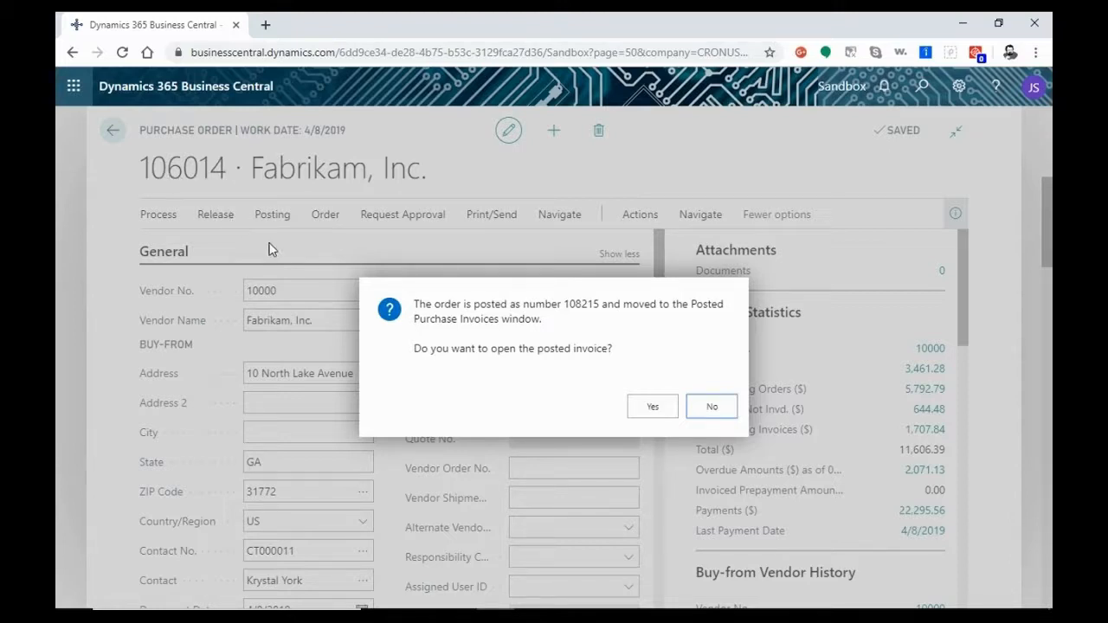
mouse_move(523, 348)
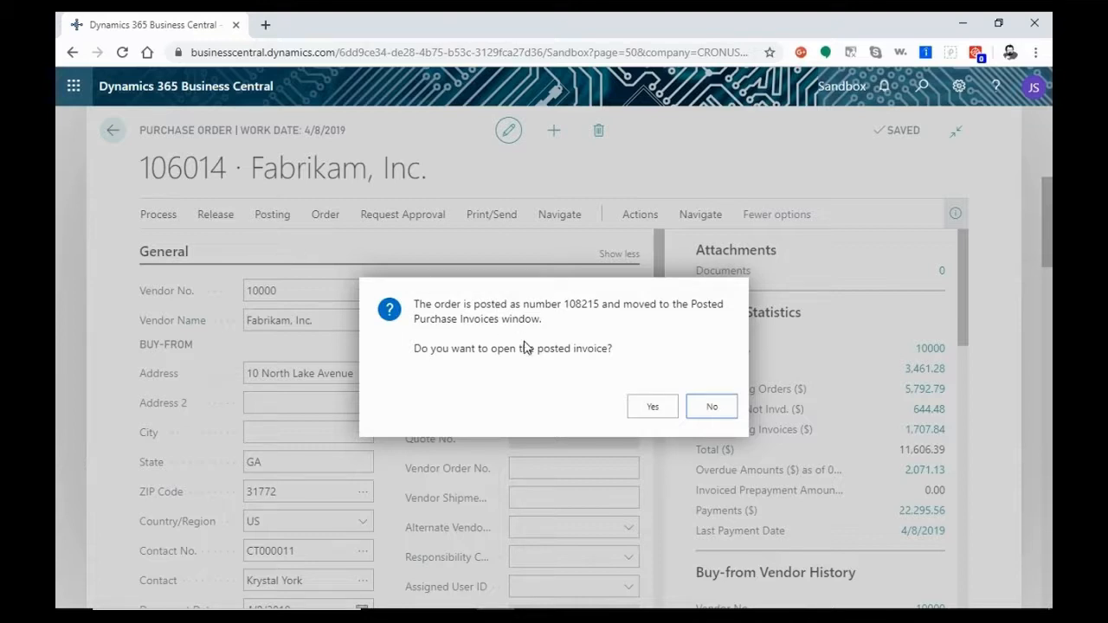
mouse_move(570, 315)
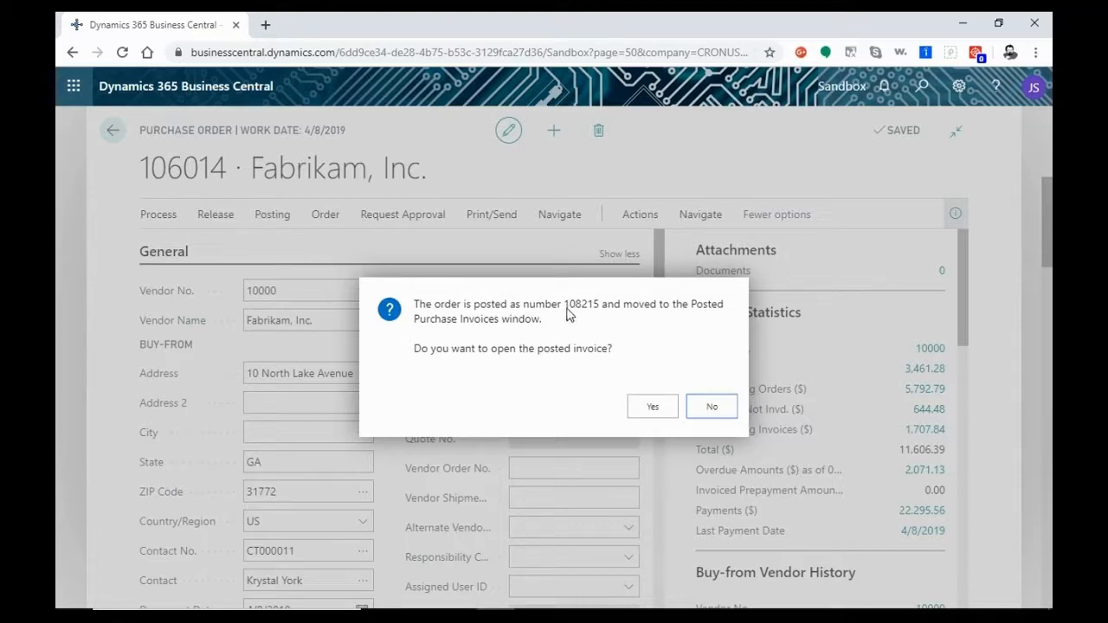
mouse_move(597, 336)
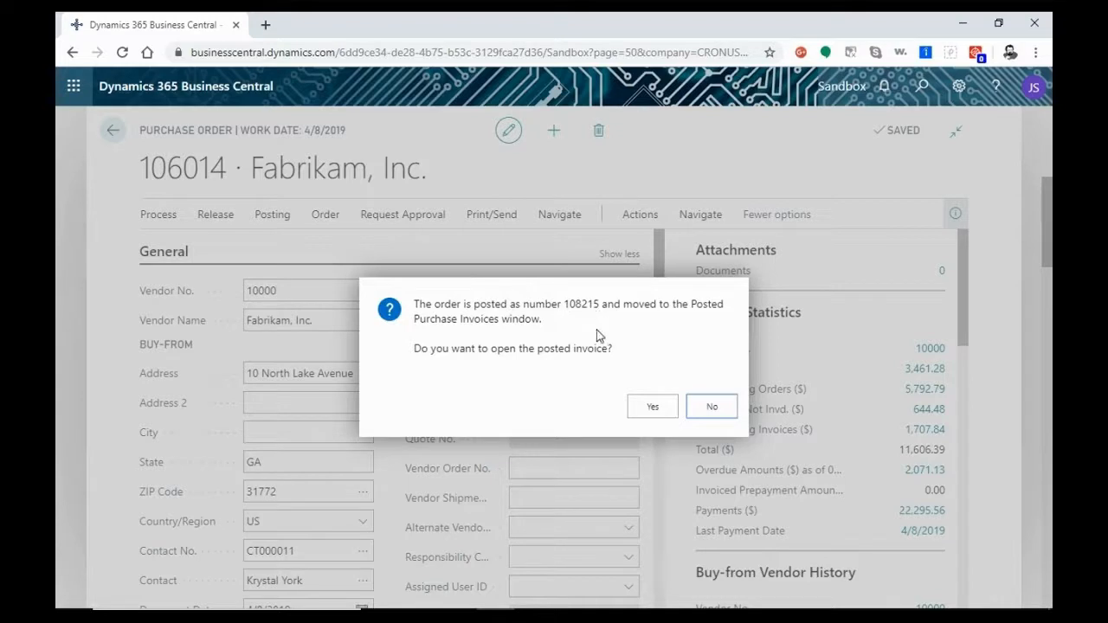
mouse_move(571, 391)
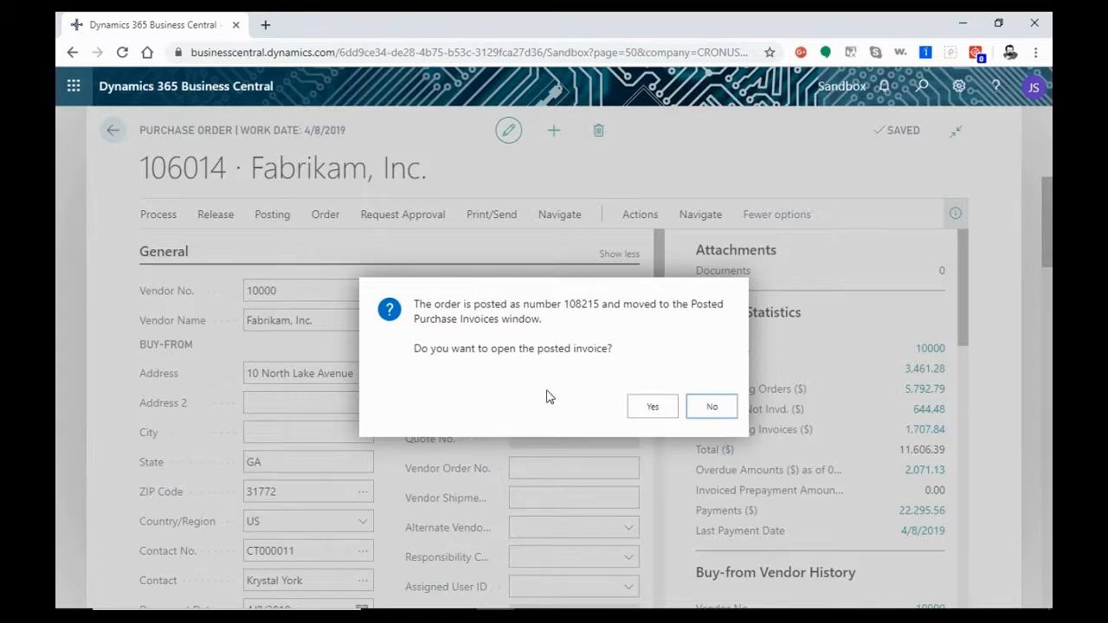
mouse_move(561, 397)
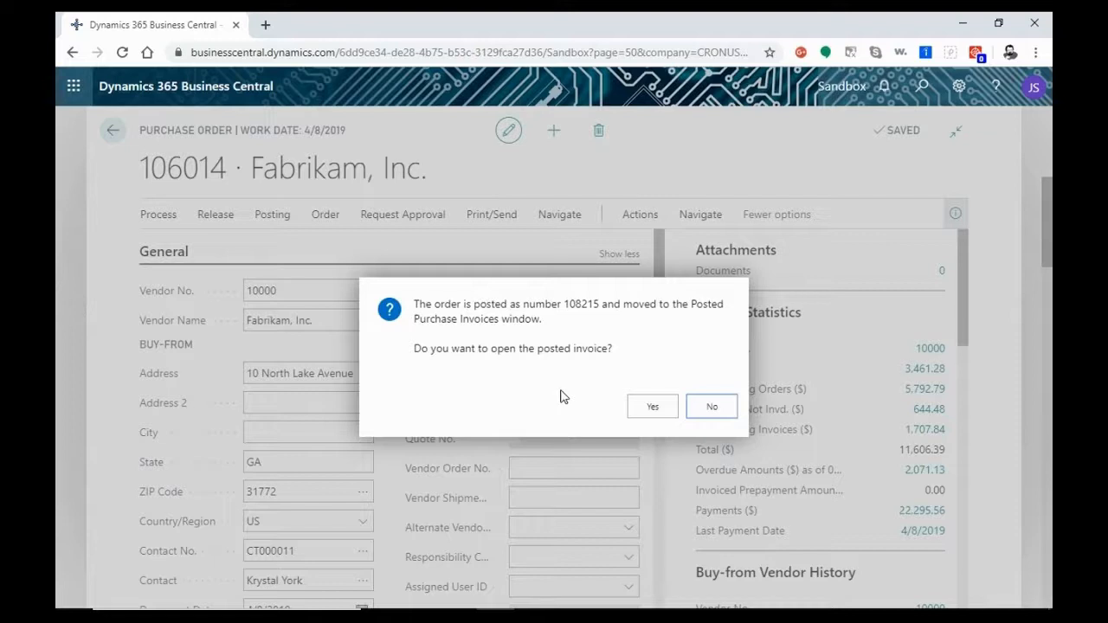
mouse_move(651, 405)
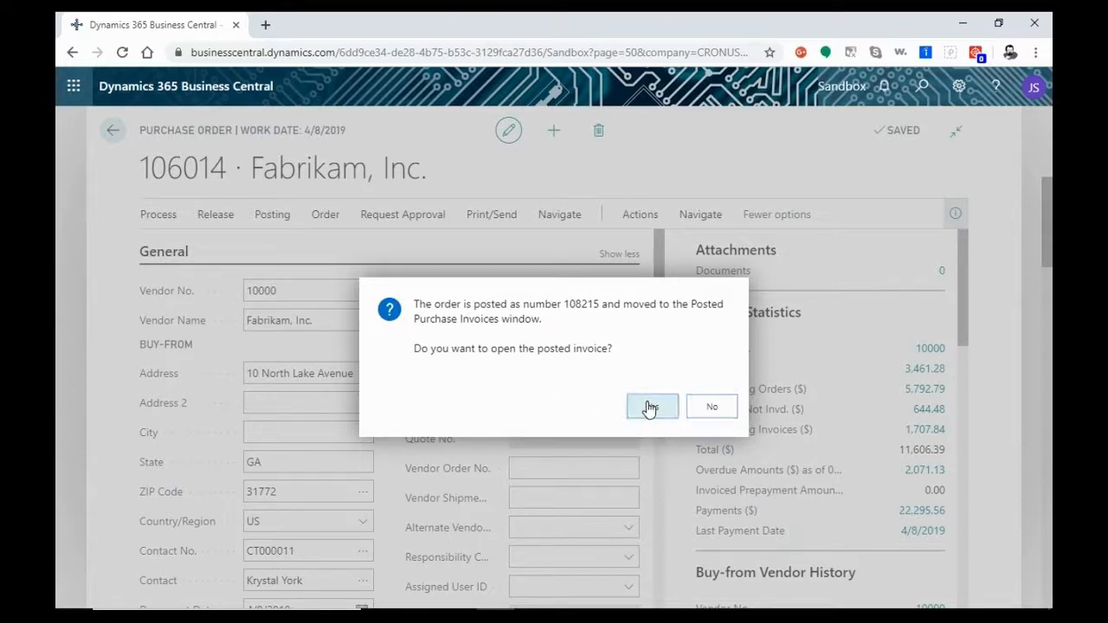
- Open posted invoice 108215 for Fabrikam, review its 644.48 total and INV5436 reference, and reach Print/Send
click(651, 407)
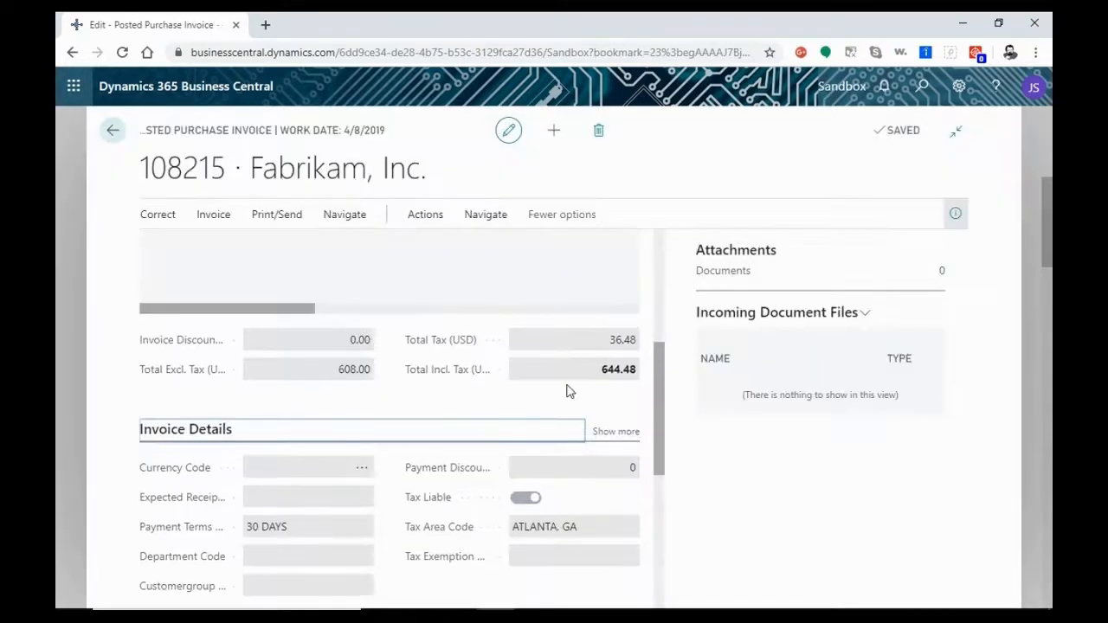
scroll(down, 3)
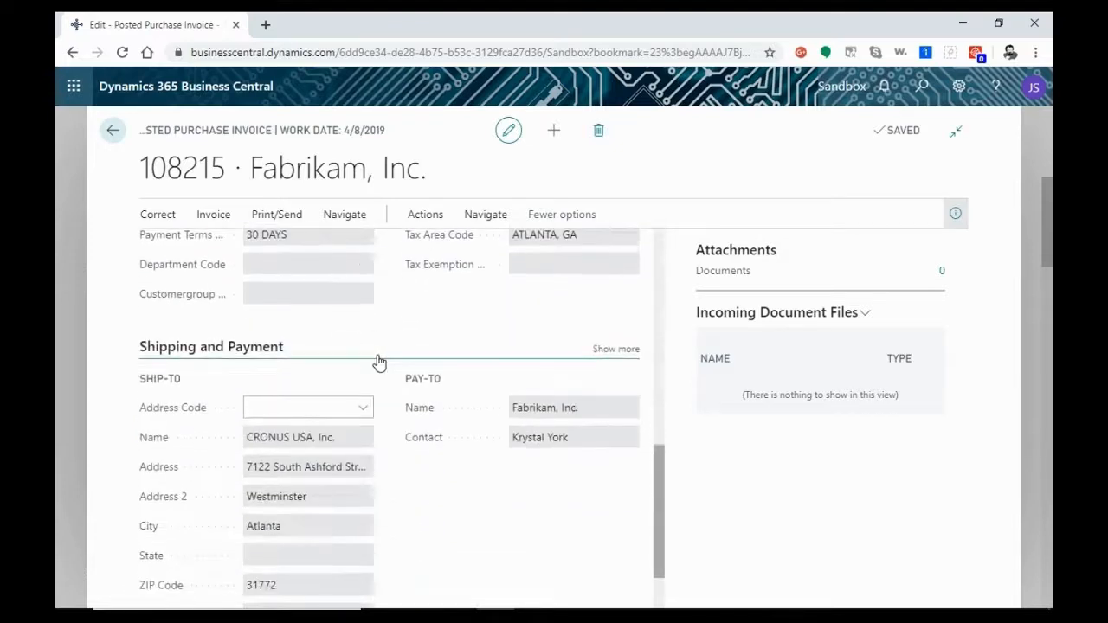
scroll(up, 3)
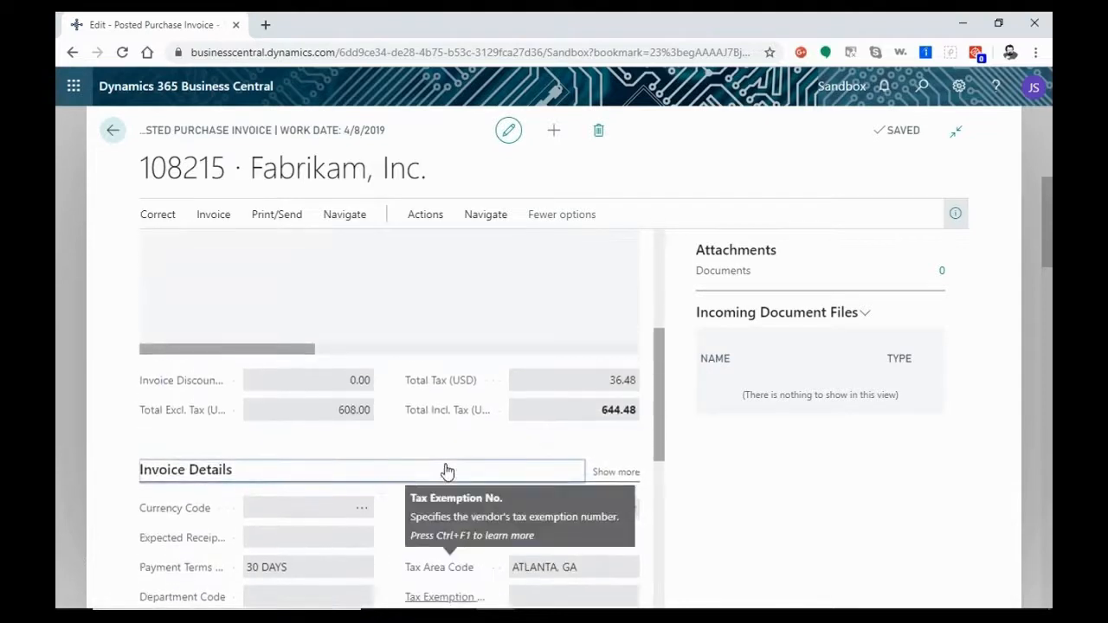
click(212, 215)
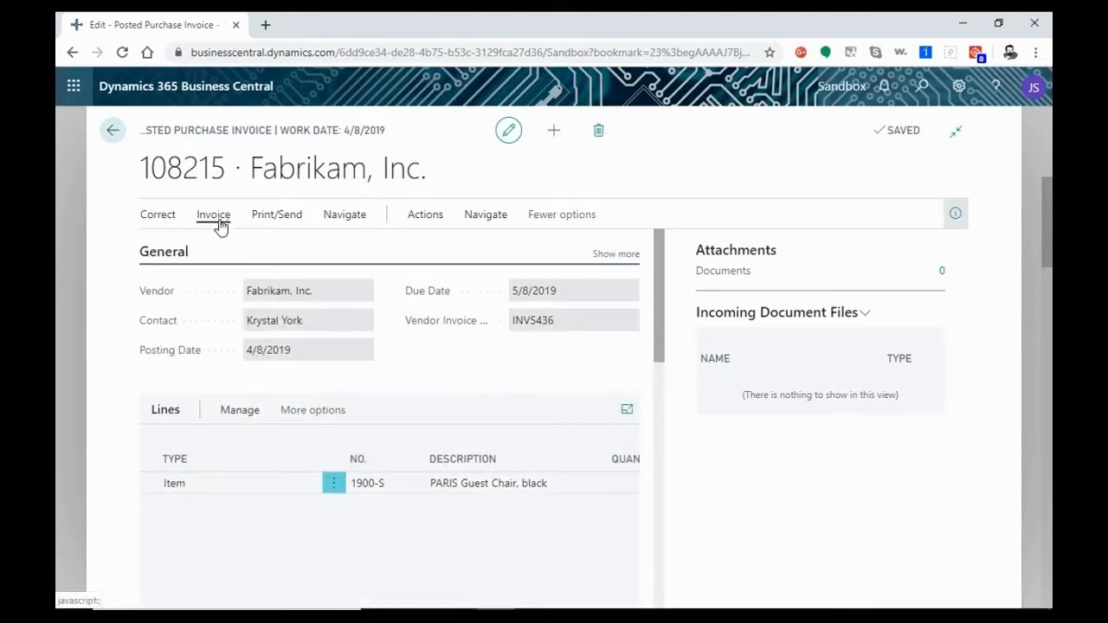
mouse_move(277, 214)
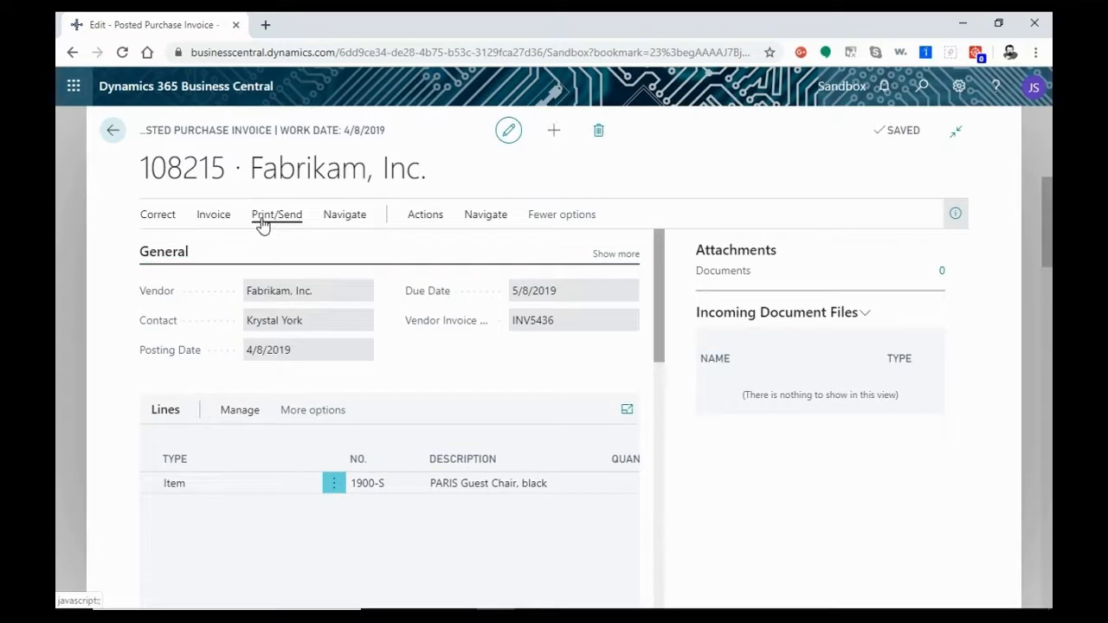
click(277, 214)
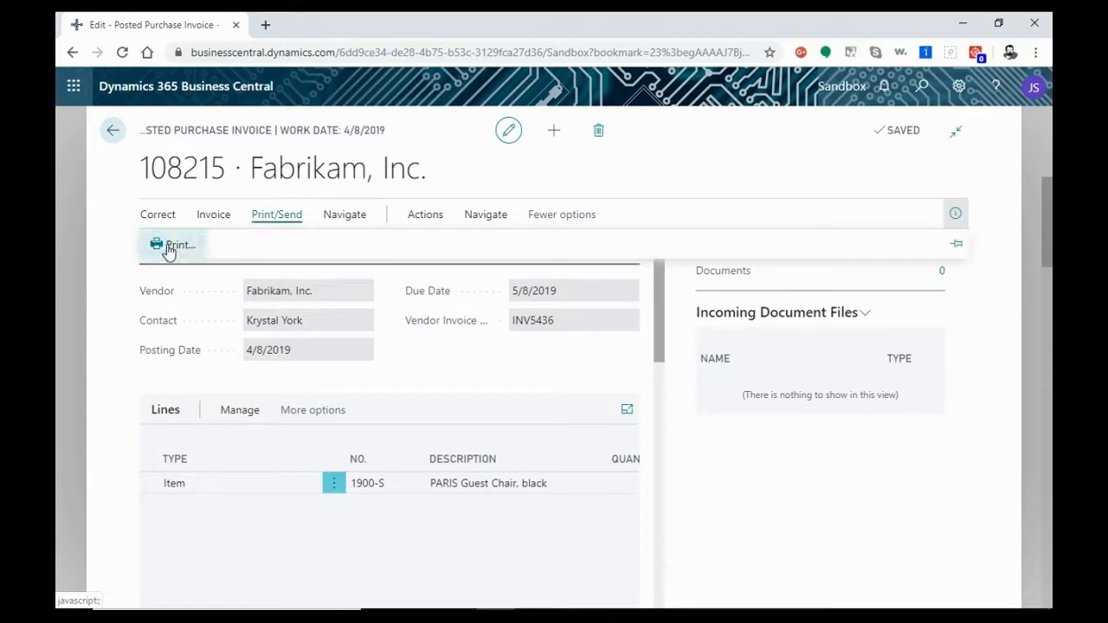
- Preview the printed purchase invoice 108215 on screen from the print request page
click(176, 245)
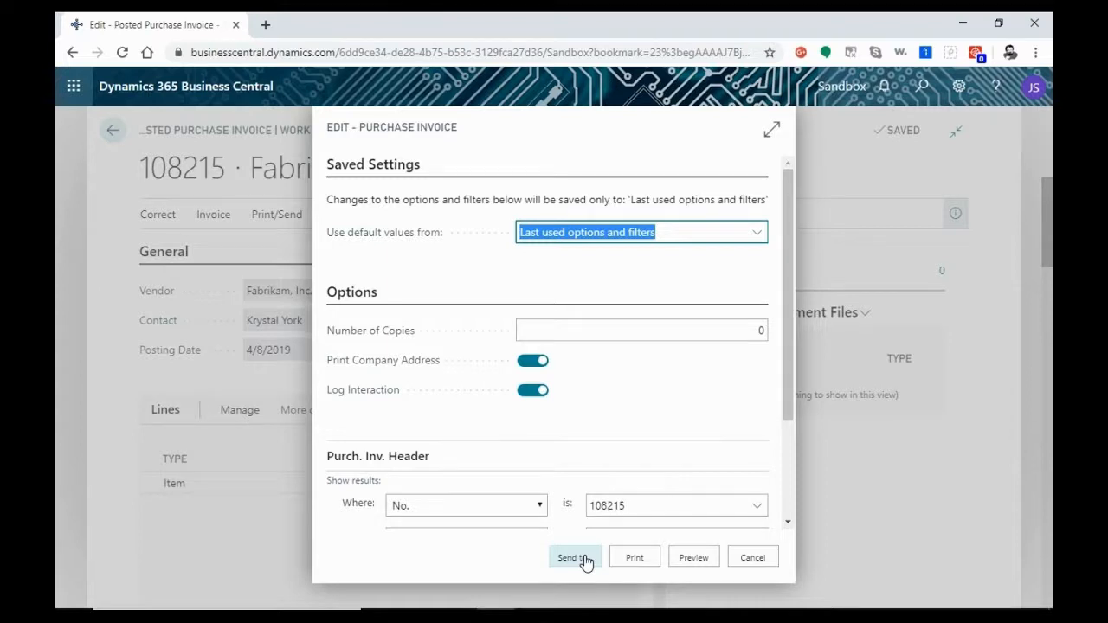
mouse_move(693, 558)
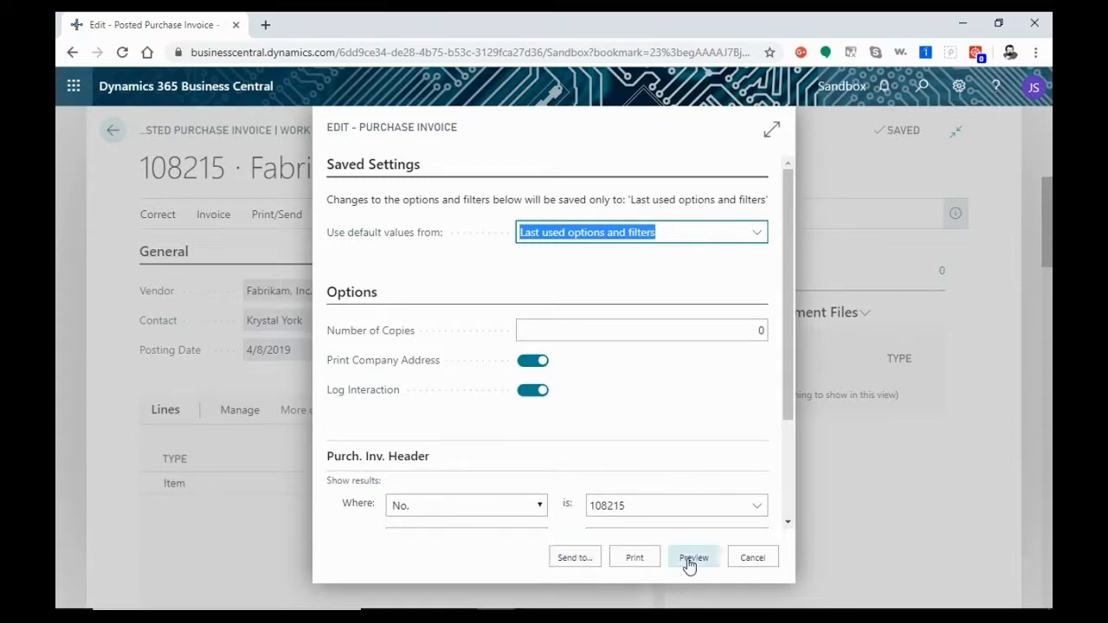
click(693, 558)
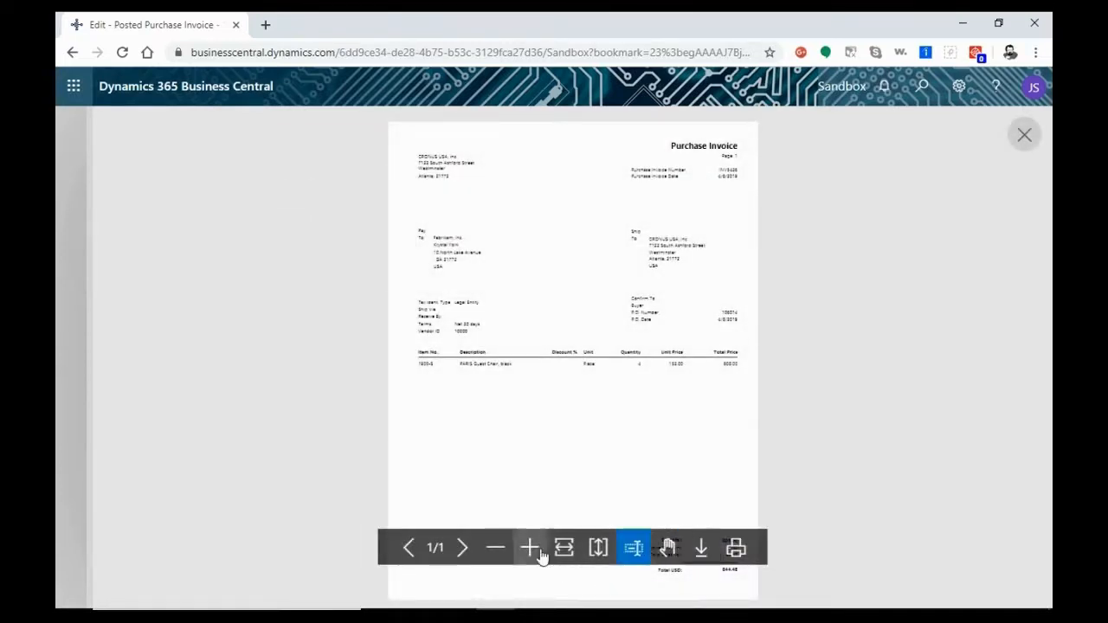
- Zoom into the preview, read the PARIS Guest Chair line and 644.48 total, then close it
click(529, 547)
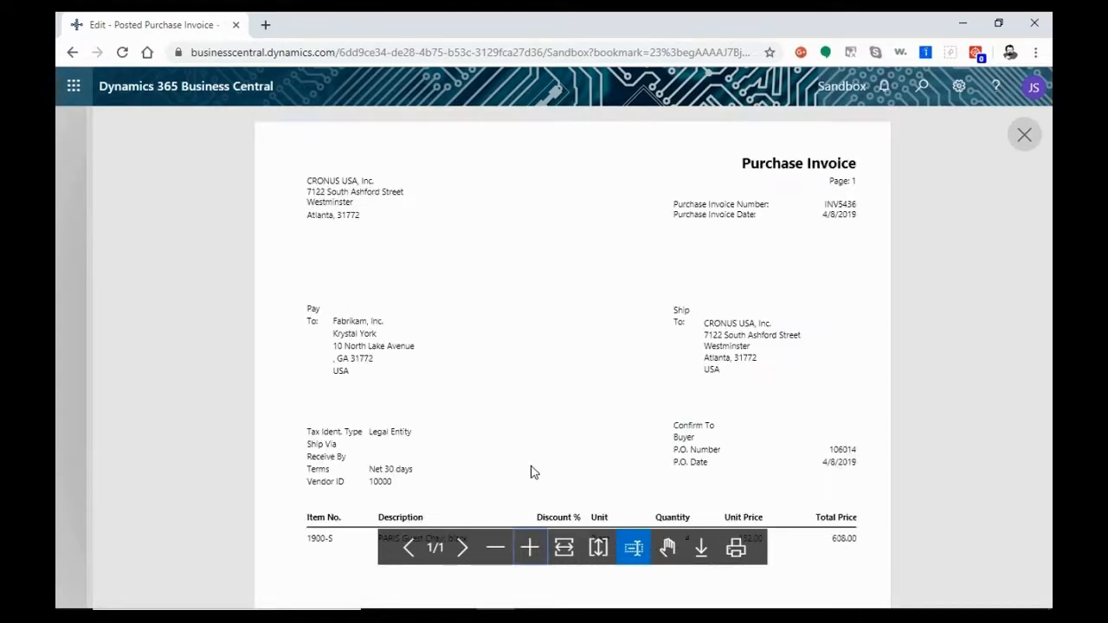
scroll(down, 3)
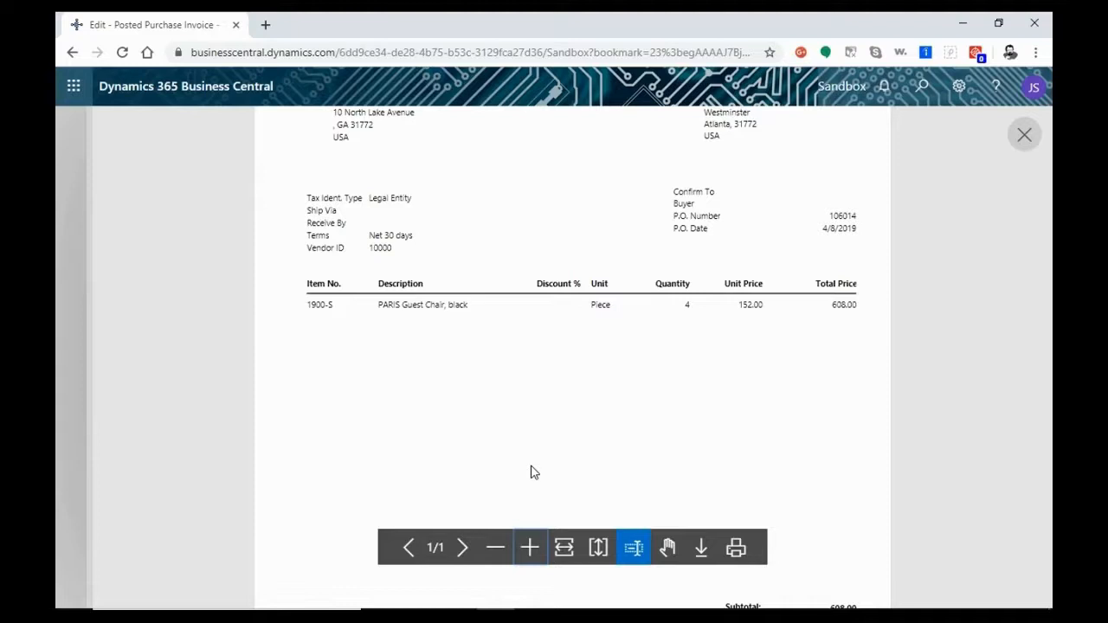
scroll(down, 3)
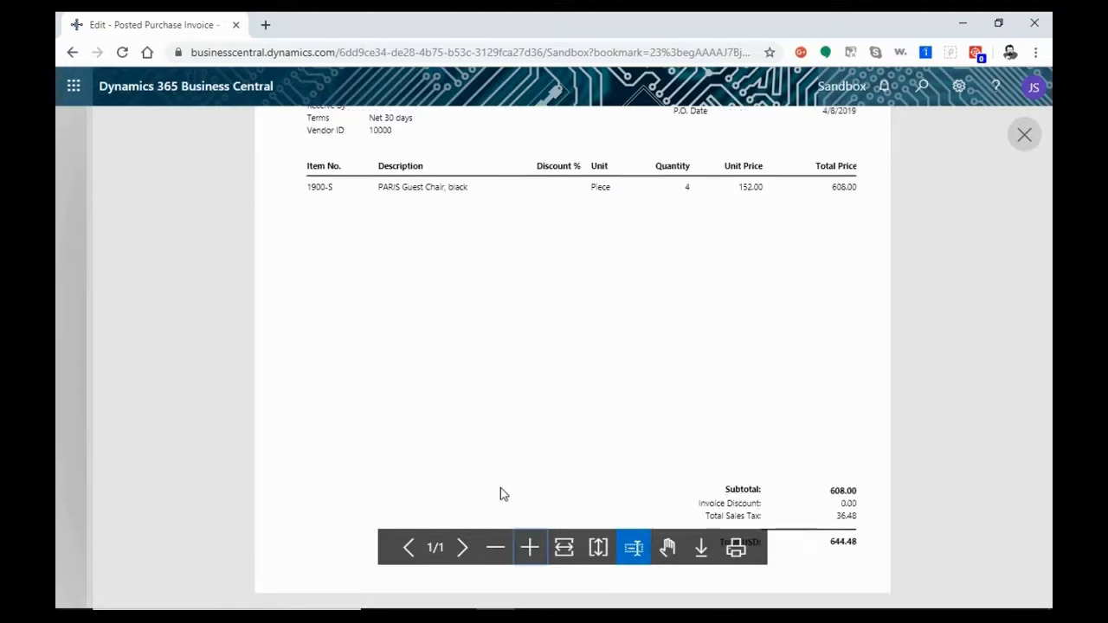
scroll(up, 3)
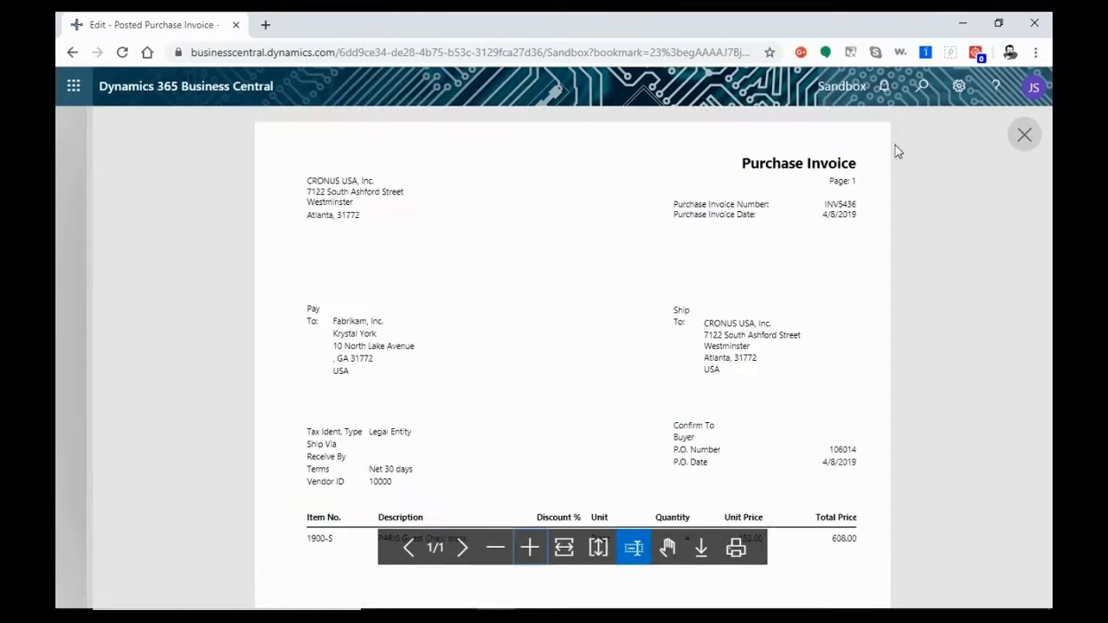
click(1025, 135)
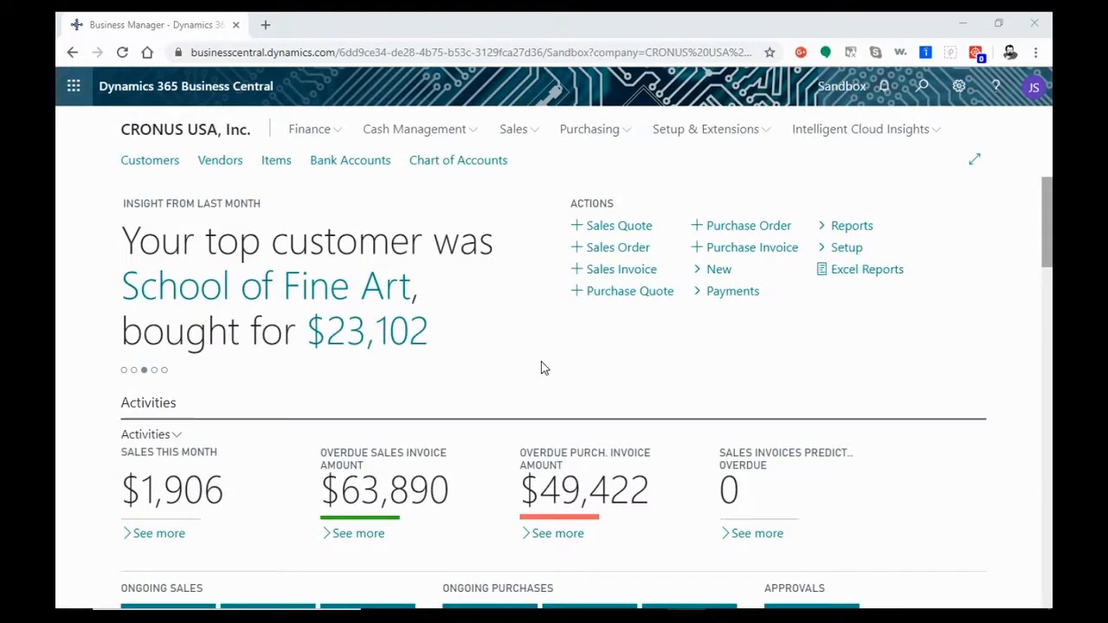
- Open invoice 108215 from the Purchasing > Posted Purchase Invoices list
click(588, 128)
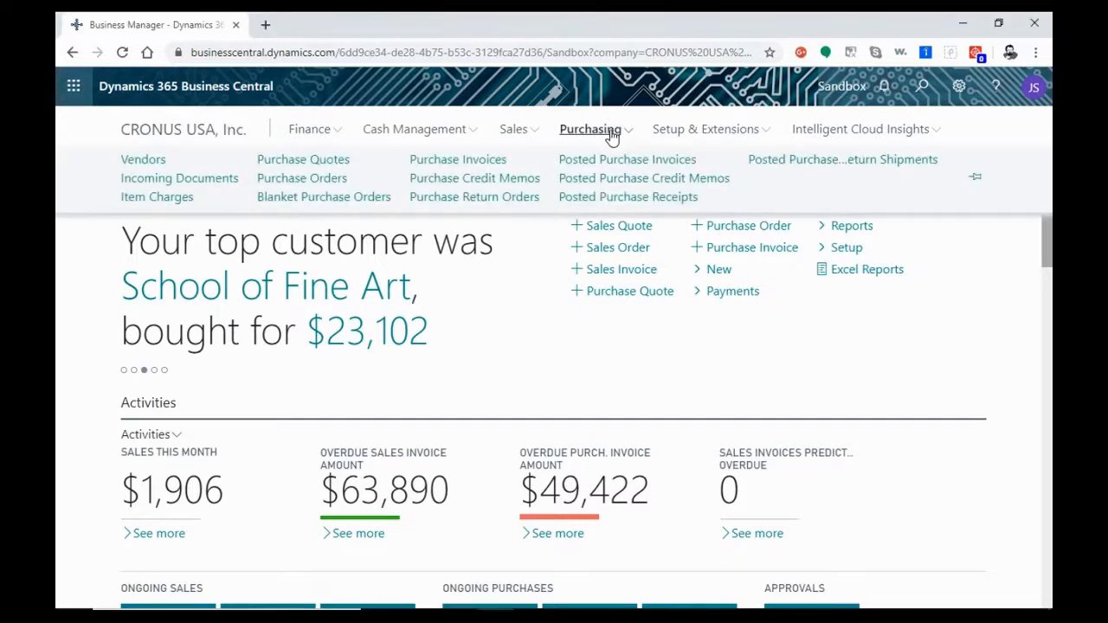
mouse_move(627, 159)
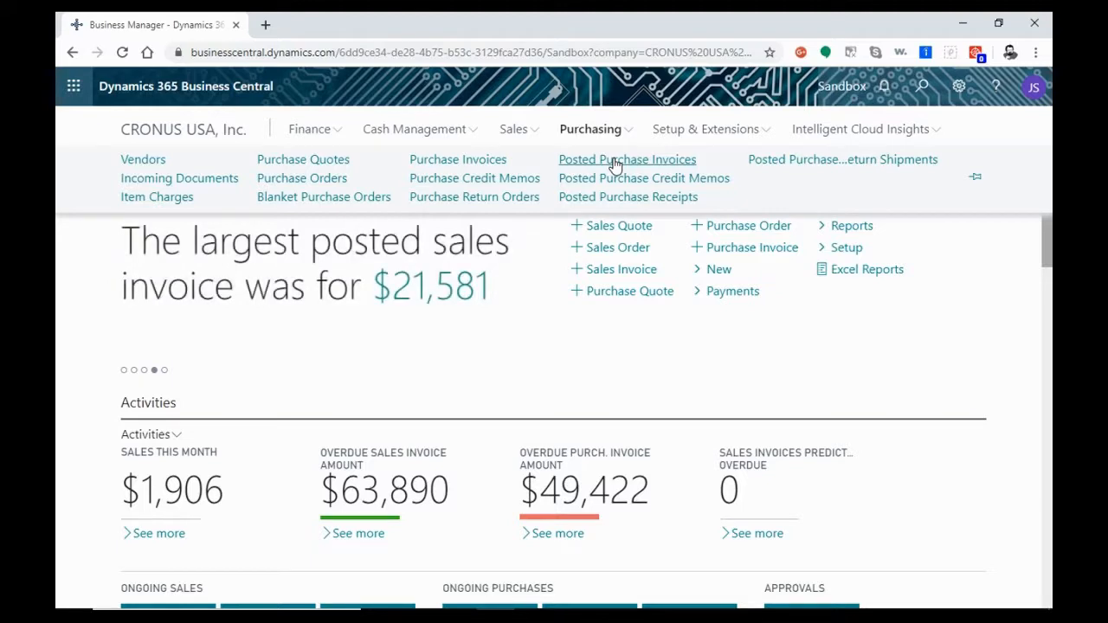
click(626, 159)
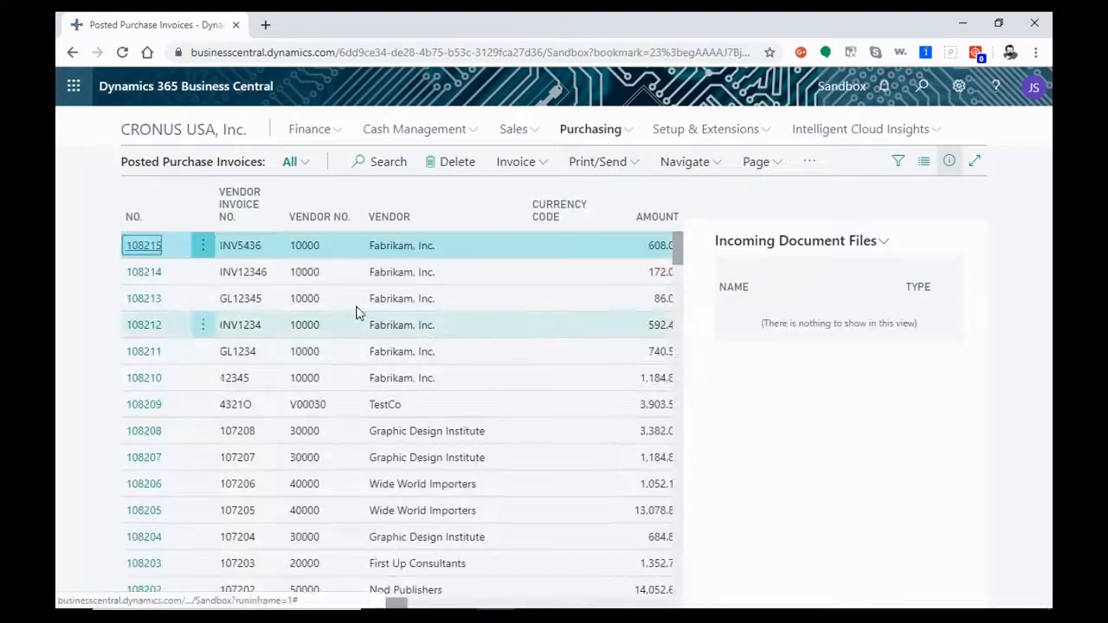
mouse_move(377, 251)
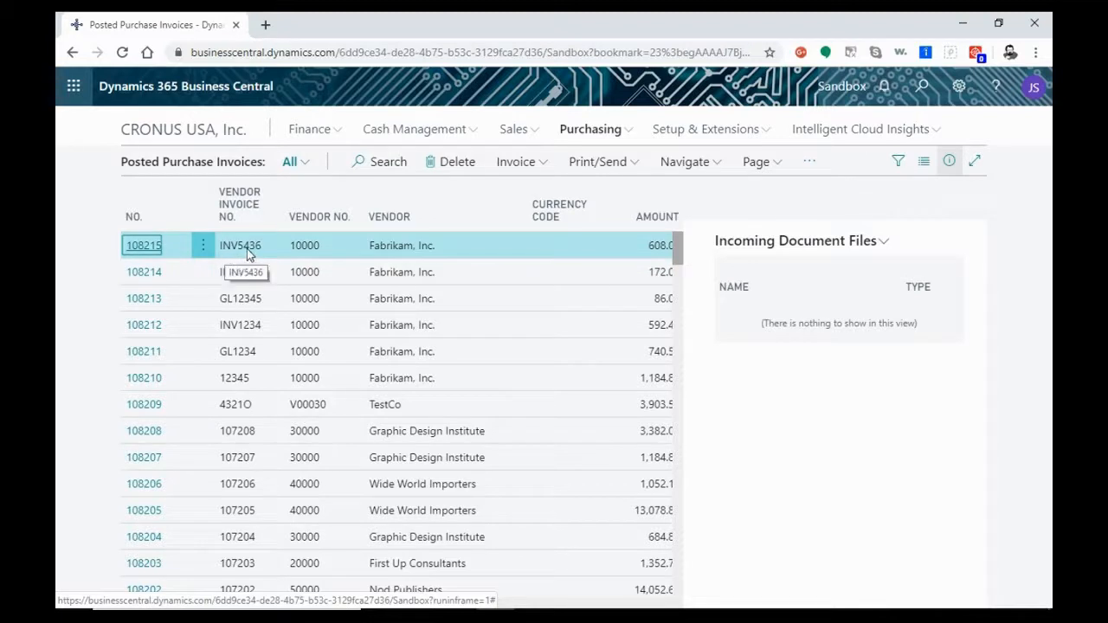
mouse_move(141, 246)
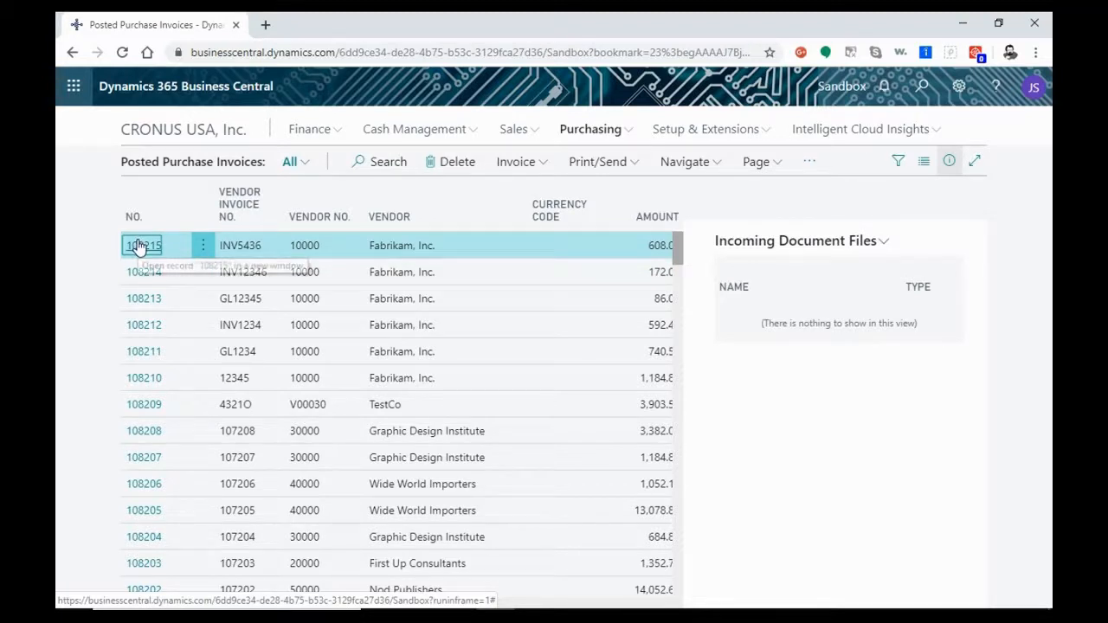
click(142, 245)
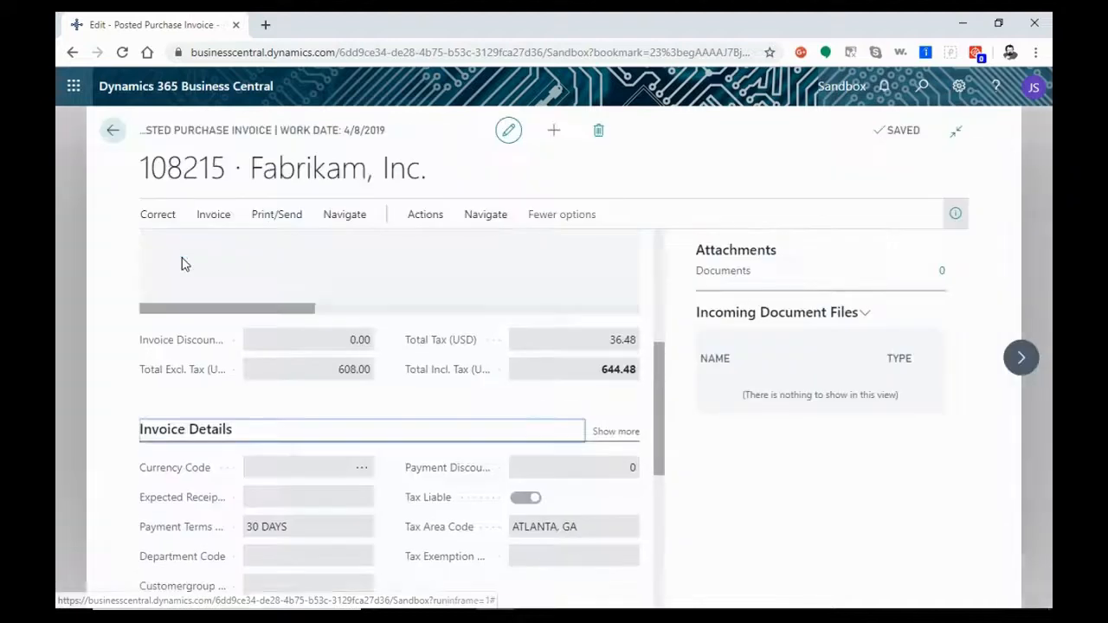
scroll(down, 3)
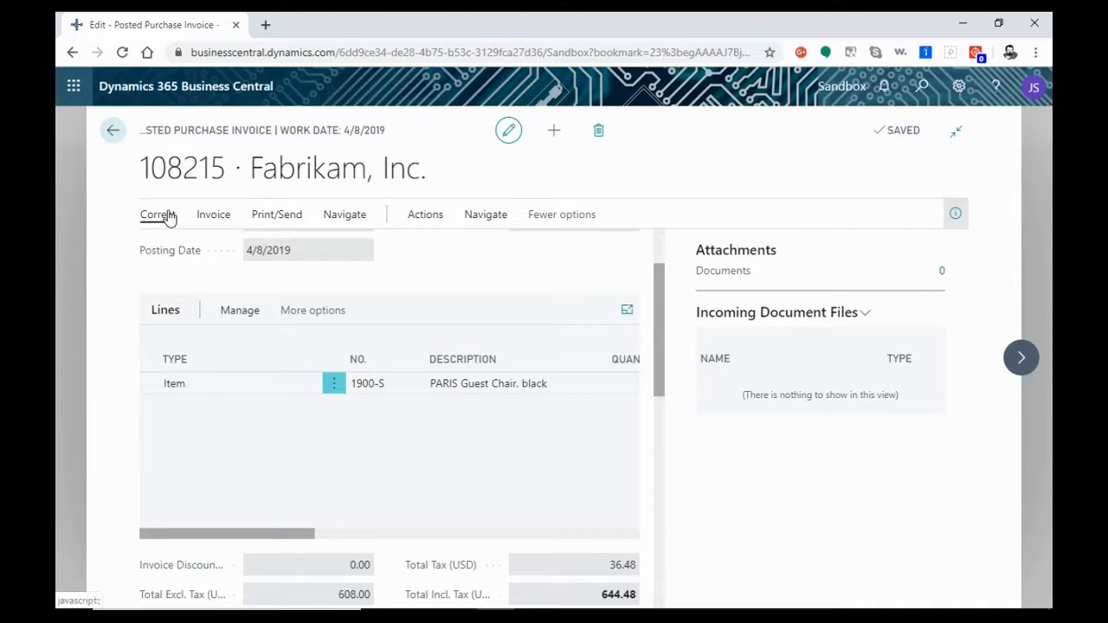
mouse_move(118, 253)
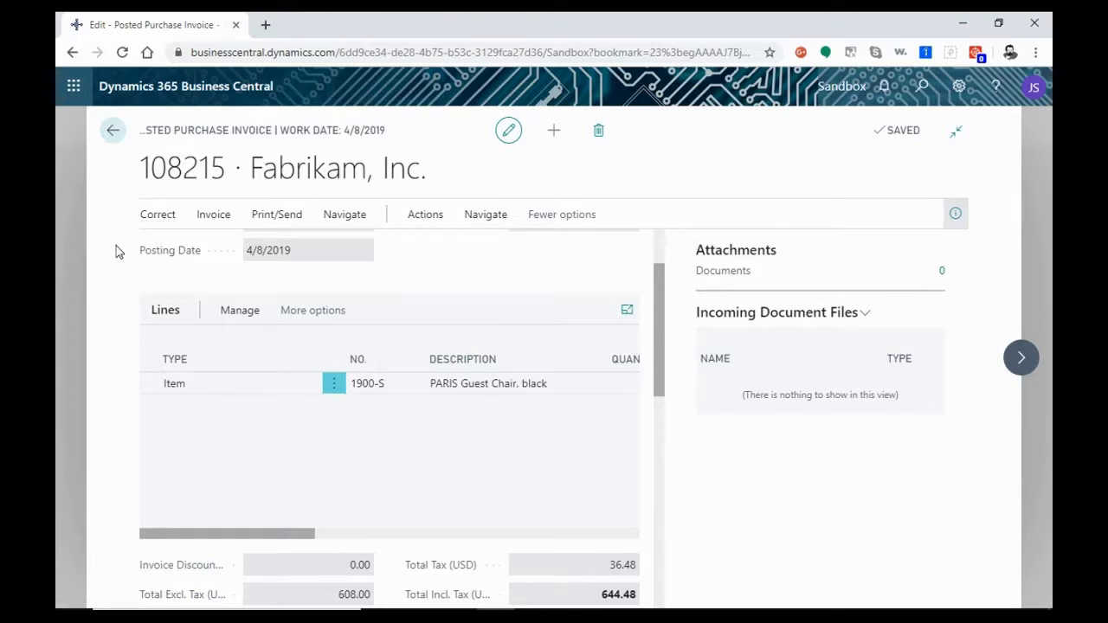